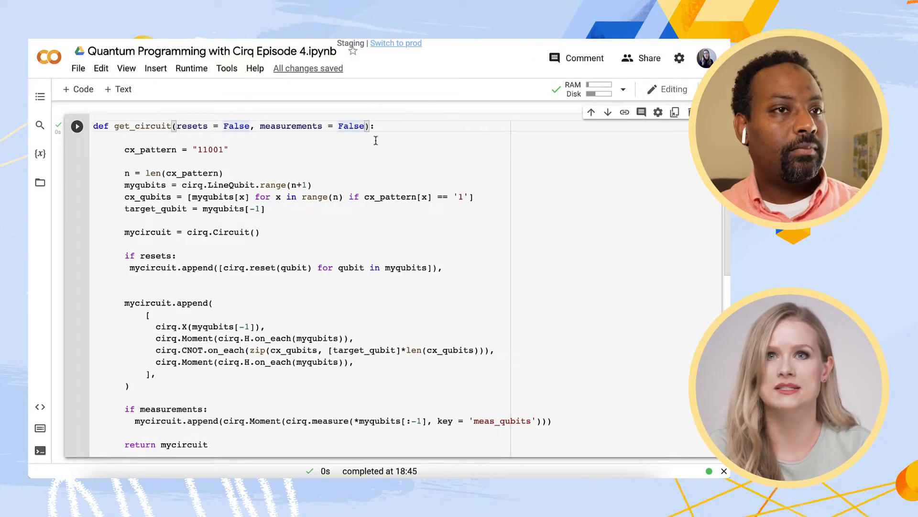
mouse_move(396, 334)
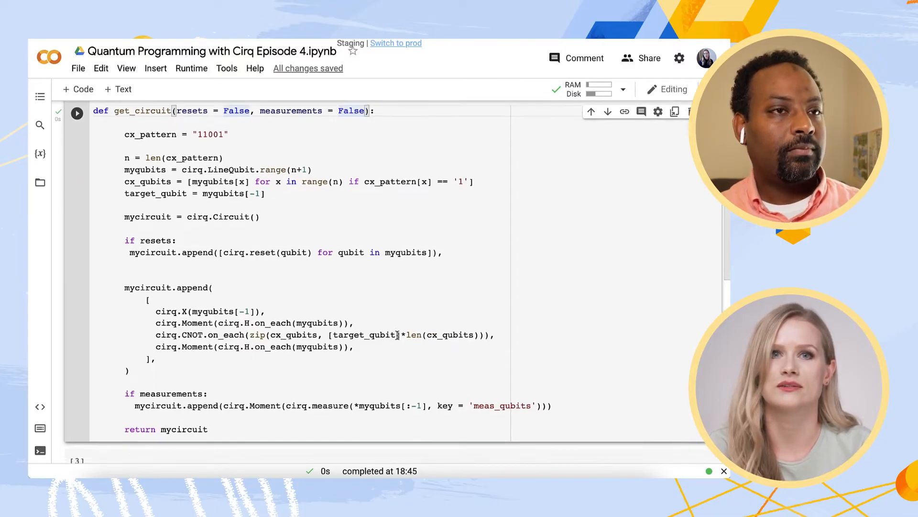
- Build circuit_without and circuit_with_reset_and_measurements via get_circuit() and print both diagrams
type("circuit_")
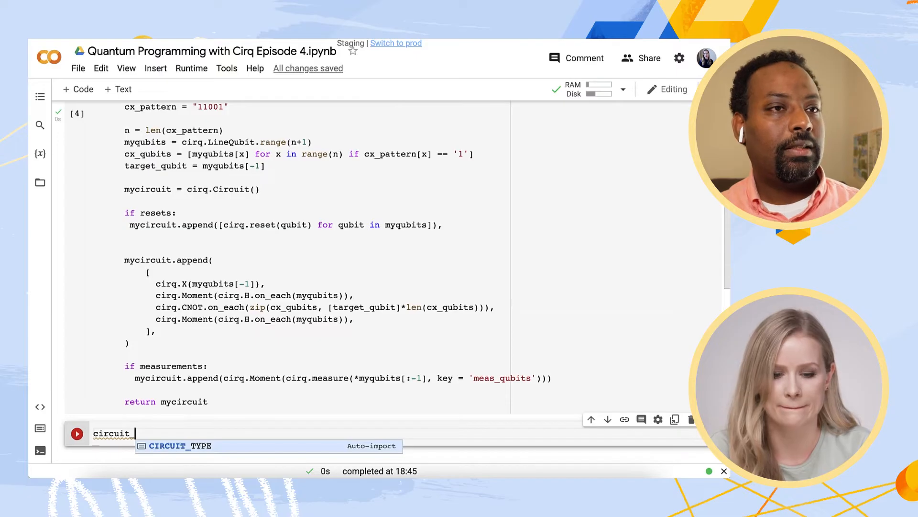
type("without_reset")
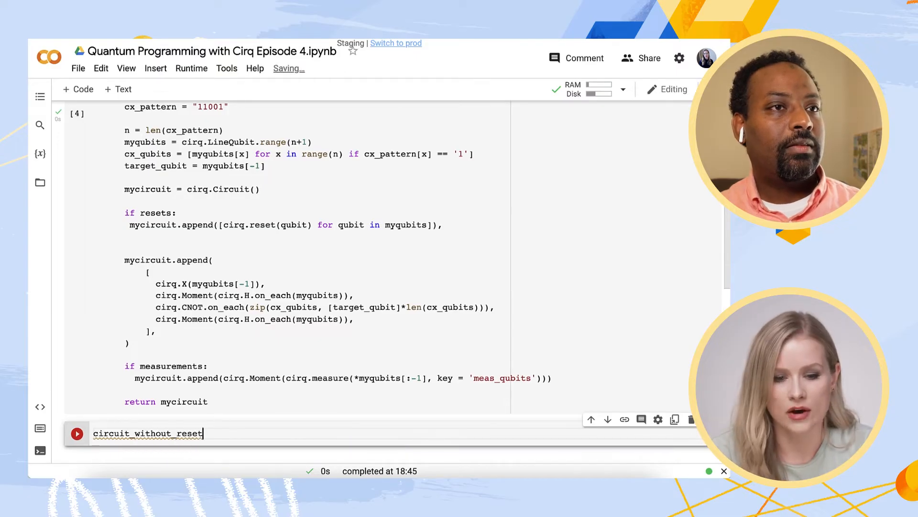
type("_and_measurements = get_circuit(")
type("circuit_with_r")
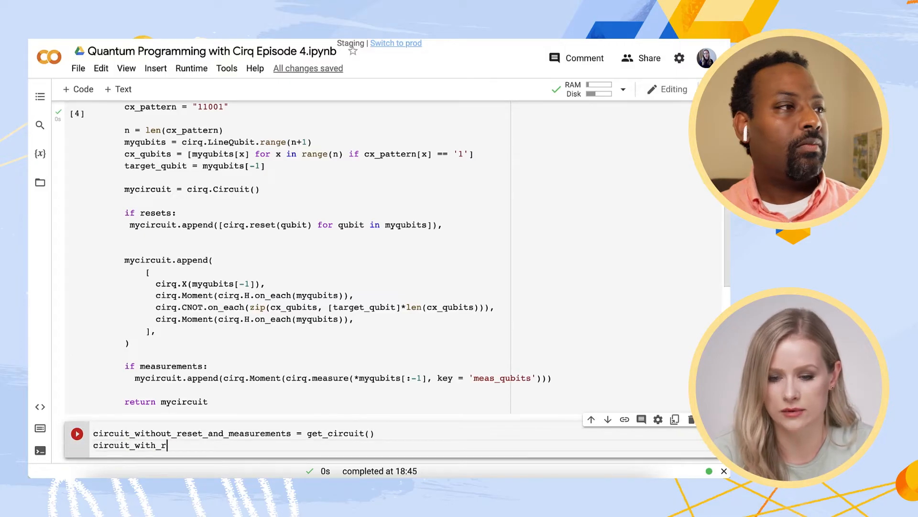
type("eset_and_measurements = get_circuit(resets = True,")
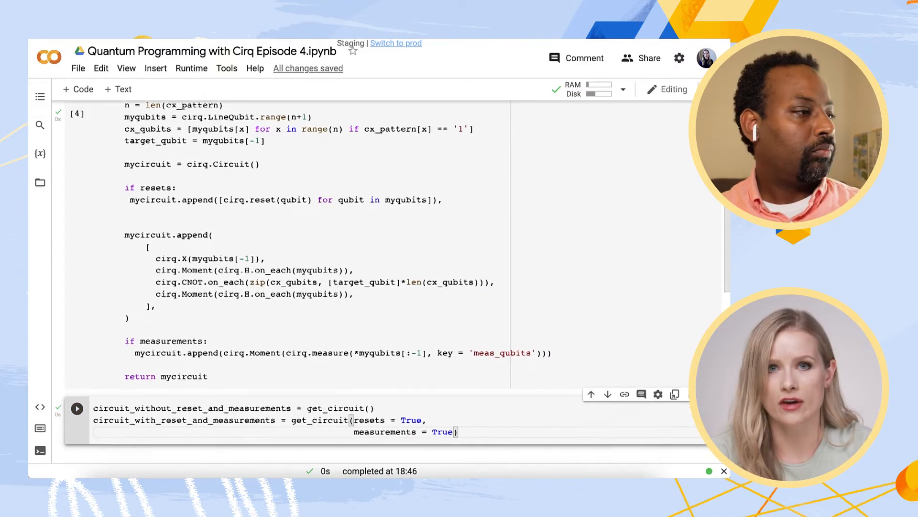
type("print(circuit_without_reset_and_measurements")
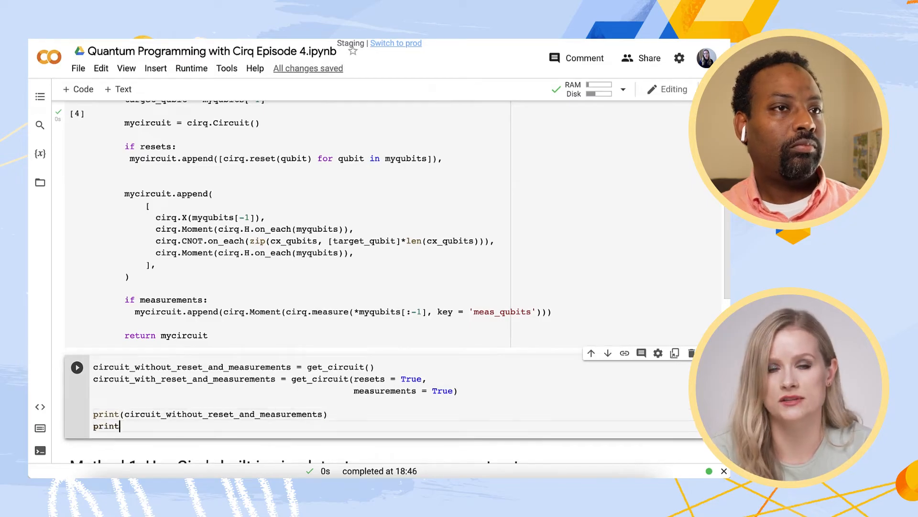
type("(circuit_with_reset_and_measurements)")
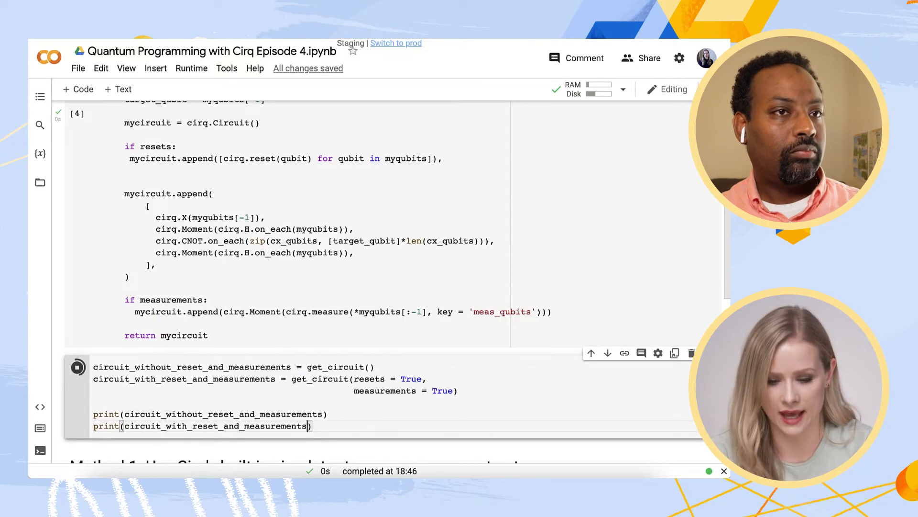
left_click(76, 367)
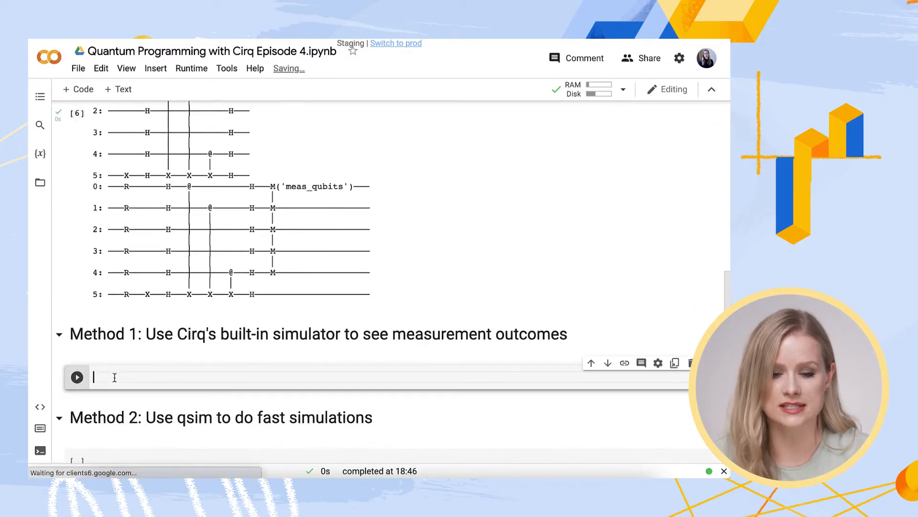
- Create sim = cirq.Simulator(), run the measured circuit once and print the result
type("sim = cirq.Simulator(")
type("result = sim.run")
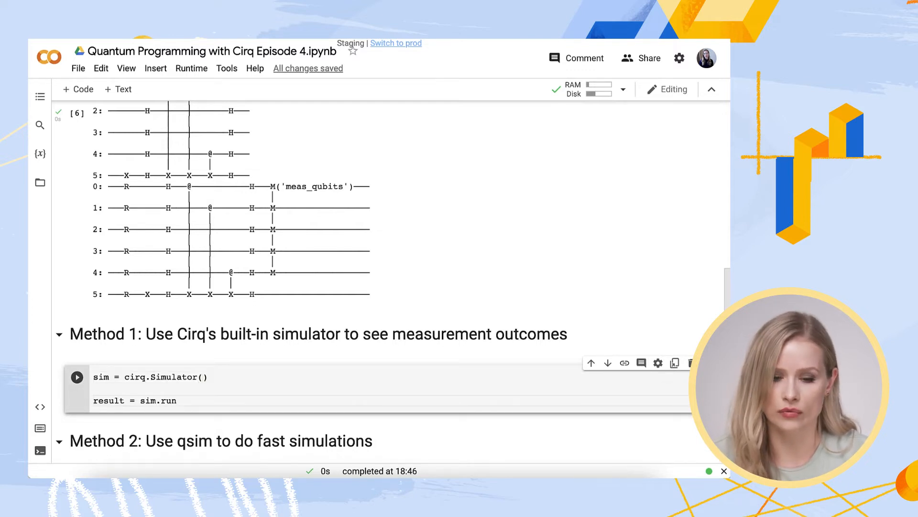
type("(circuit_with_reset_and_measurements)")
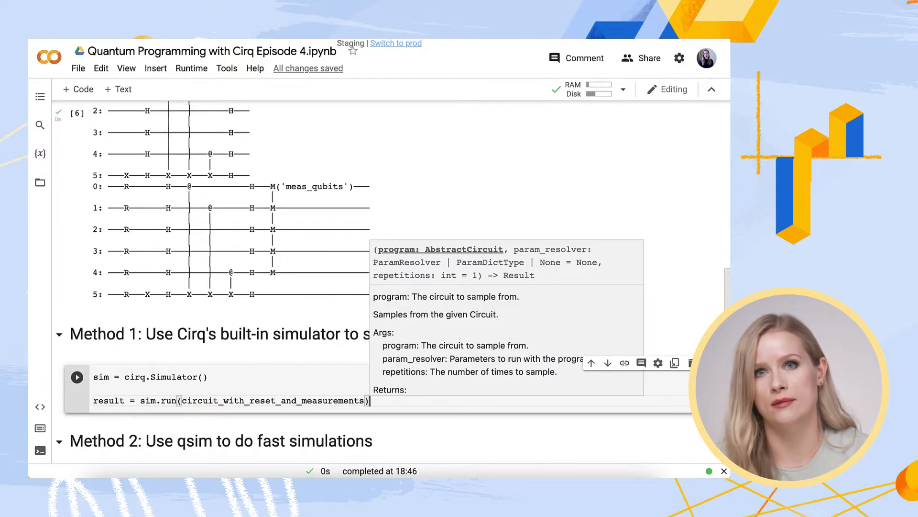
type("print(")
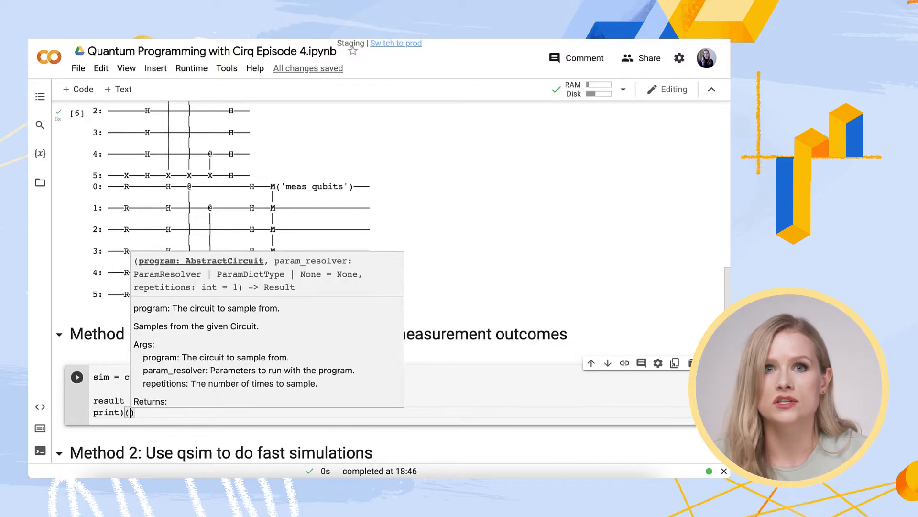
type("result")
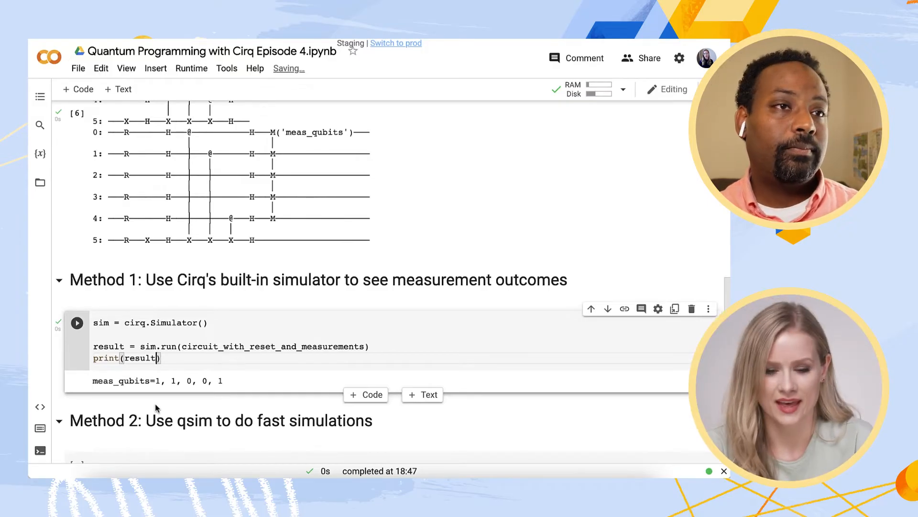
- Rerun sim.run on the measured circuit with repetitions = 50
type("resuk")
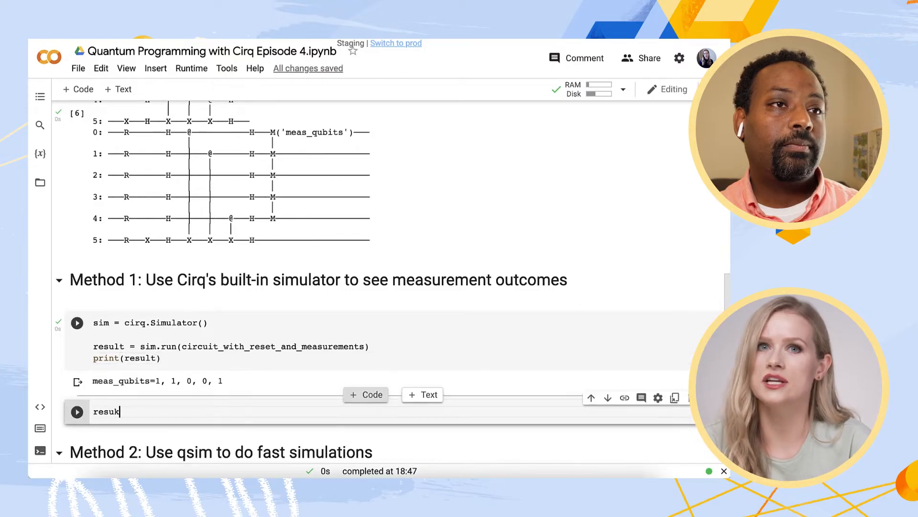
type("result = sim.run")
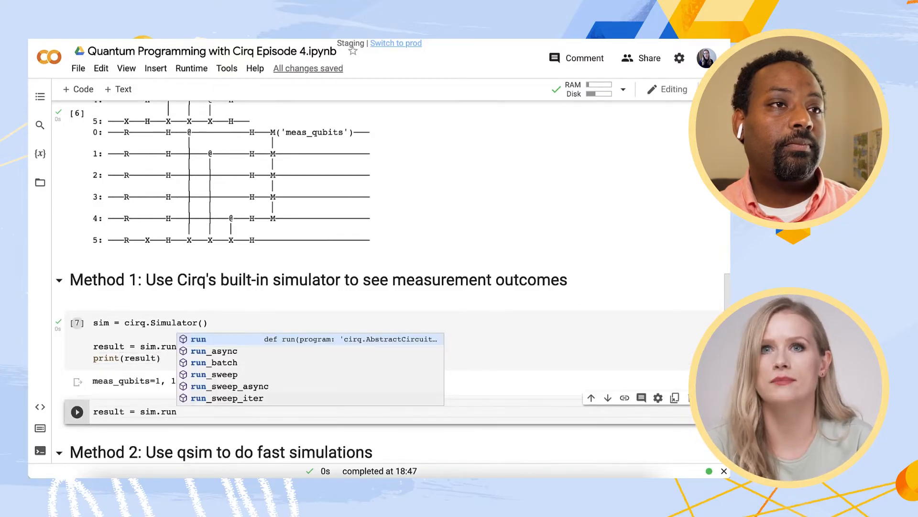
type("circuit_with_")
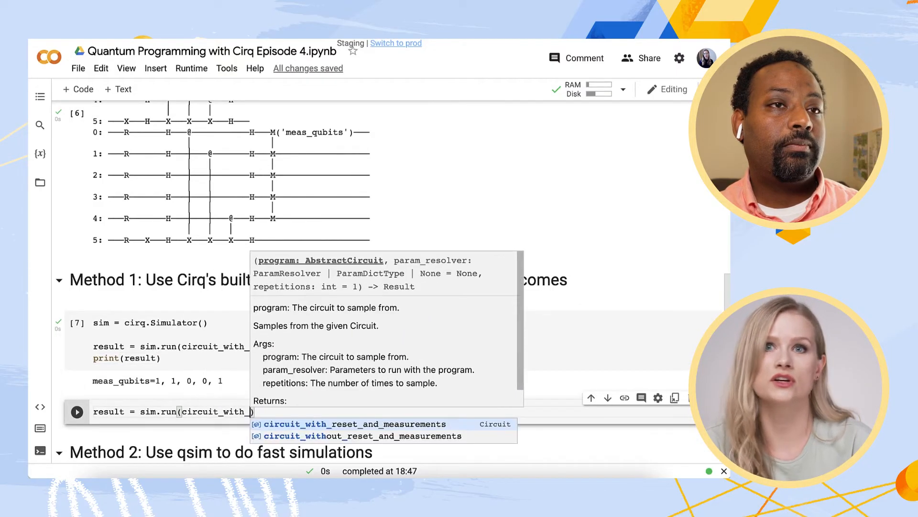
type("circuit_with_reset_and_measurements, repetitions = 50")
type("print(result")
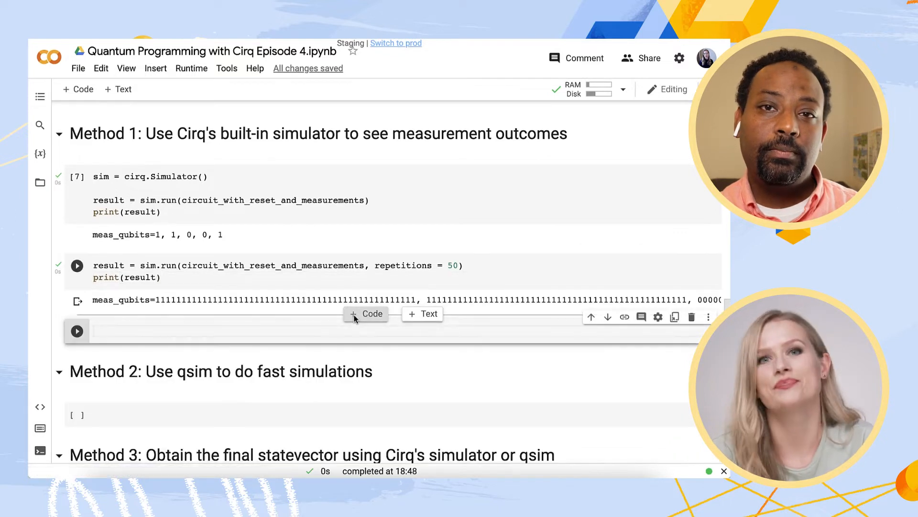
- Plot cirq.plot_state_histogram(result) for the 50 measurement runs
type("cirq.")
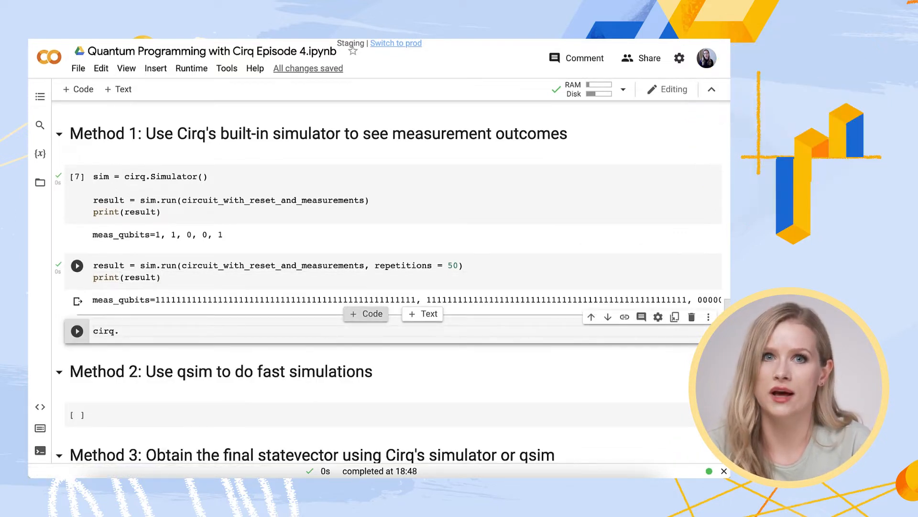
type("plot")
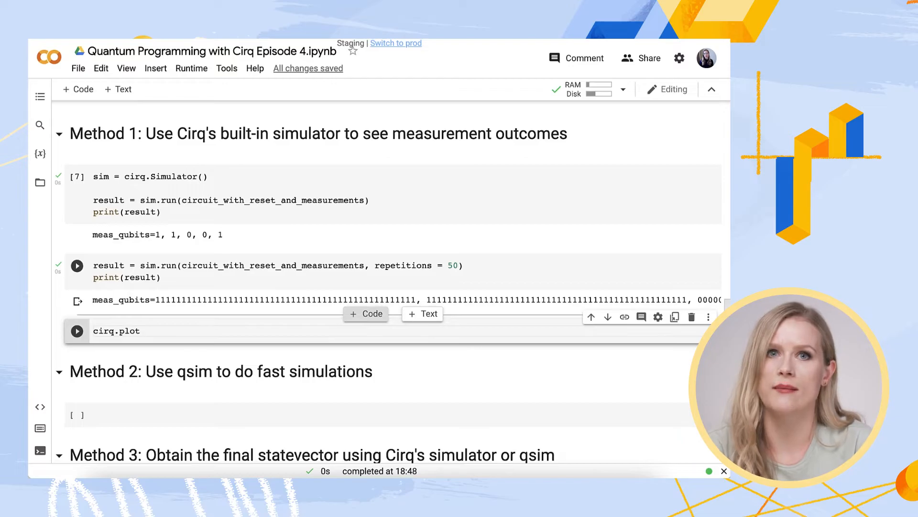
type("_state_histogram")
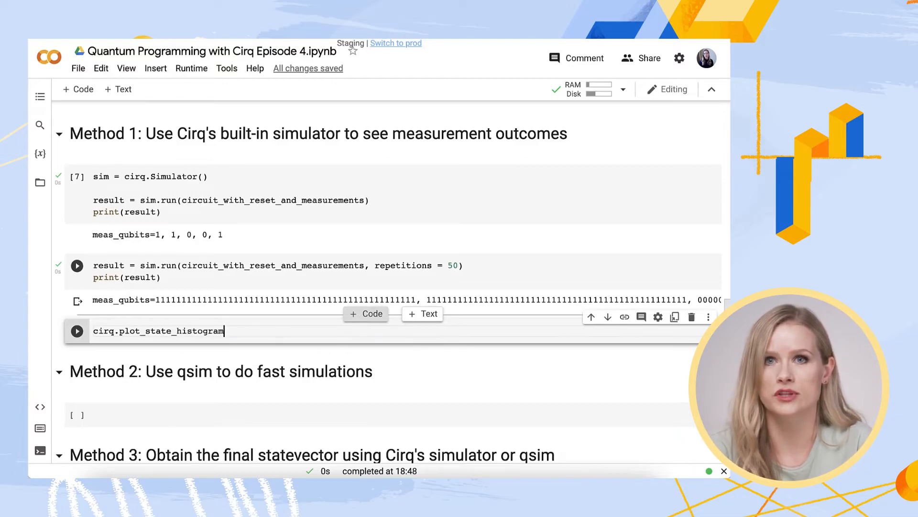
type("(result)")
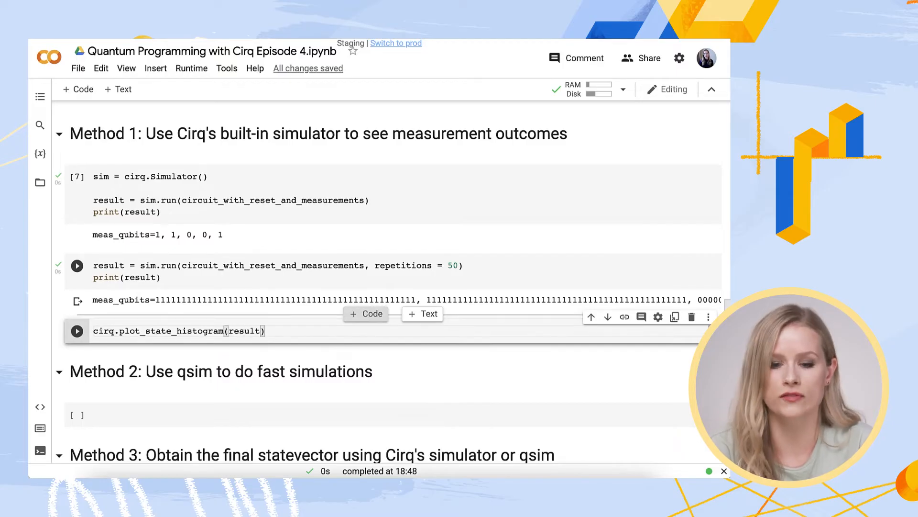
left_click(76, 331)
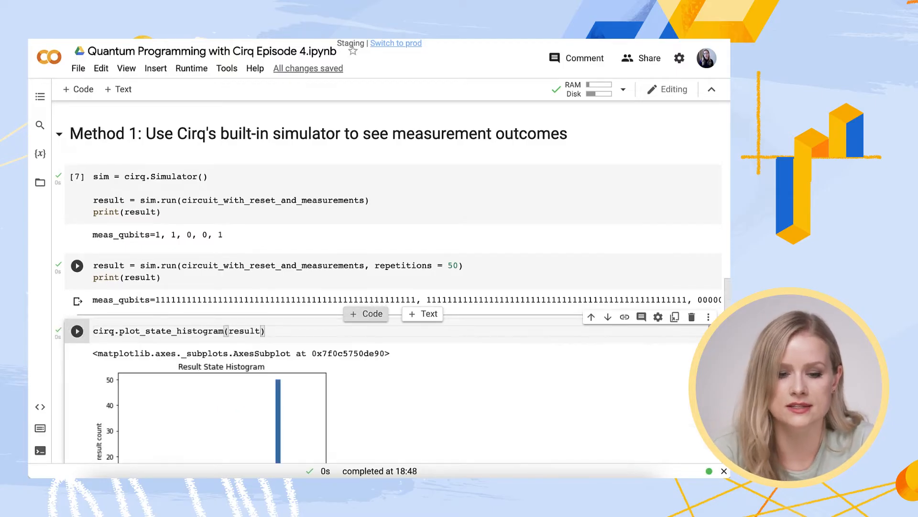
scroll("down", 3)
type("def g")
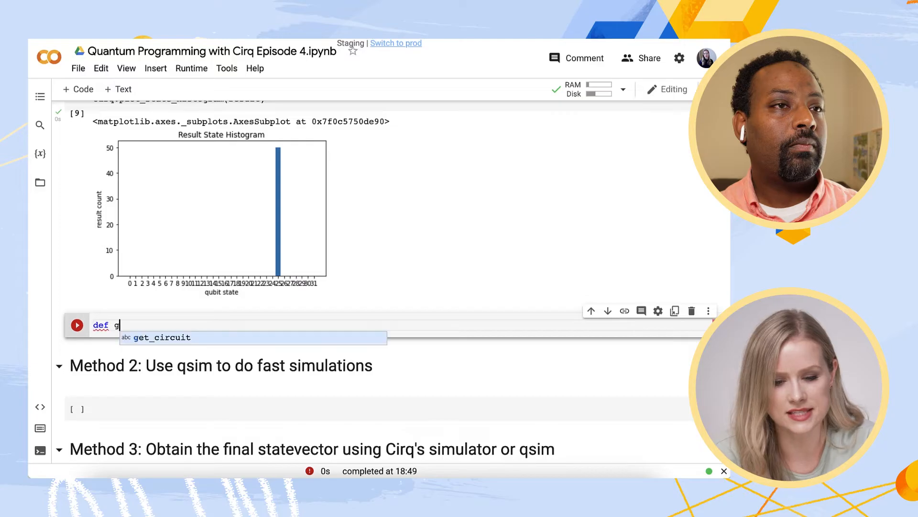
- Write get_binary_list using format(x,"b").zfill and list the eight 3-bit strings, then add a cell
type("et_binary_list(num_digits)")
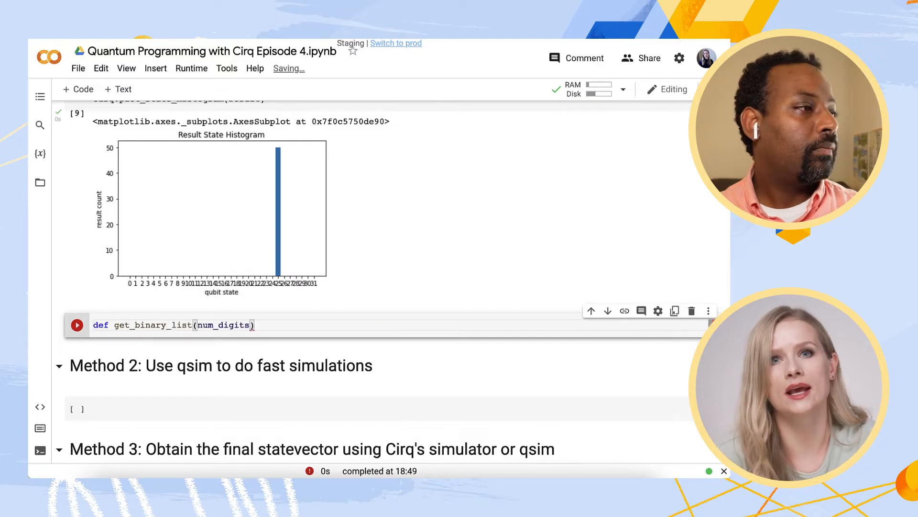
type("return[format(x,)]")
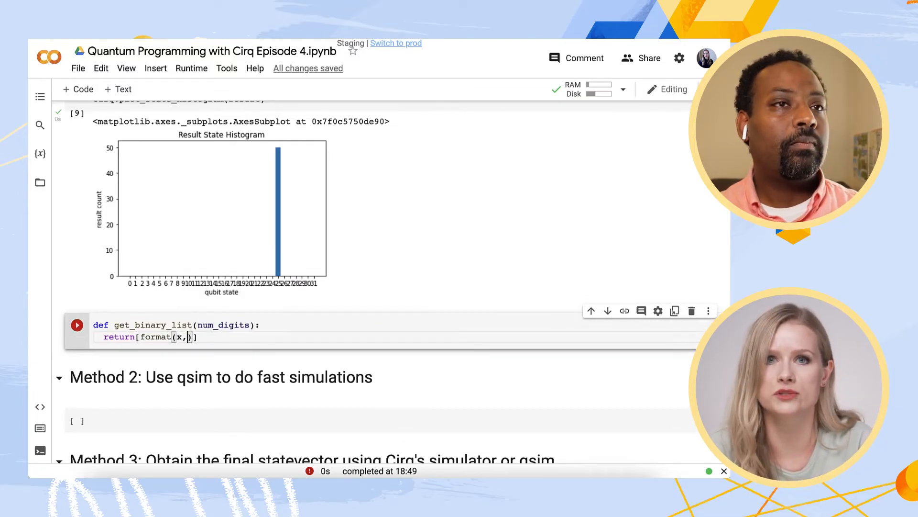
type("\"b\").zfill")
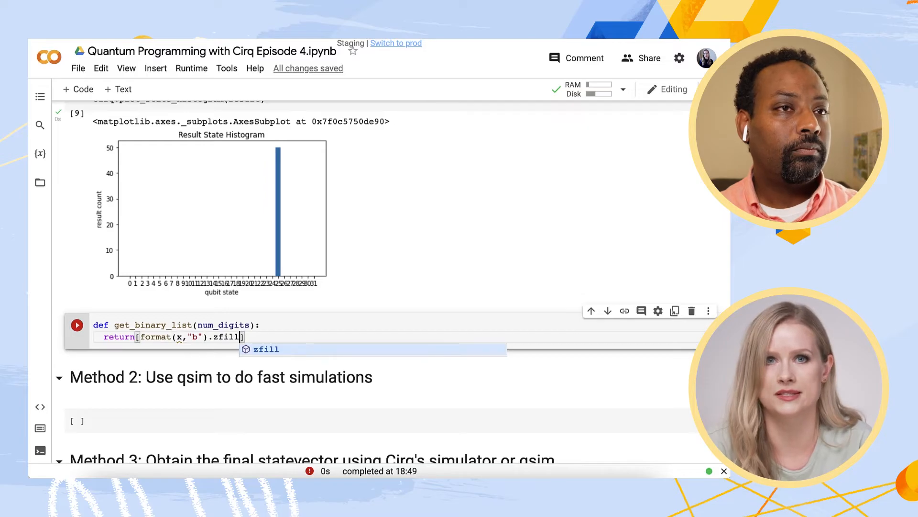
type("(num_digits)")
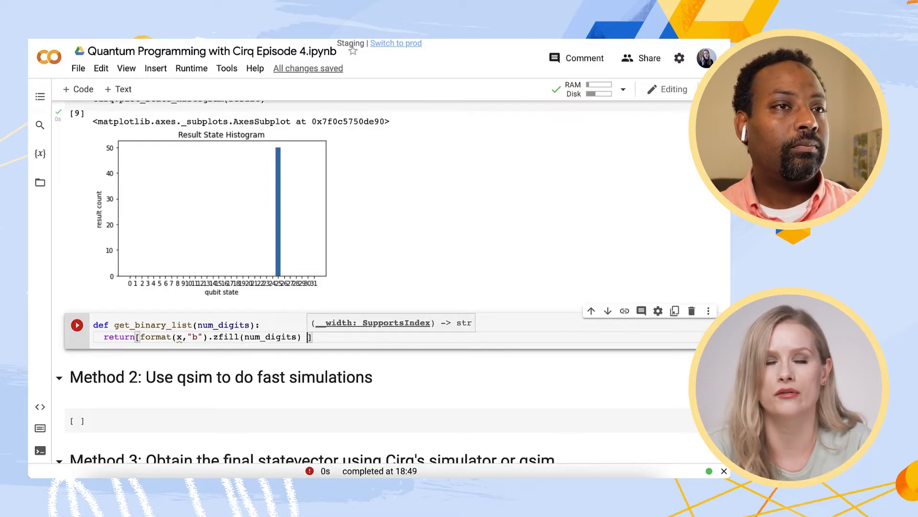
type("for x in range(2**num_digits)")
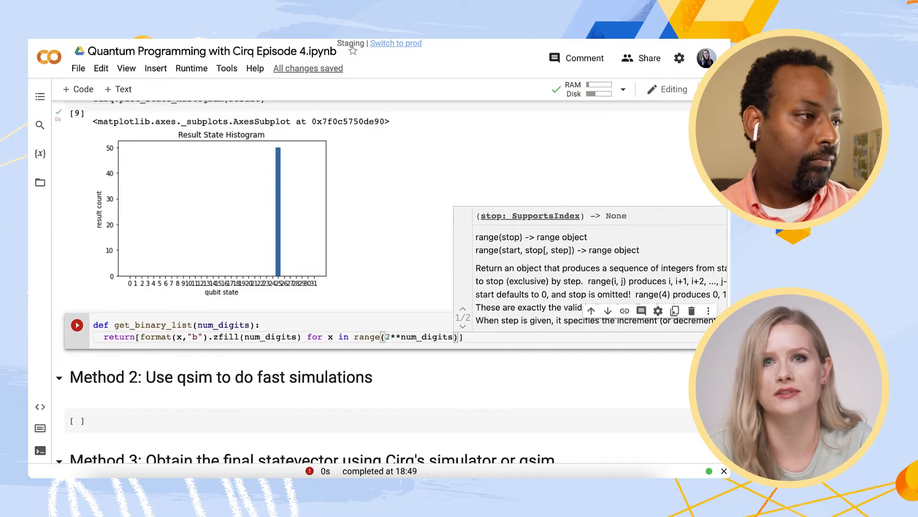
type("get_binary_list(3)")
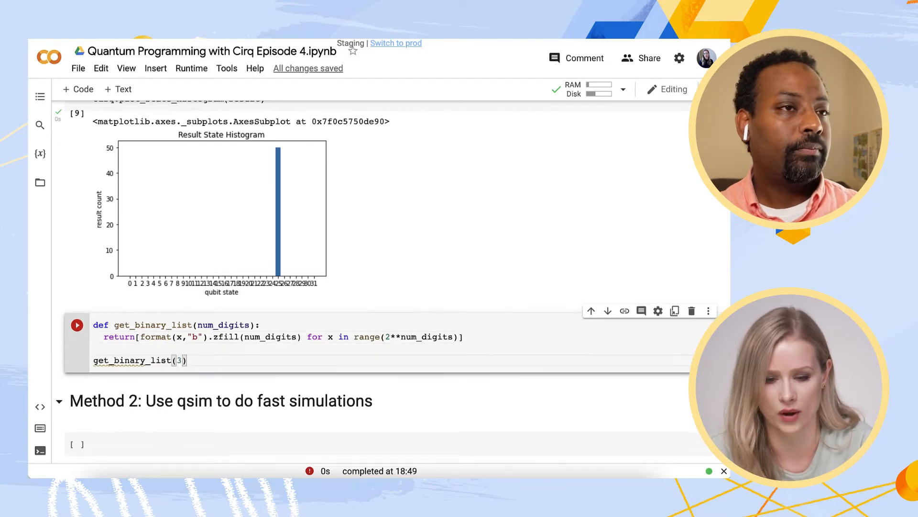
left_click(77, 324)
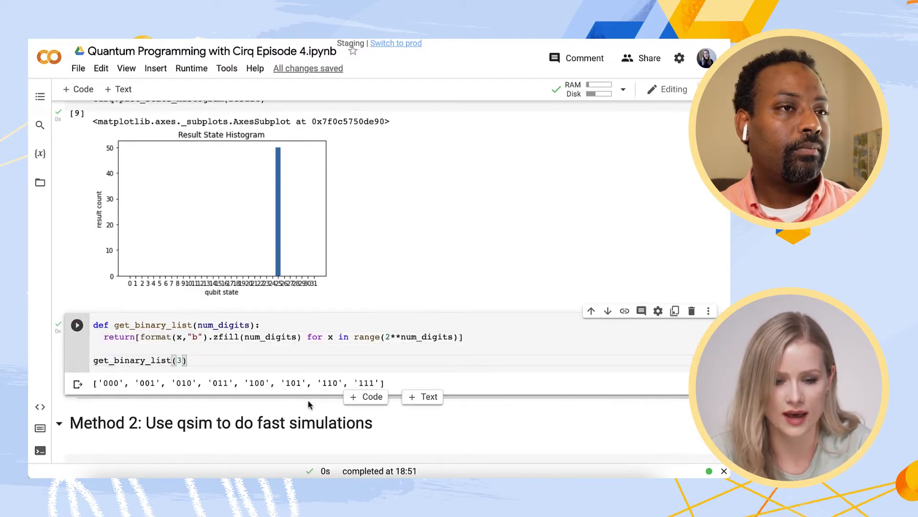
left_click(366, 397)
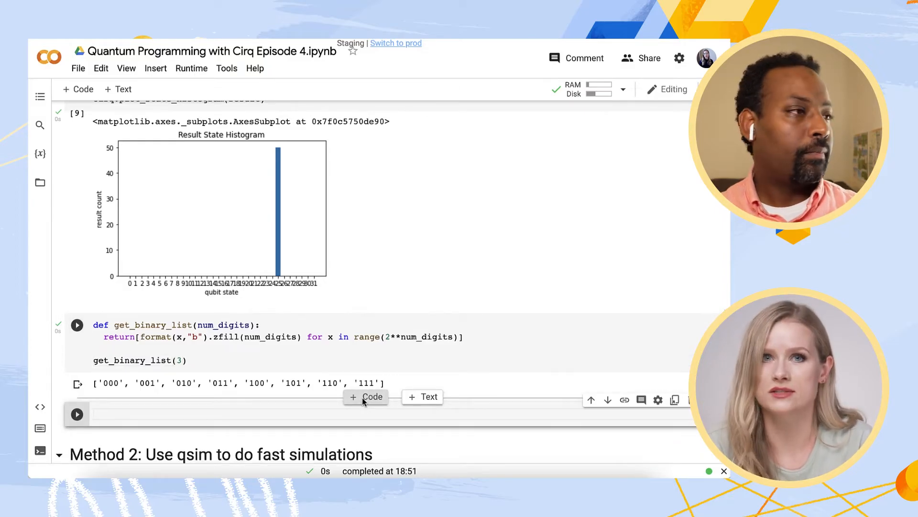
- Replot the histogram with tick_label=get_binary_list(5) and xlabel='measurement Outcome'
type("cirq.plot_state_histogram(result, tick_label=get_binary_list(")
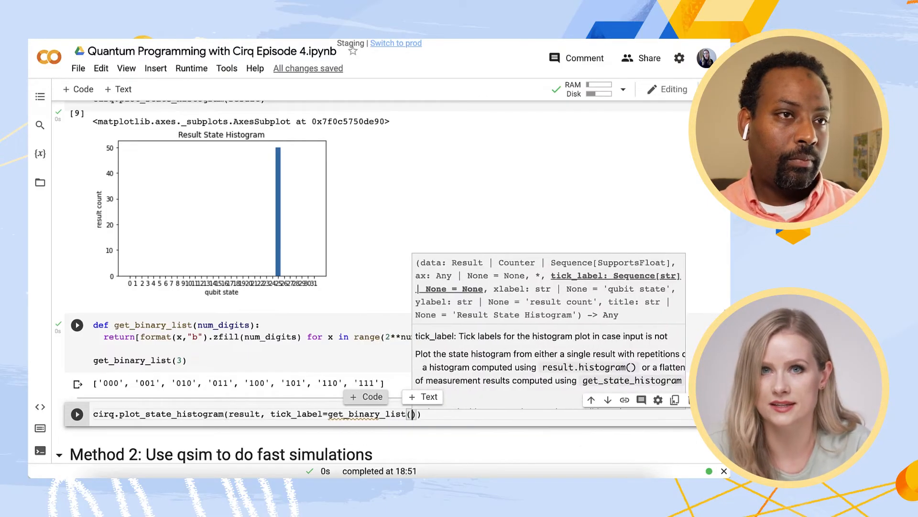
type("5), xlabel='measurement Outcome")
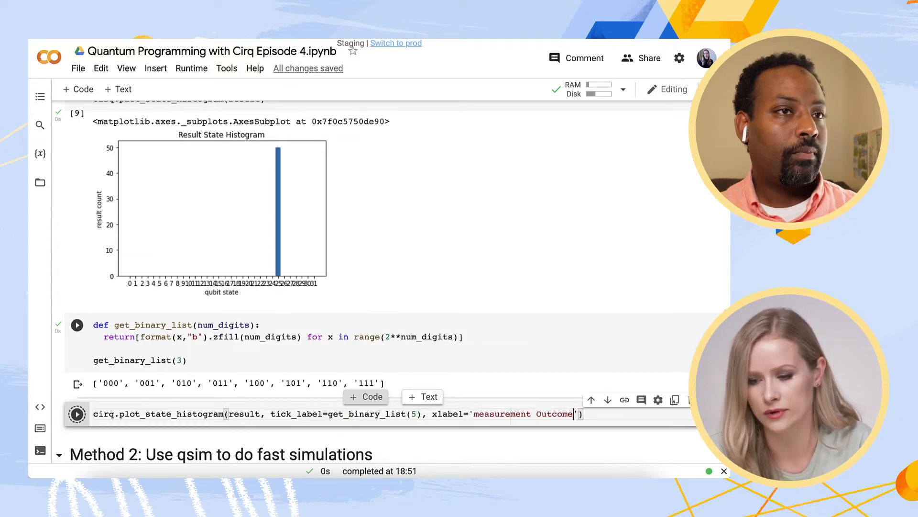
left_click(76, 414)
type("import")
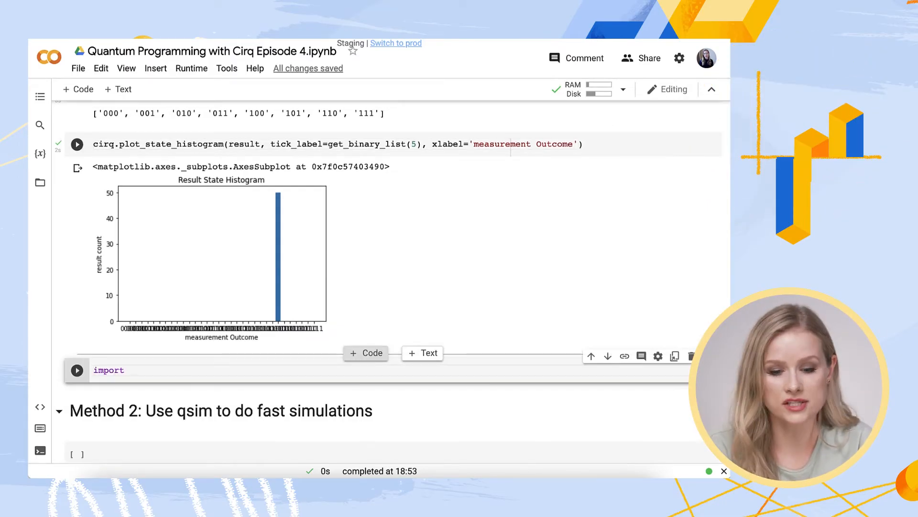
- Import matplotlib.pyplot and create fig, myaxis = plt.subplots(ncols=1, figsize=(25,3))
type("matlab")
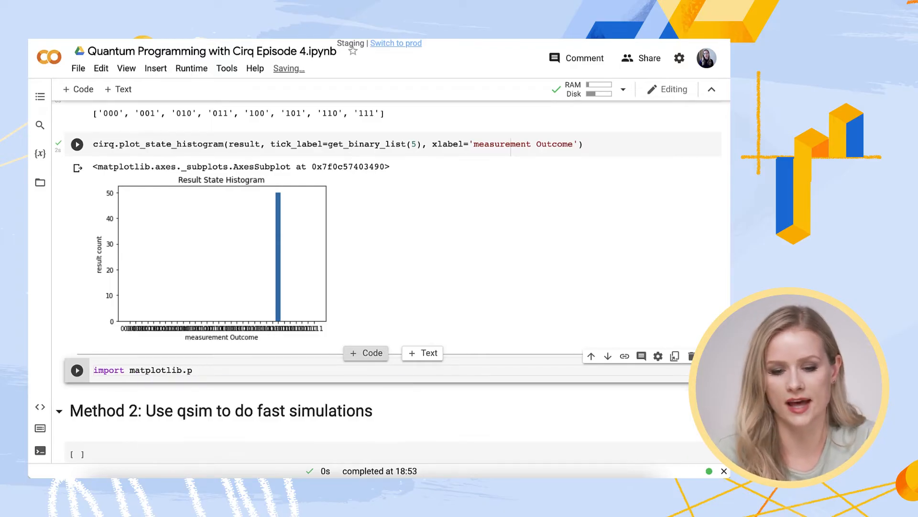
type("yplot as pip")
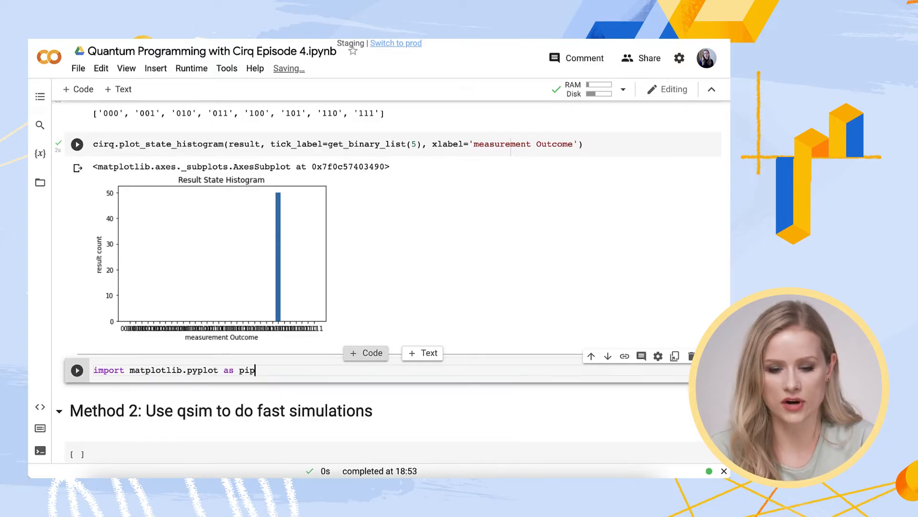
type("my")
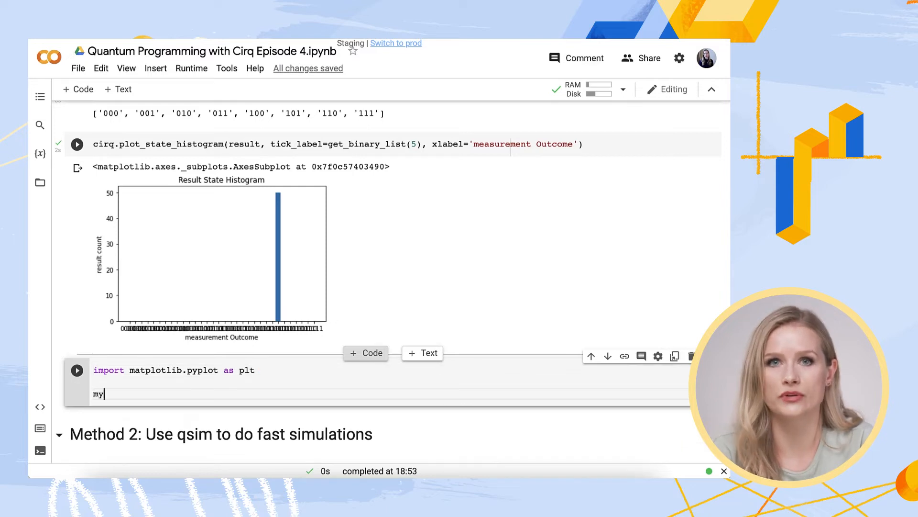
type("fig, myaxis")
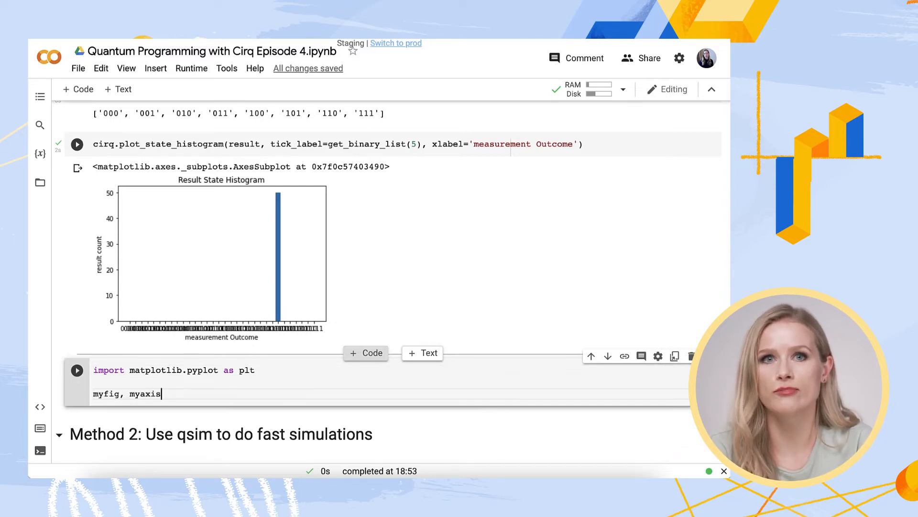
type("= plt.subplots(nrows=1,")
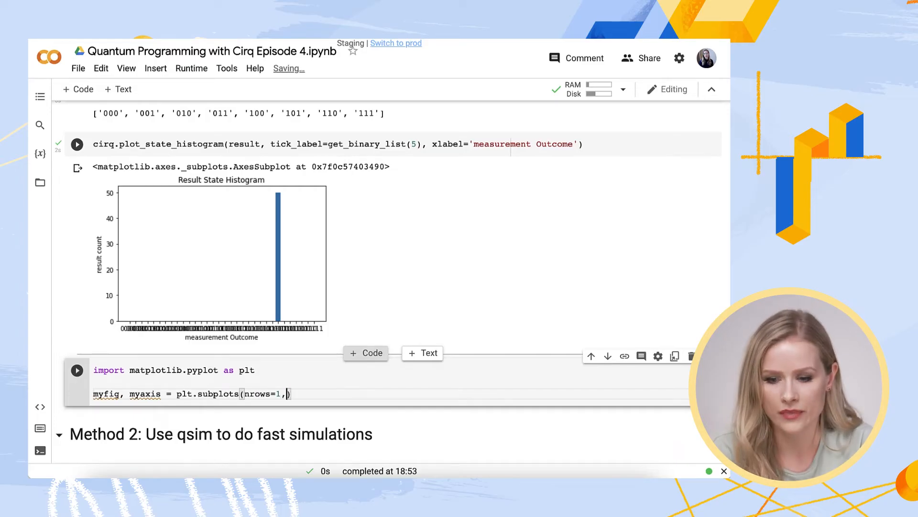
type("ncols=1, figsize=")
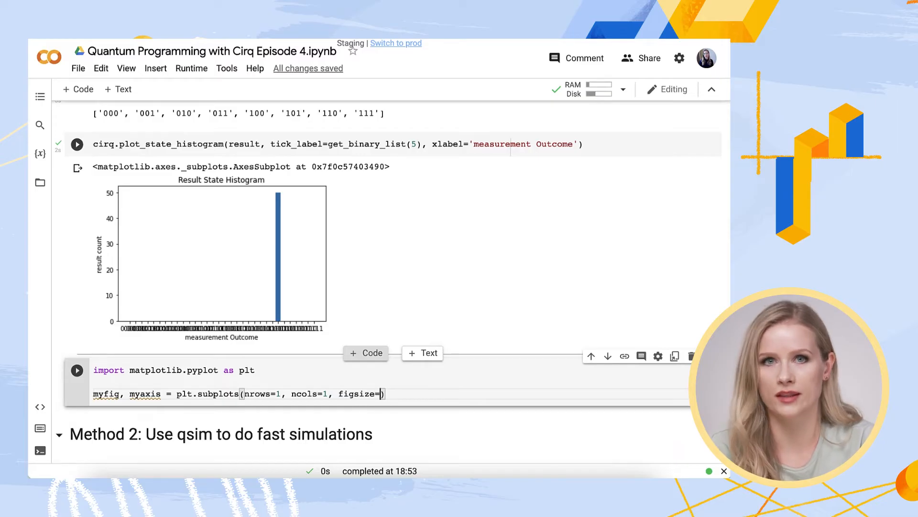
type("(25,3")
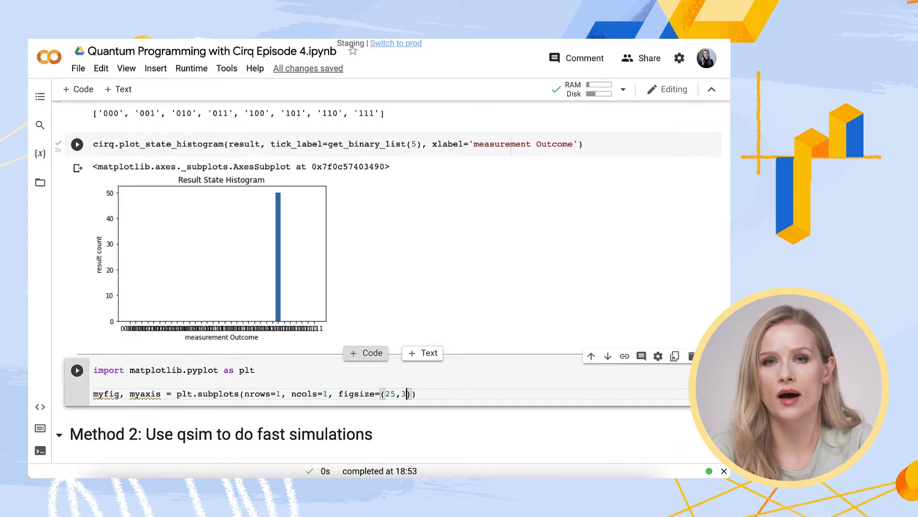
- Plot the state histogram with 5-bit tick labels, 'Measurement Outcome' xlabel and ax=myaxis
type("cirq.")
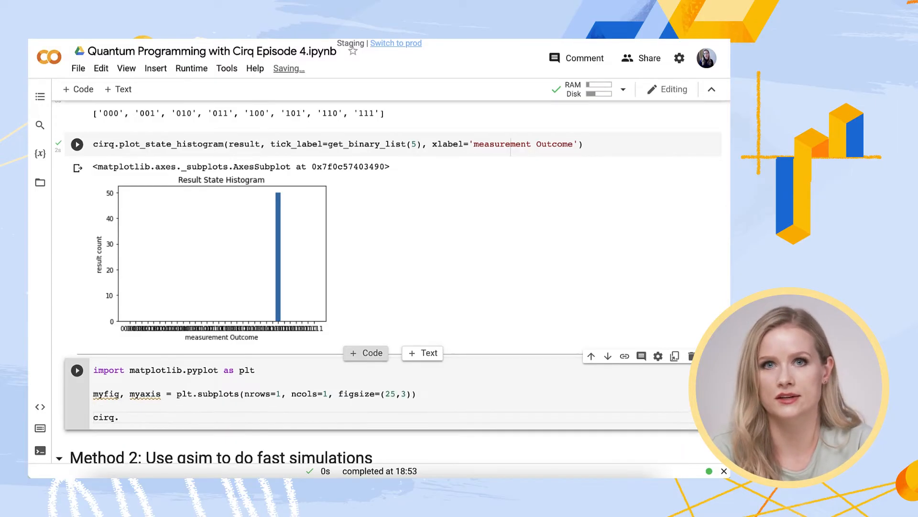
type("plot_state_histogram(result, tick_label")
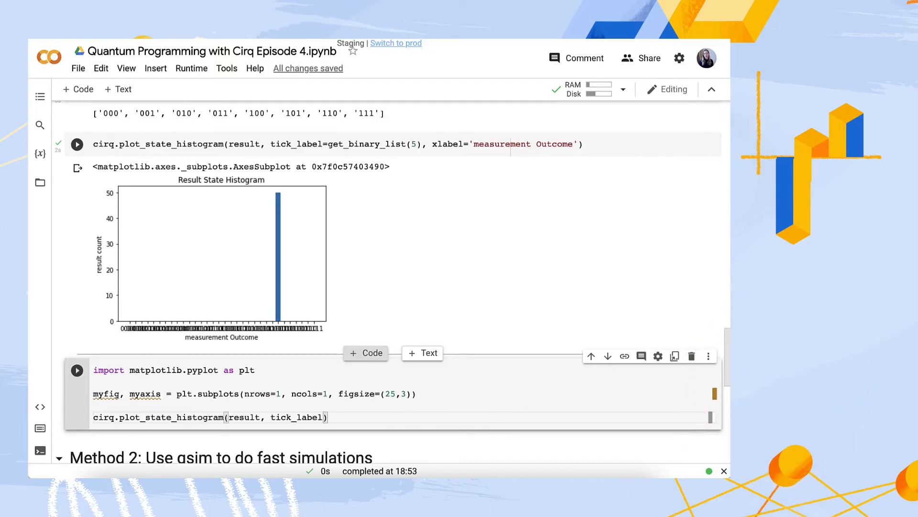
type("=get_binary_list(5)")
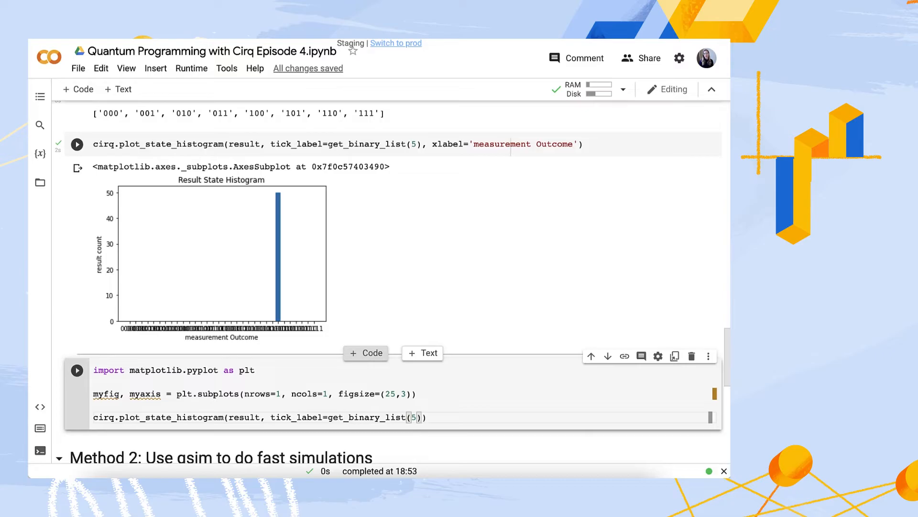
type(", xlabel=")
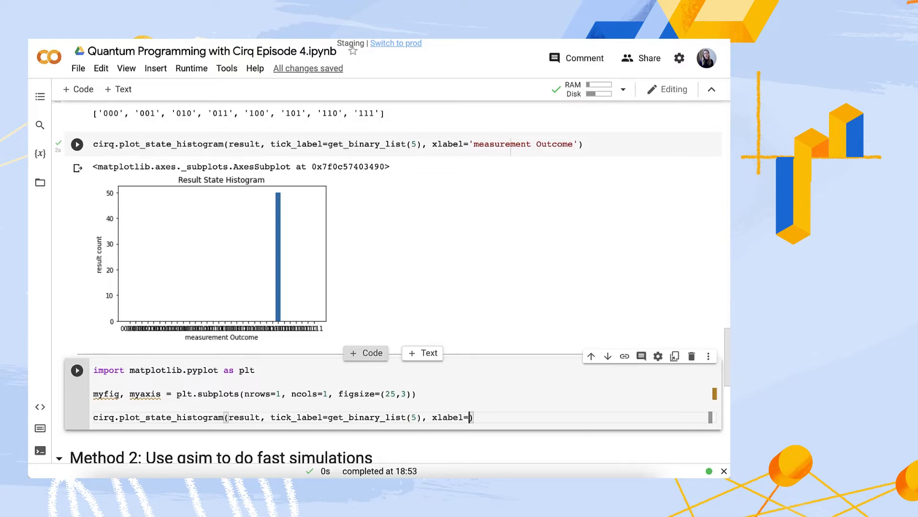
type("Measurement Outcome',")
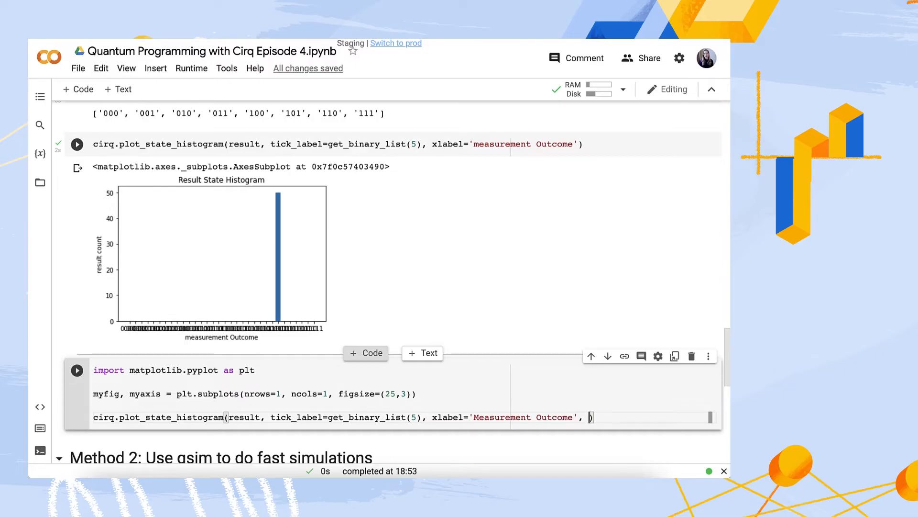
type("ax=myaxis")
type("cirq.plot")
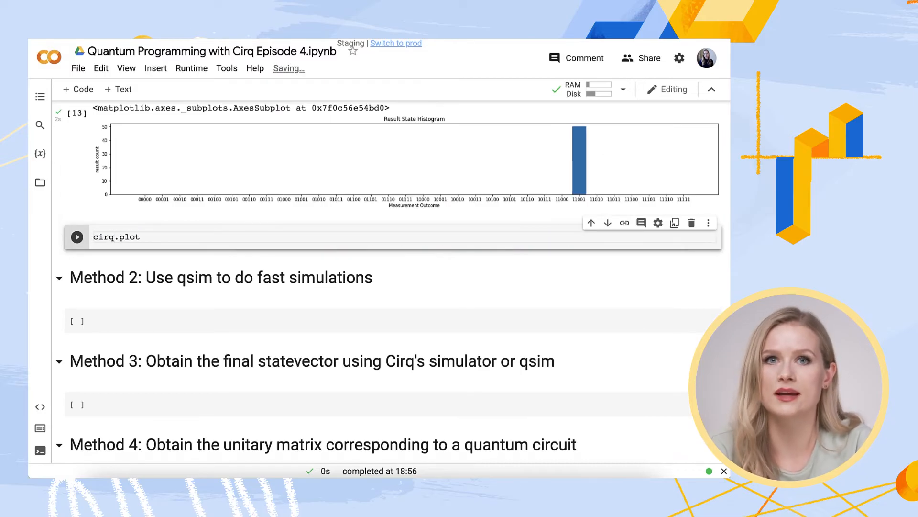
- Plot the 5-bit labelled histogram with tick_params(axis='x', labelrotation=90) for vertical labels
type("_state_histogram")
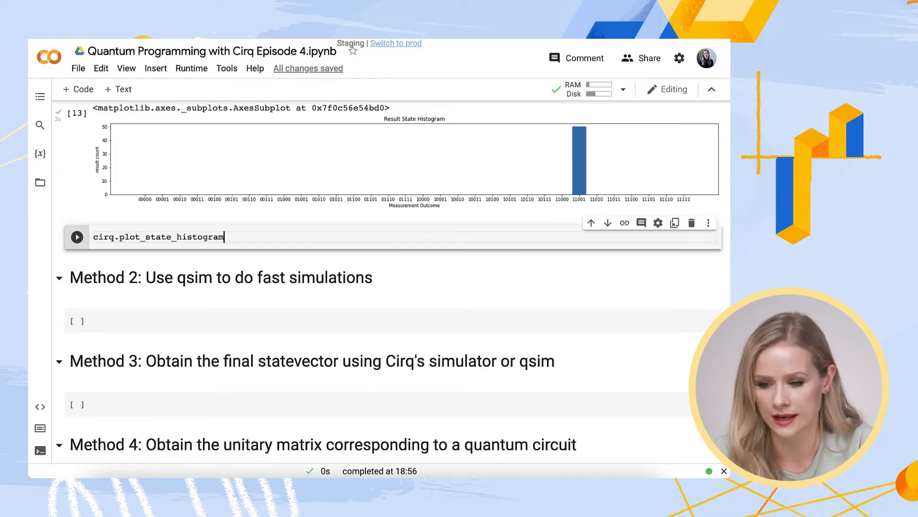
type("(result, tick_label = get_bina")
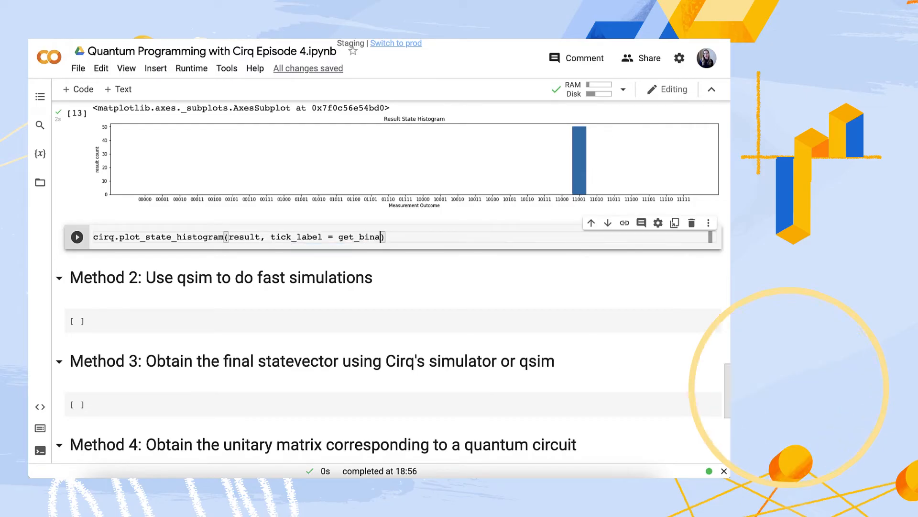
type("ry_list(5)")
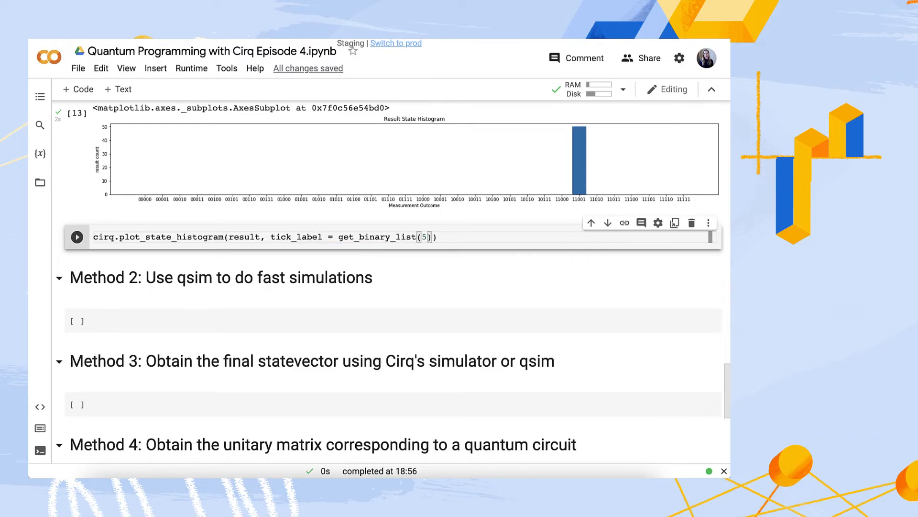
type(", xlabel=\"\"")
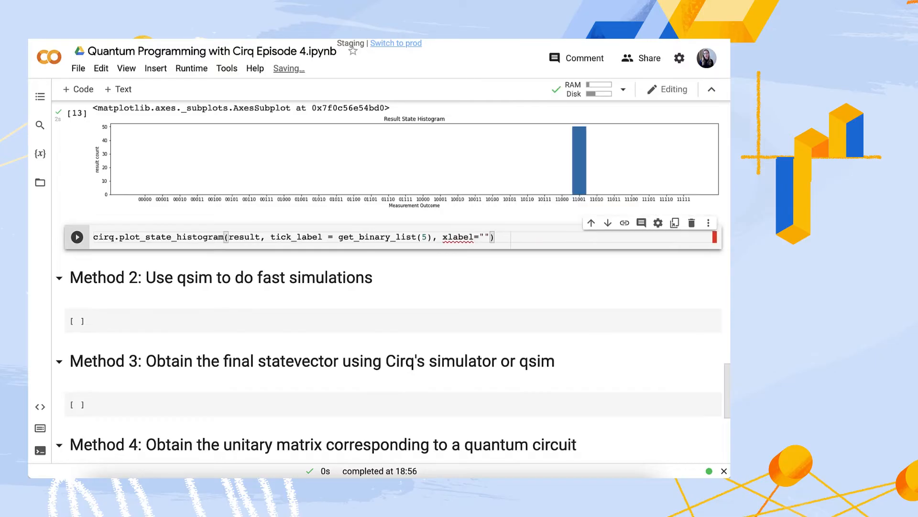
type("Measurement Out'")
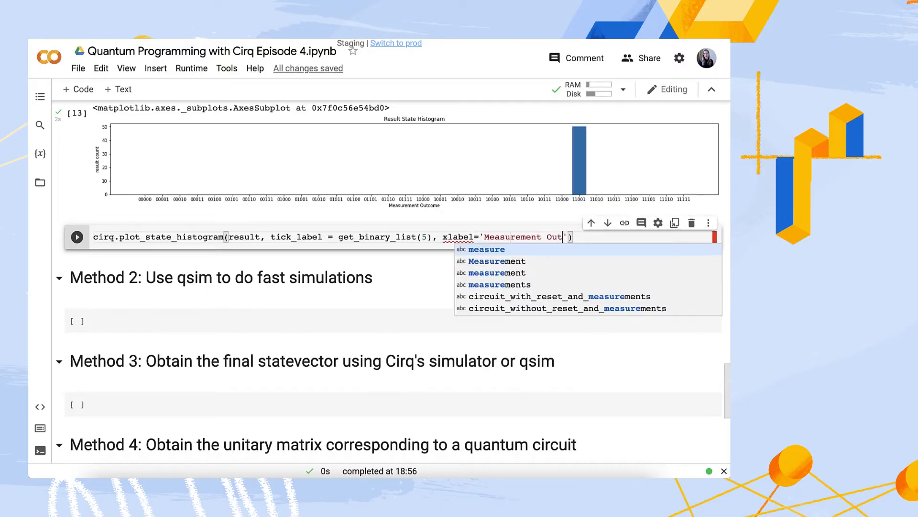
type("come")
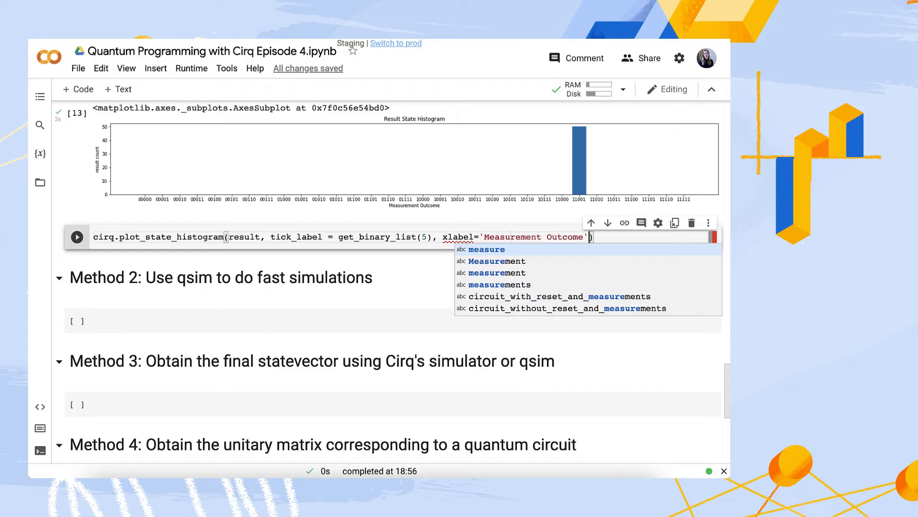
type(".tick")
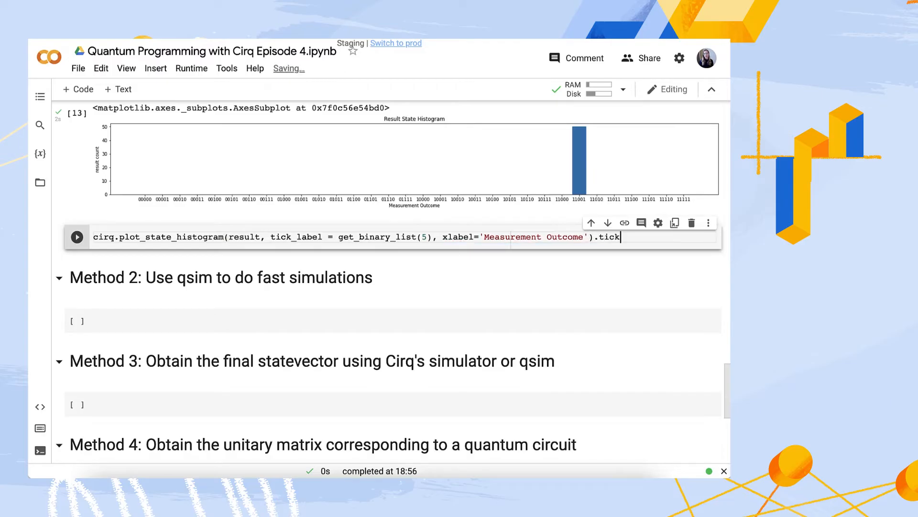
type("_params(axis)")
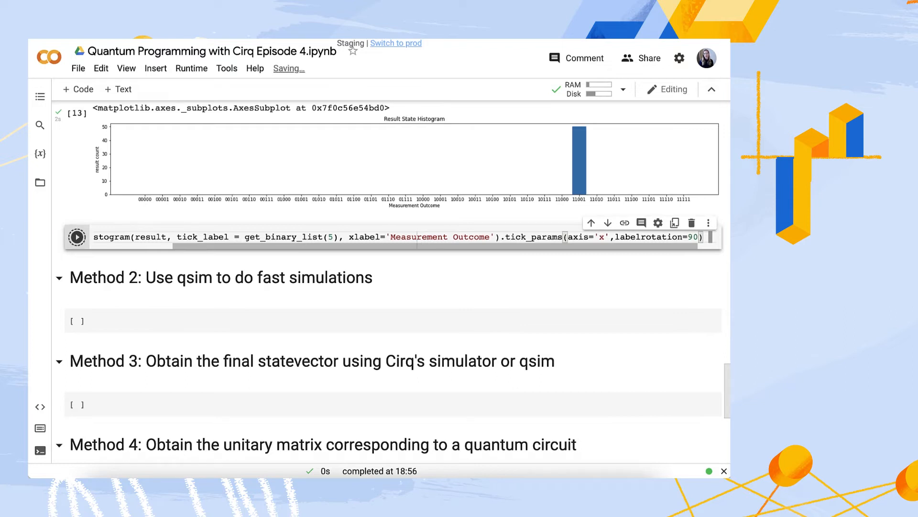
left_click(77, 237)
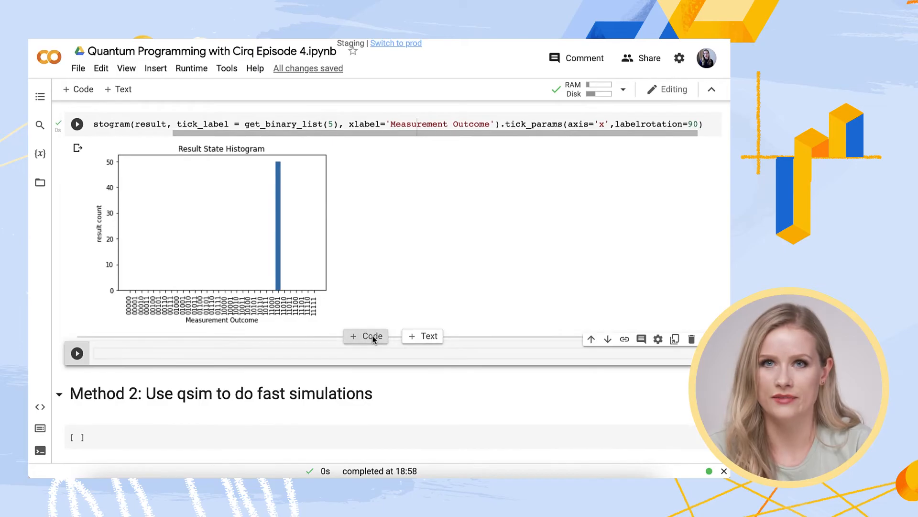
- Set nonzeros = result.histogram(key='meas_qubits') and plot it, showing one bar at state 25
type("nonzeros = result.")
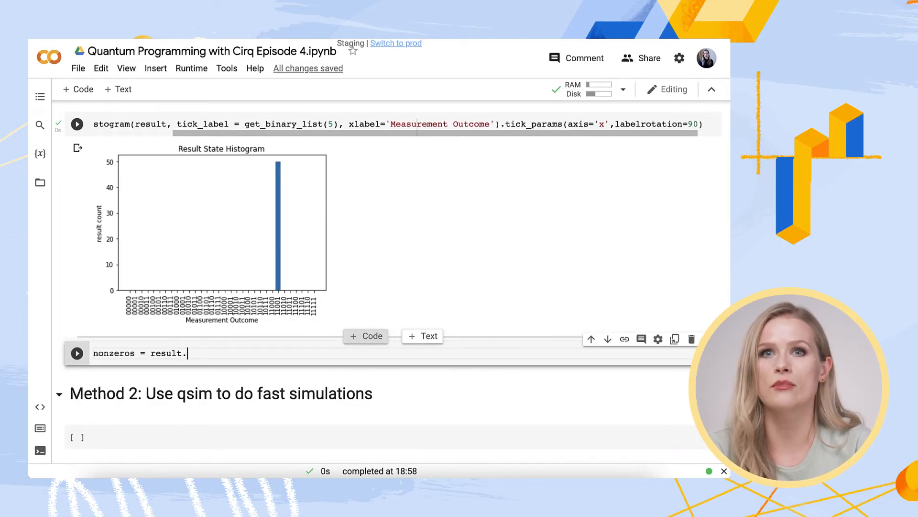
type("histogram(key=")
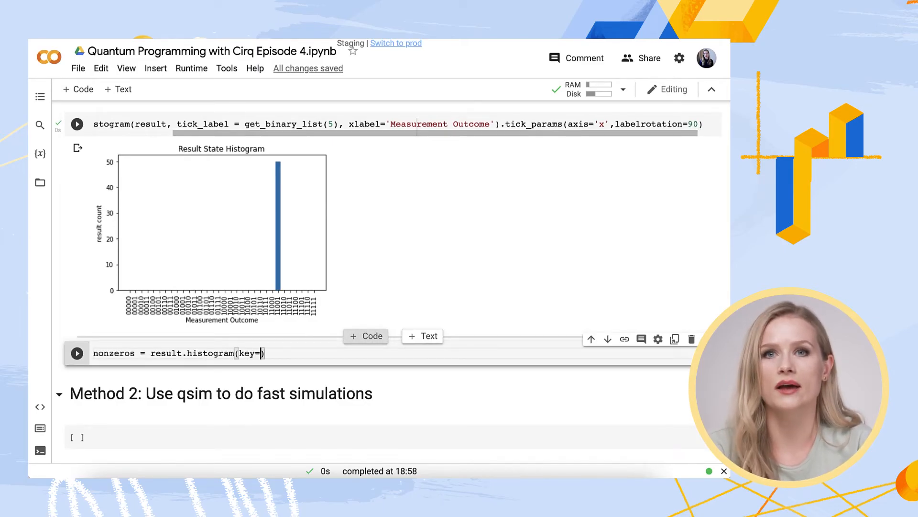
type("'meas_qubits'")
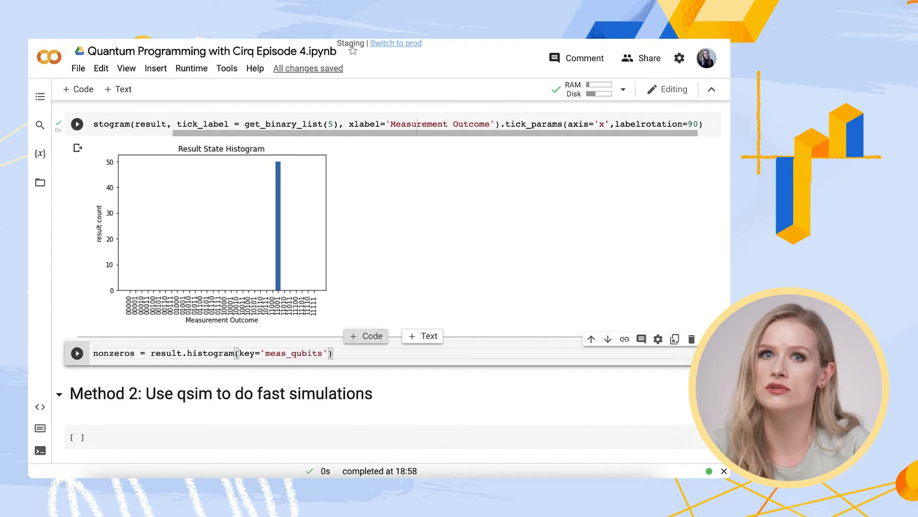
type("cirq.plot")
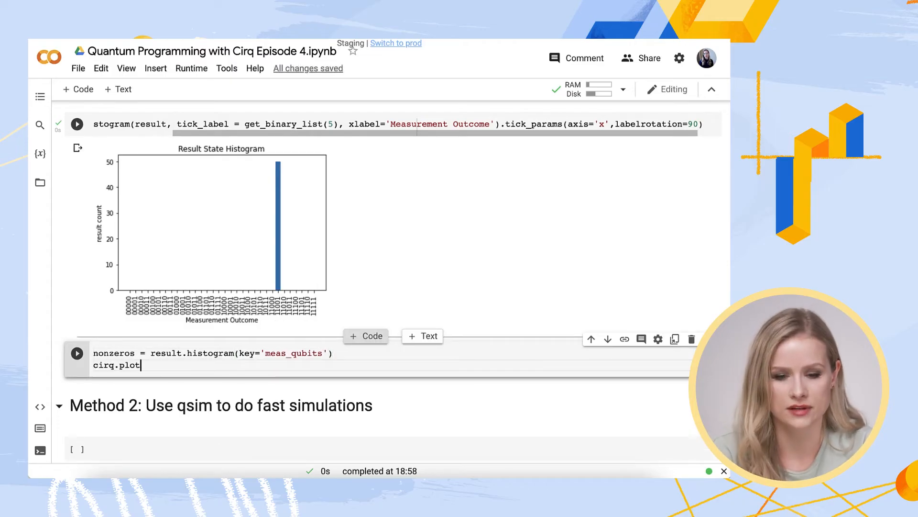
type("_state_histogram(nonzeros")
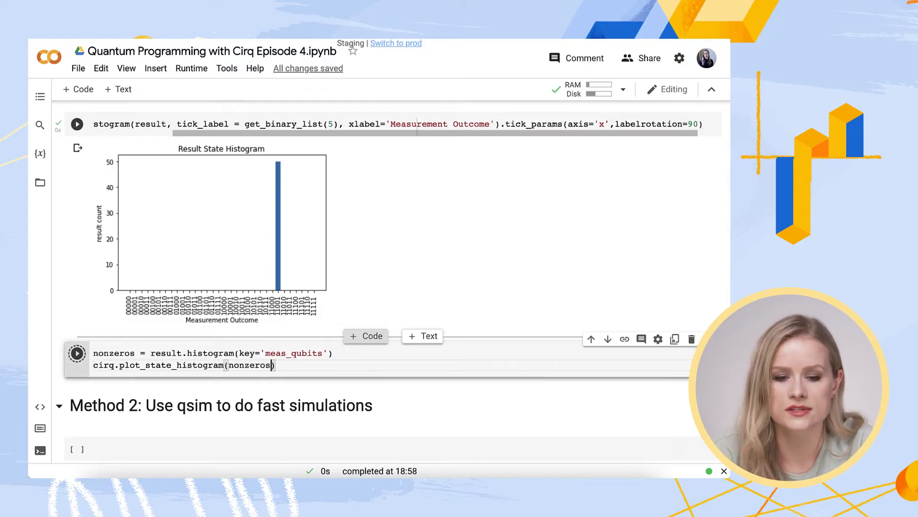
left_click(77, 353)
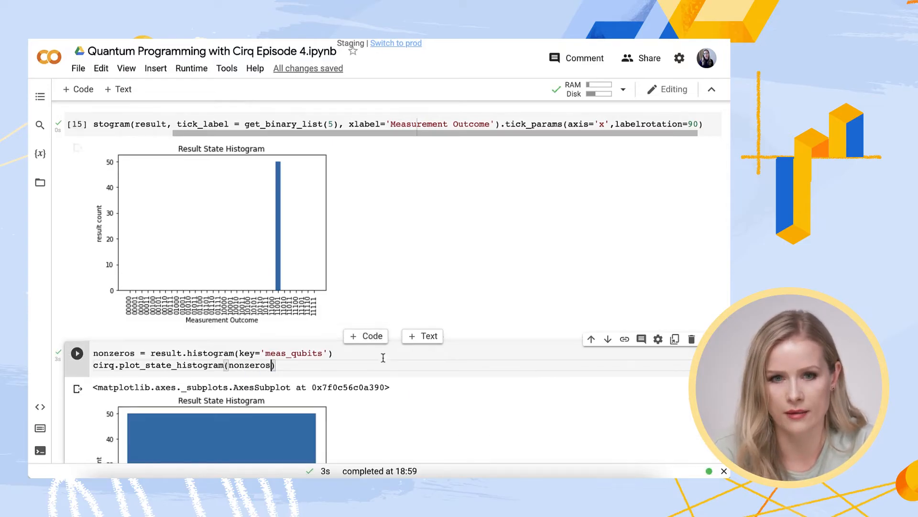
scroll("down", 3)
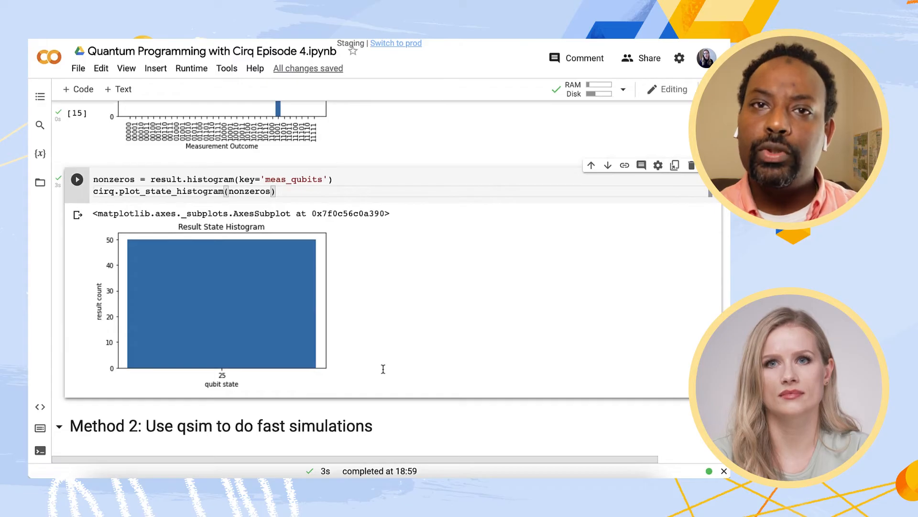
- Evaluate int(b'11001', 2) to confirm the outcome equals 25
type("int(b'10")
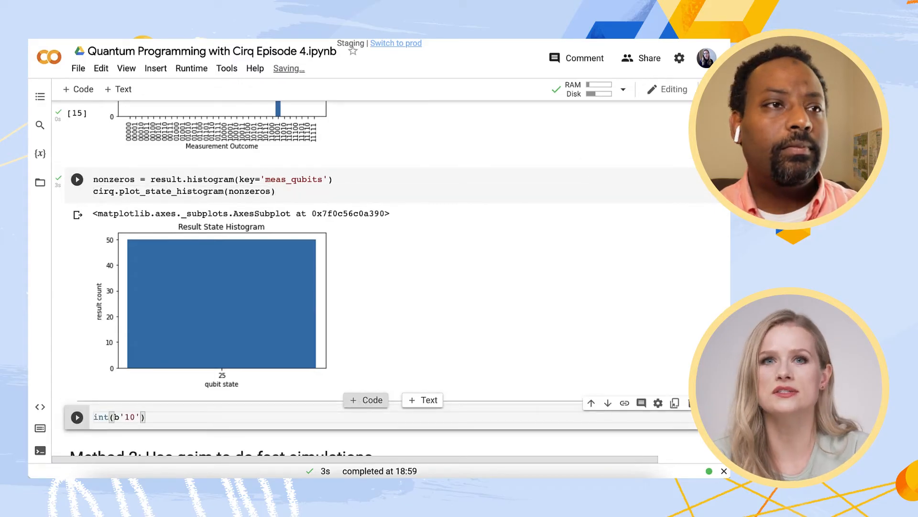
type("1001")
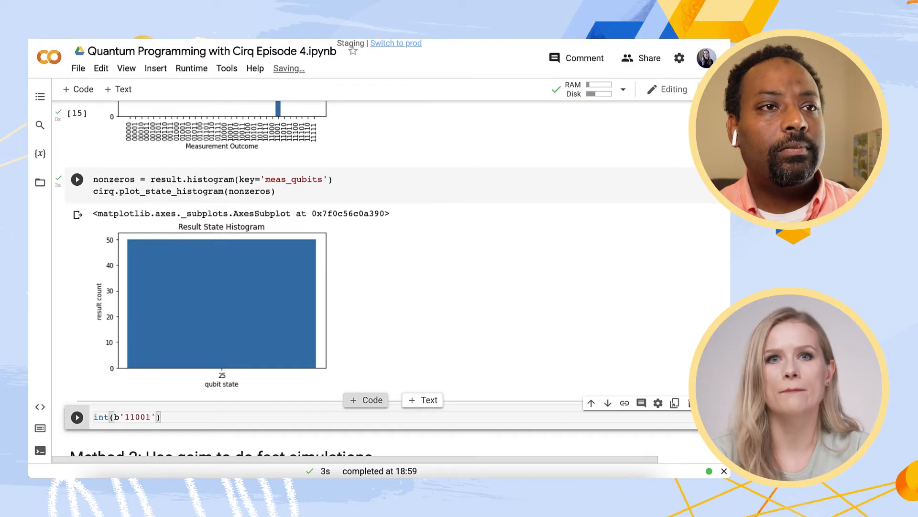
type(", 2")
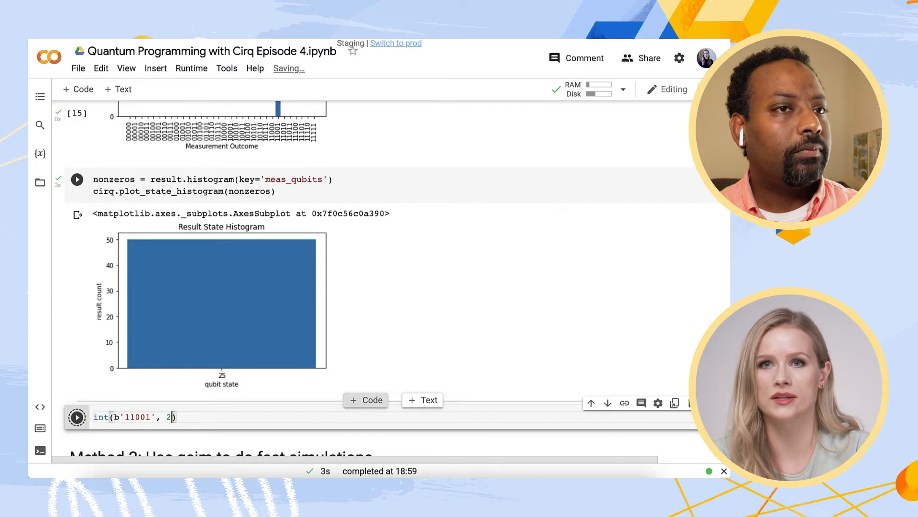
left_click(76, 417)
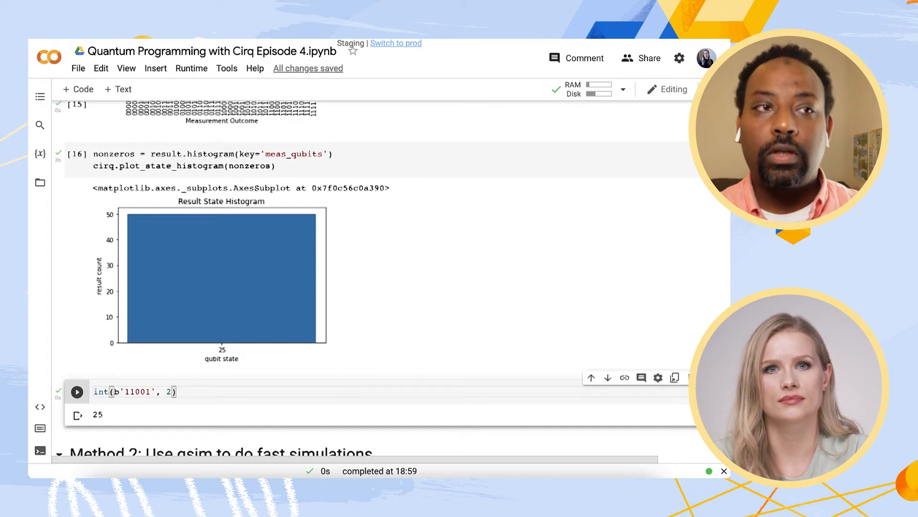
- Run sim.run on the measured circuit with repetitions=1000 on a fresh cirq.Simulator()
scroll("down", 3)
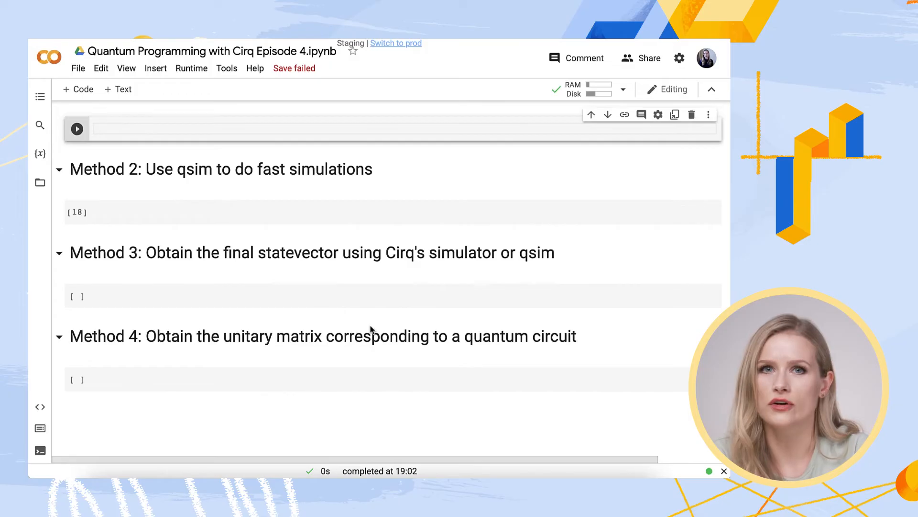
type("sim = cirq.Simulator(")
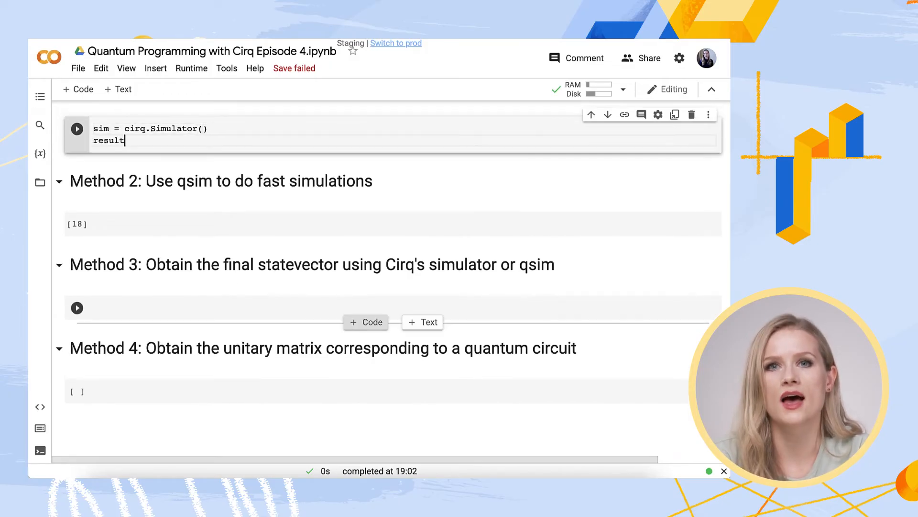
type("=")
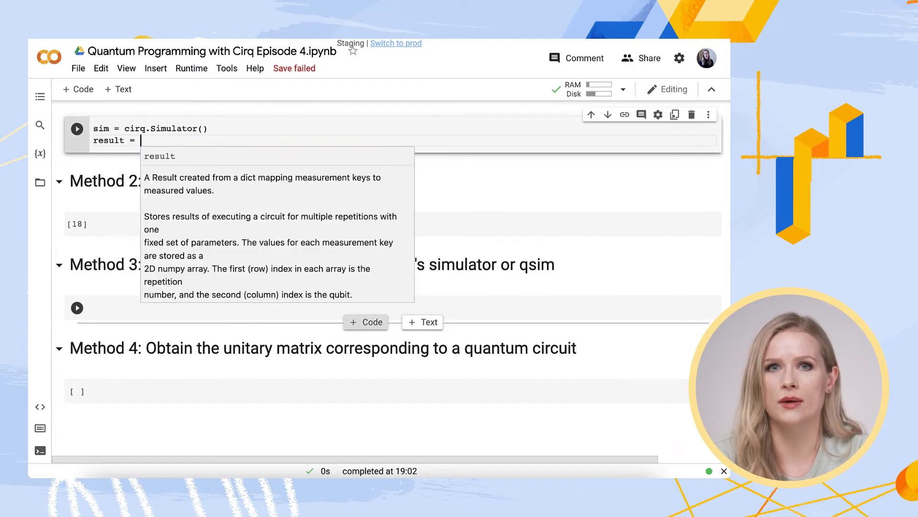
type("sim.run(circuit)")
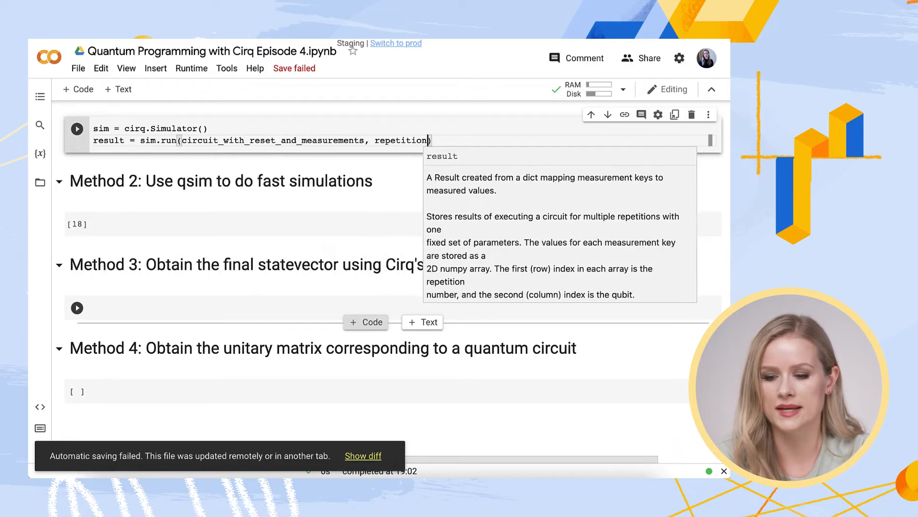
type("s=1000")
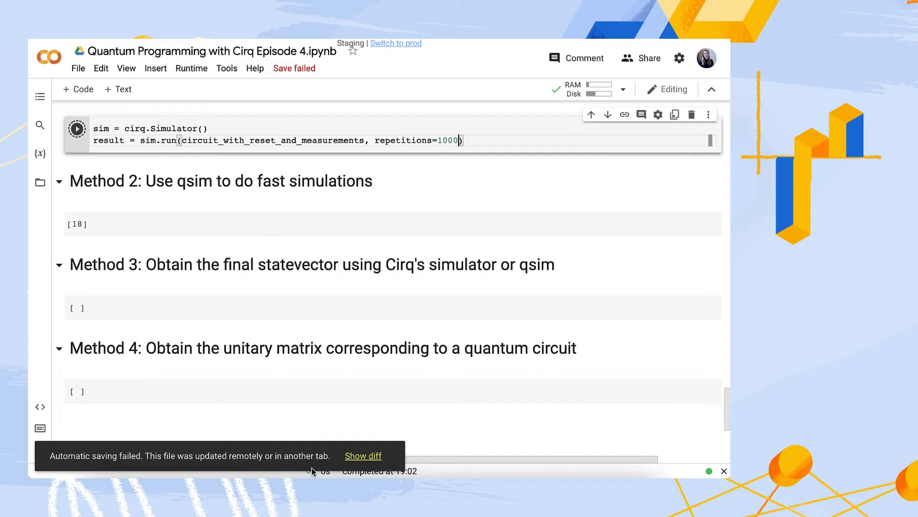
left_click(77, 128)
type("!pip install")
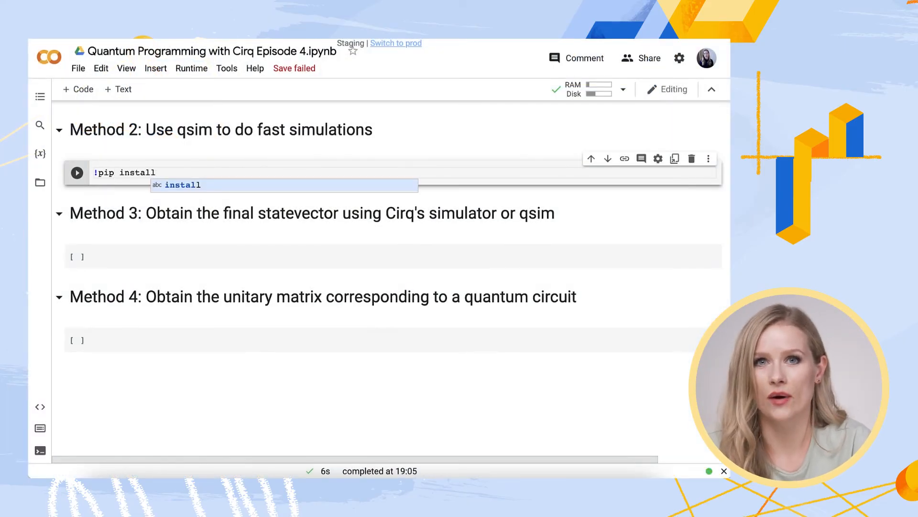
- Install the qsimcirq package quietly with !pip install --quiet qsimcirq
type("--quiet")
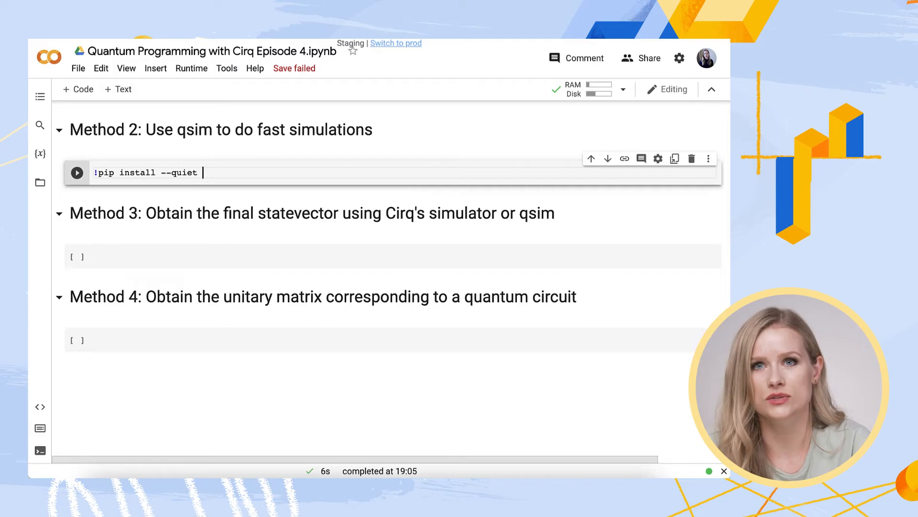
type("qsimcirq")
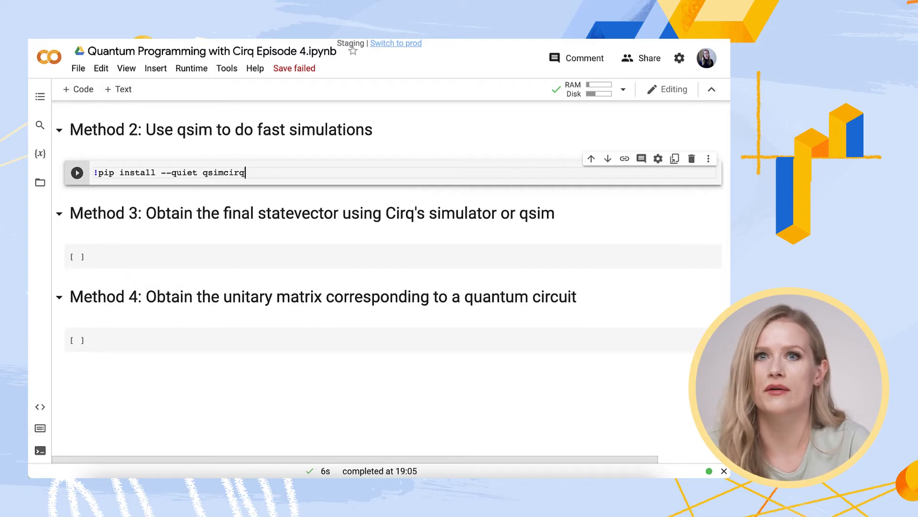
left_click(76, 173)
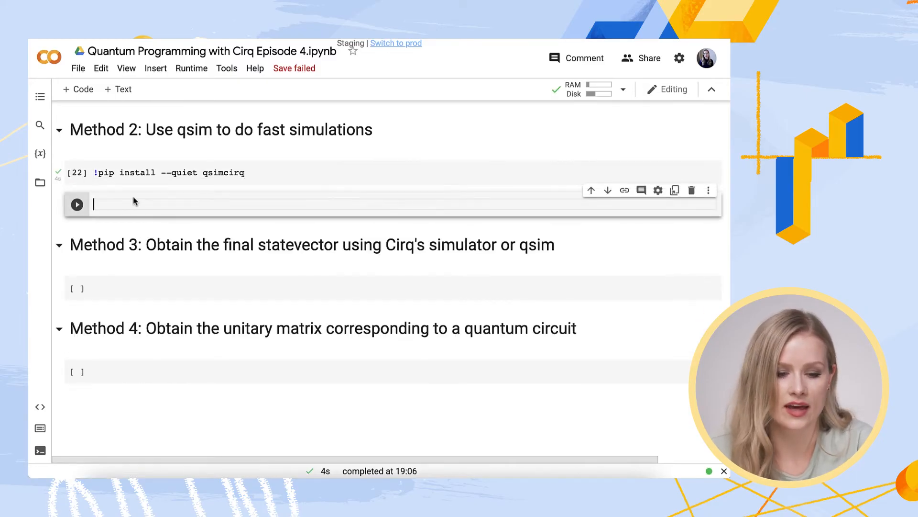
- Import qsimcirq, create a QSimSimulator and run circuit_with_reset_and_measurements for 1000 repetitions
type("import qsimcirq")
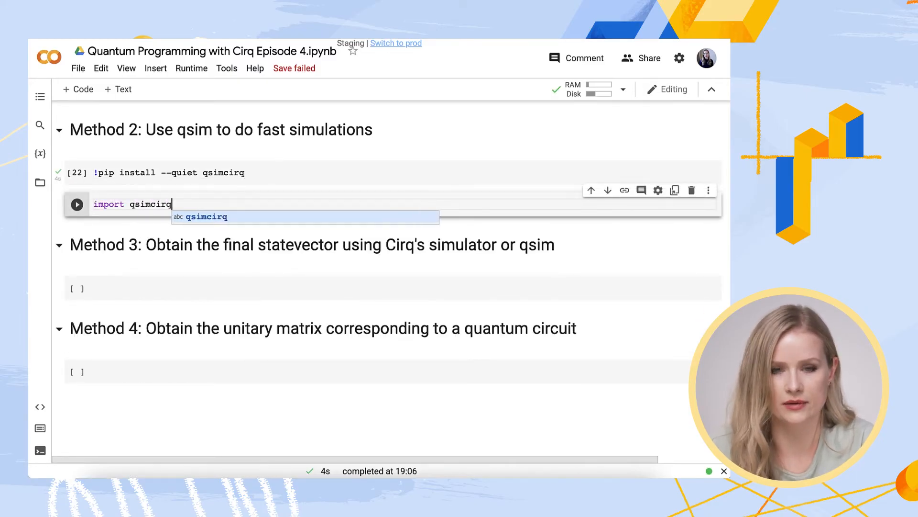
key("enter")
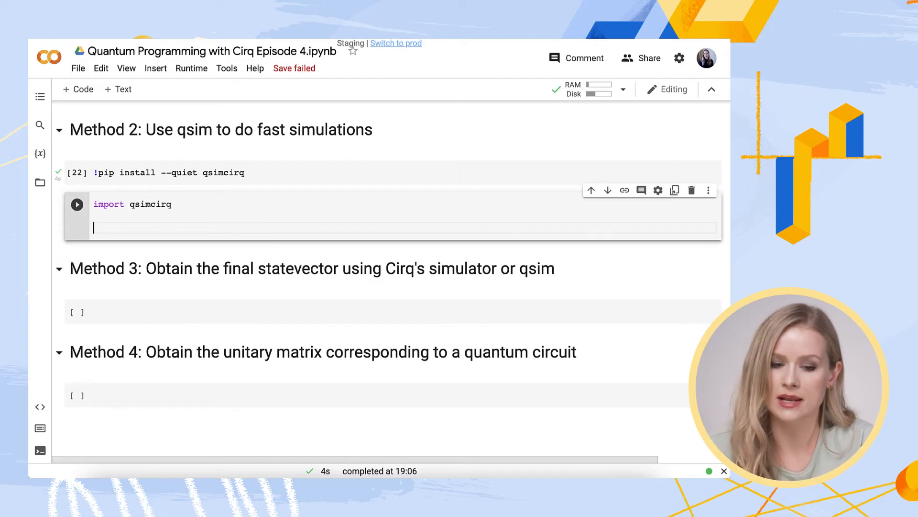
type("sim =")
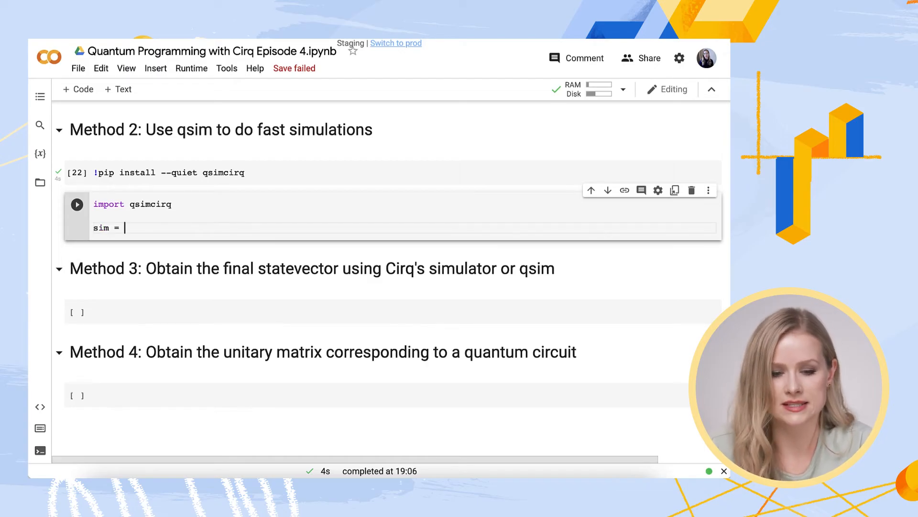
type("qsimcirq.Q")
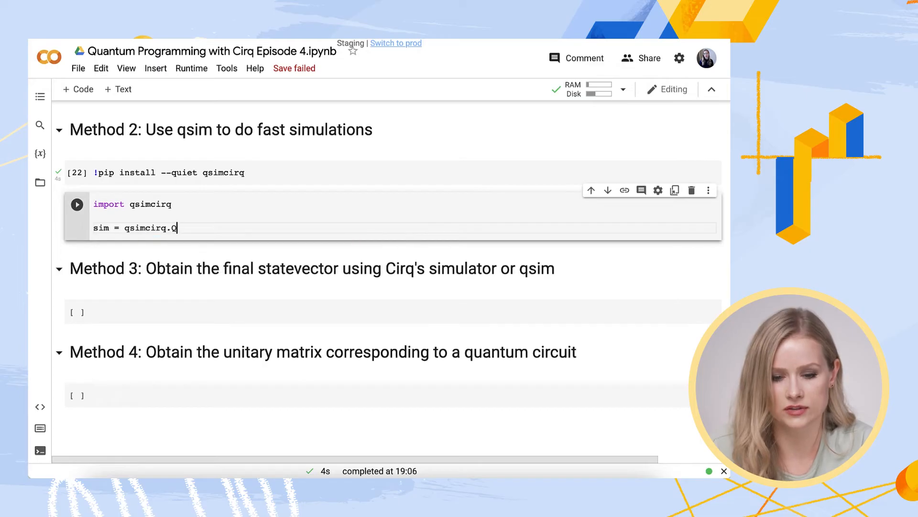
type("SimSimulator")
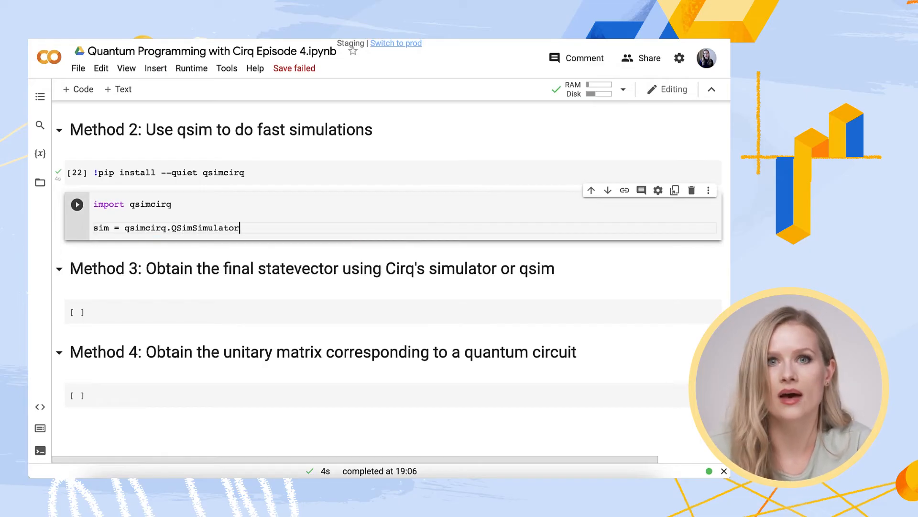
type("()")
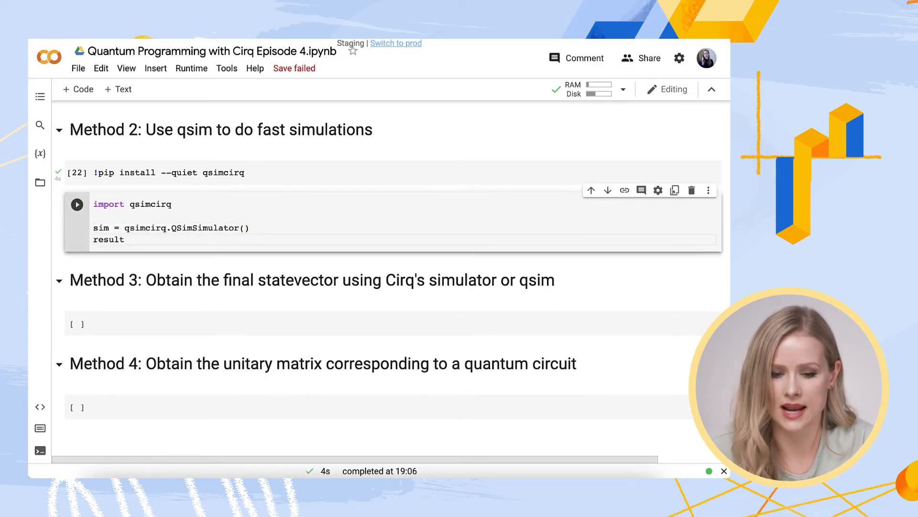
type("= sim.run")
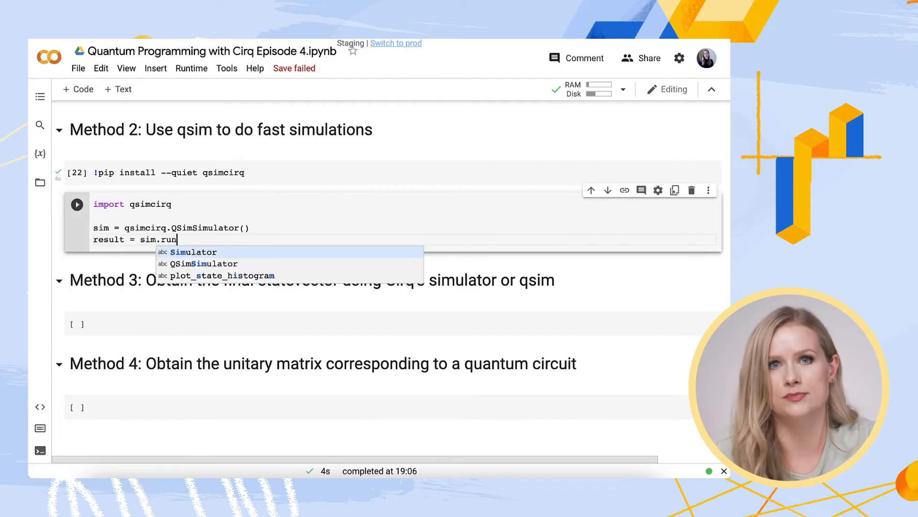
type("(circuit_")
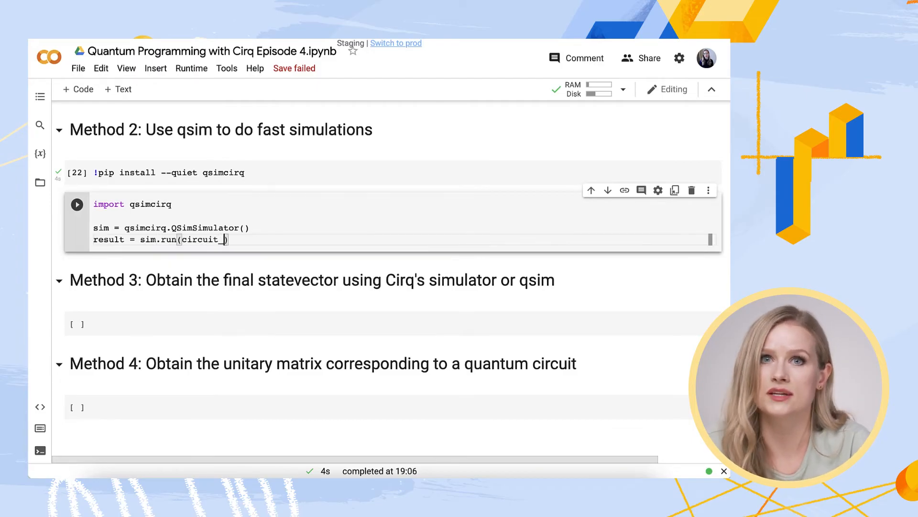
type("with_reset_and_measurements, repetitions=")
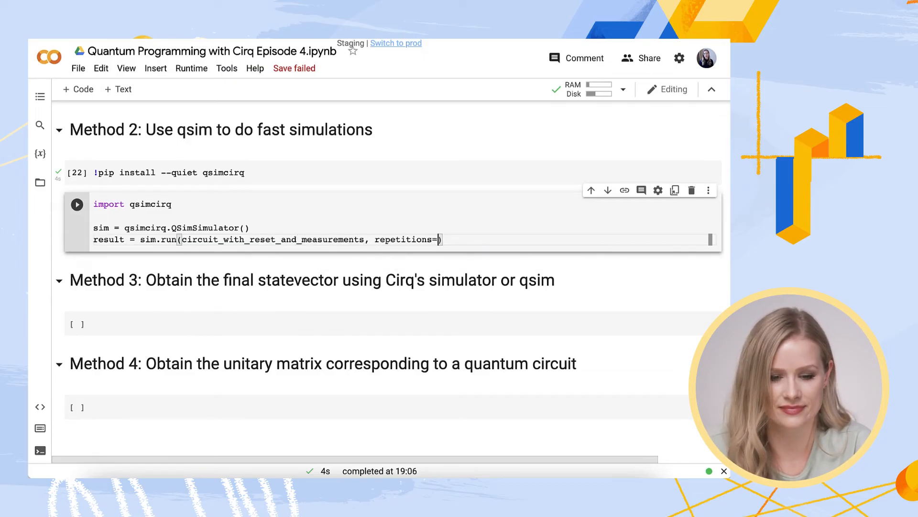
type("1000")
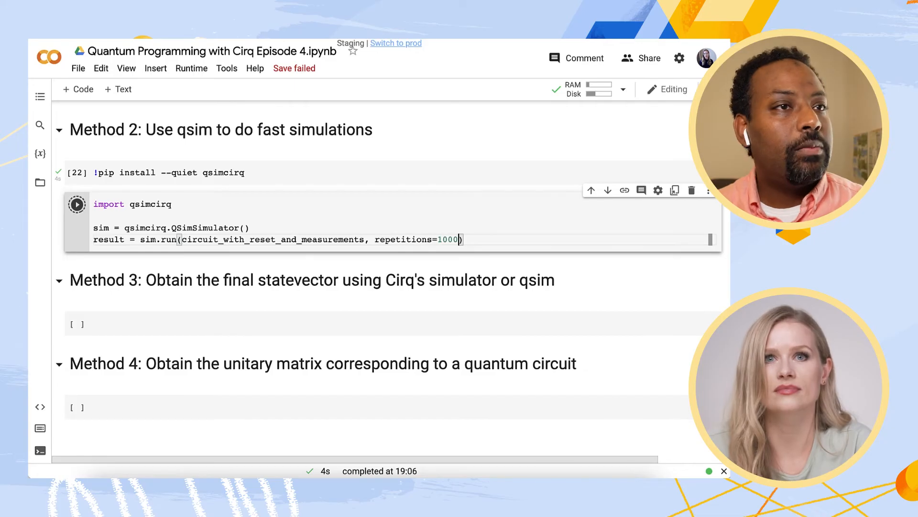
left_click(77, 204)
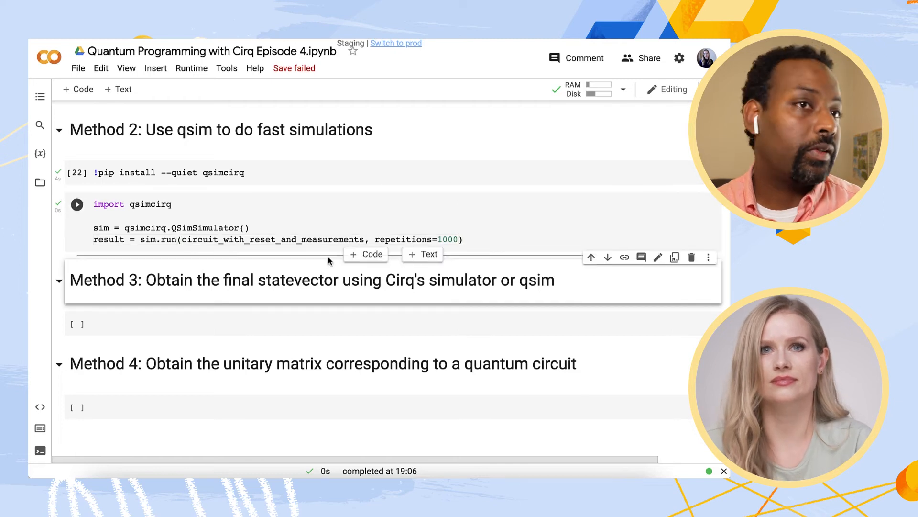
- In a new cell, build nonzeros = result.histogram(key='meas_qubits') and plot it with cirq.plot_state_histogram
left_click(365, 254)
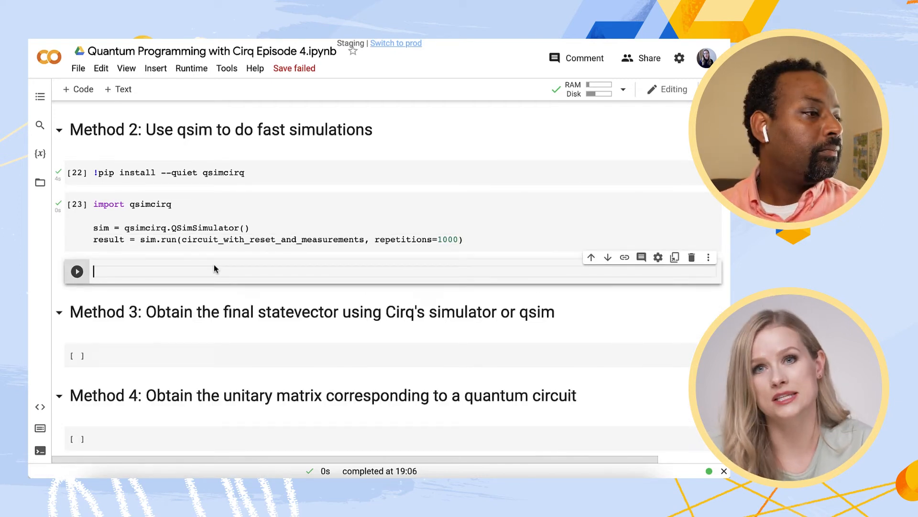
type("nonzeros =")
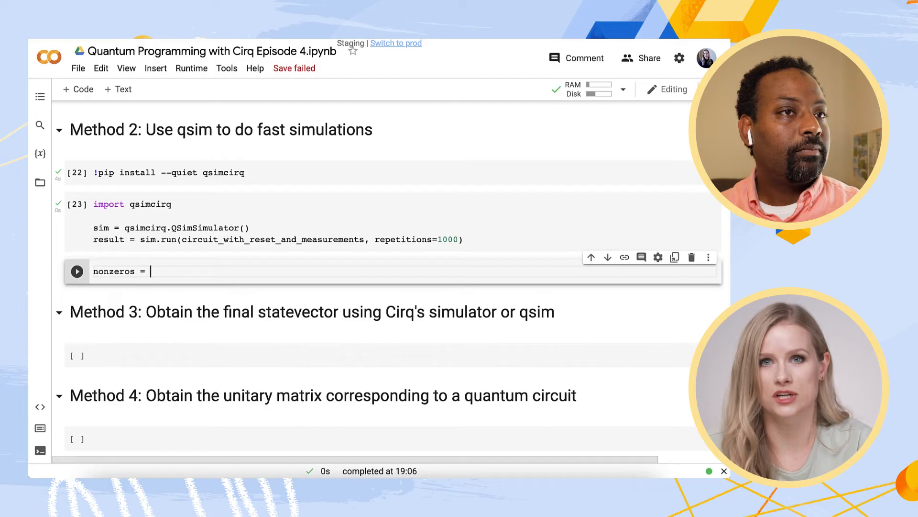
type("result.histogram(key='meas_qubits")
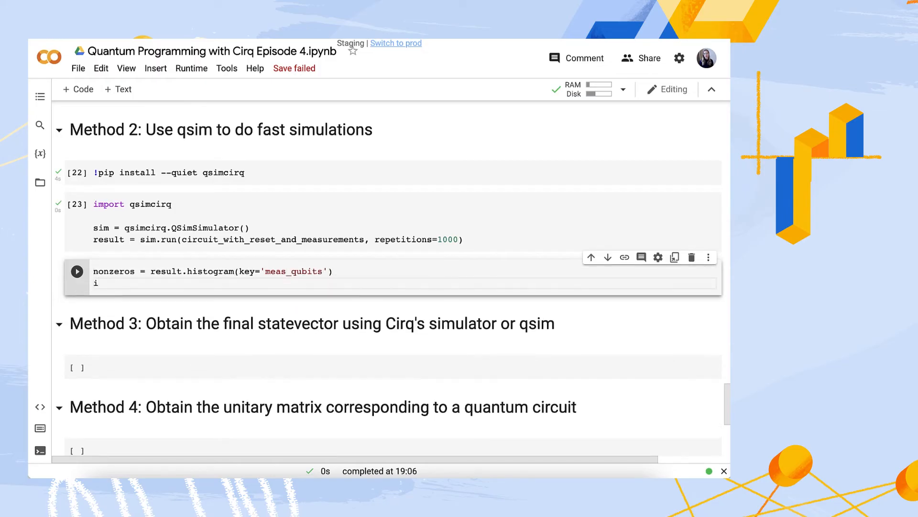
type("cirq.plot_sta")
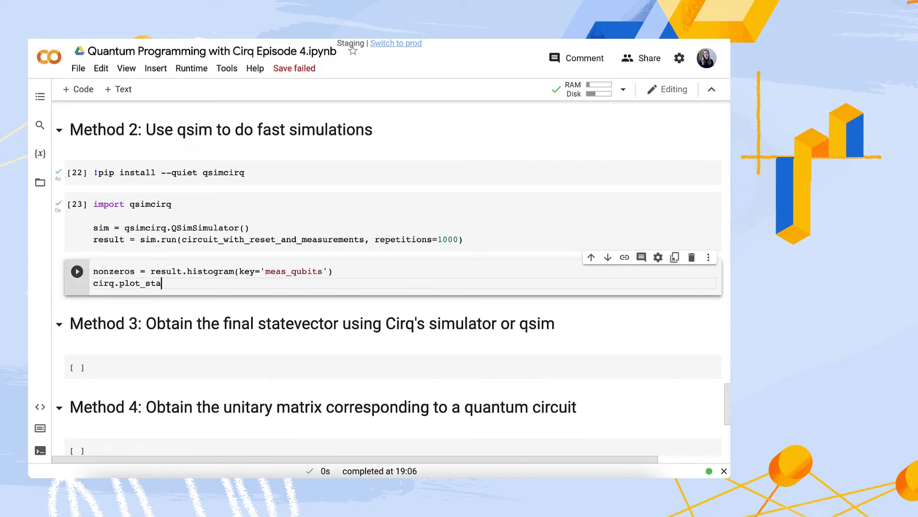
type("te_")
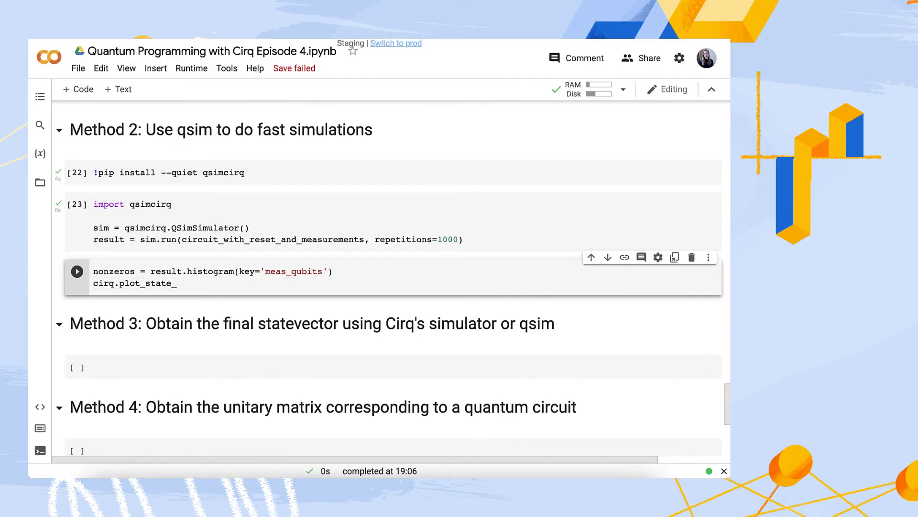
type("histogram")
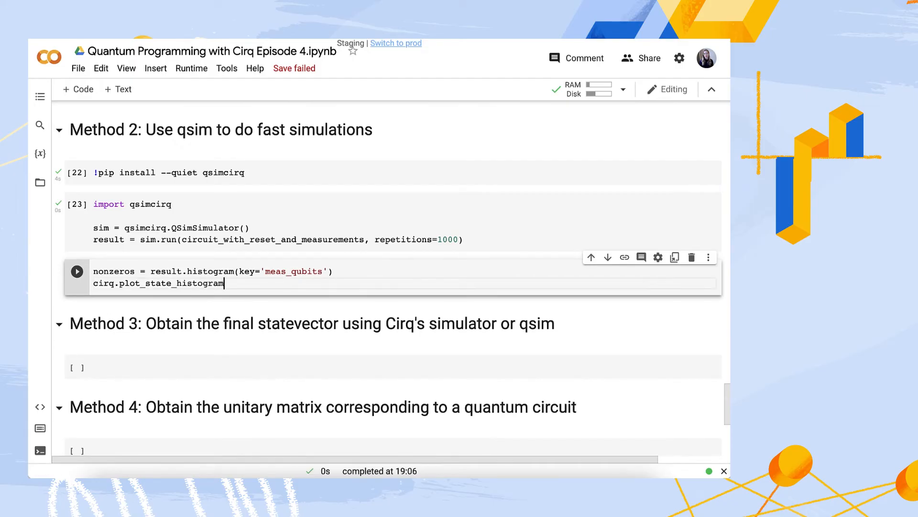
type("(nonzeros)")
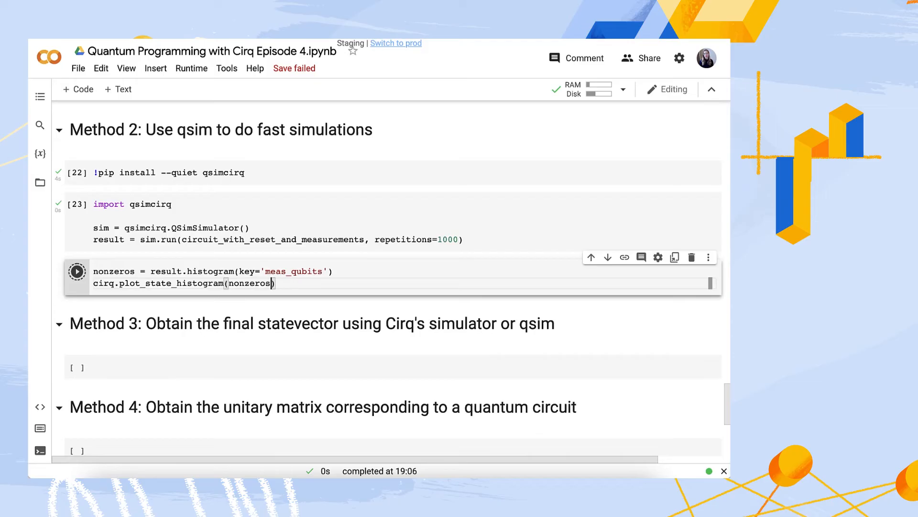
left_click(77, 271)
type("sim =")
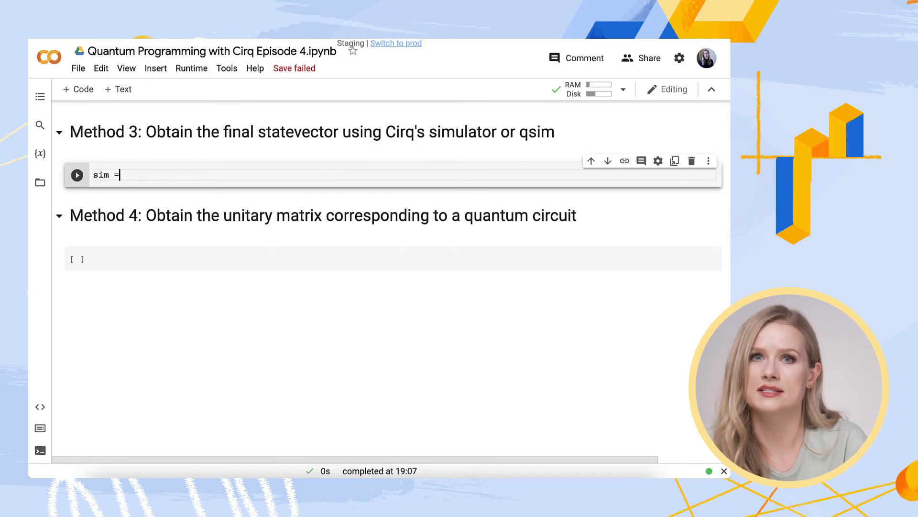
- Write sim = cirq.Simulator() and result = sim.simulate(circuit_without_reset_and_measurements)
type("c")
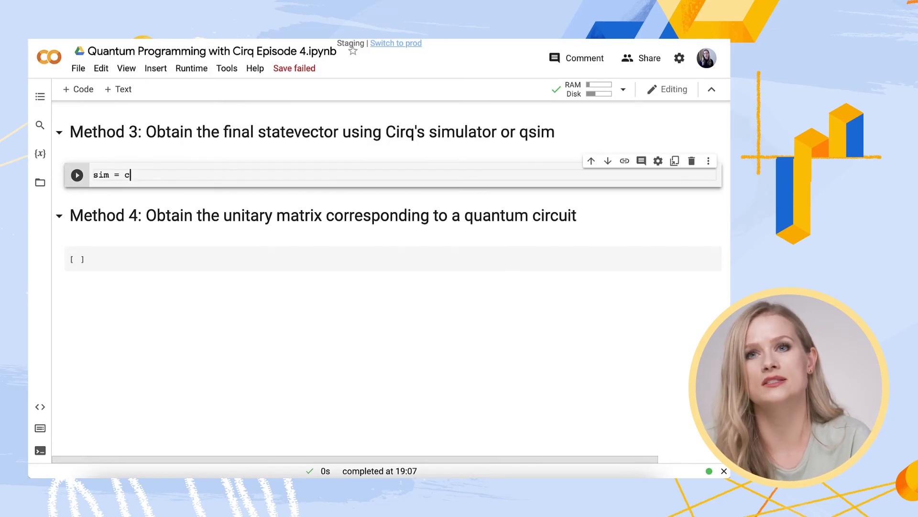
type("irq.S")
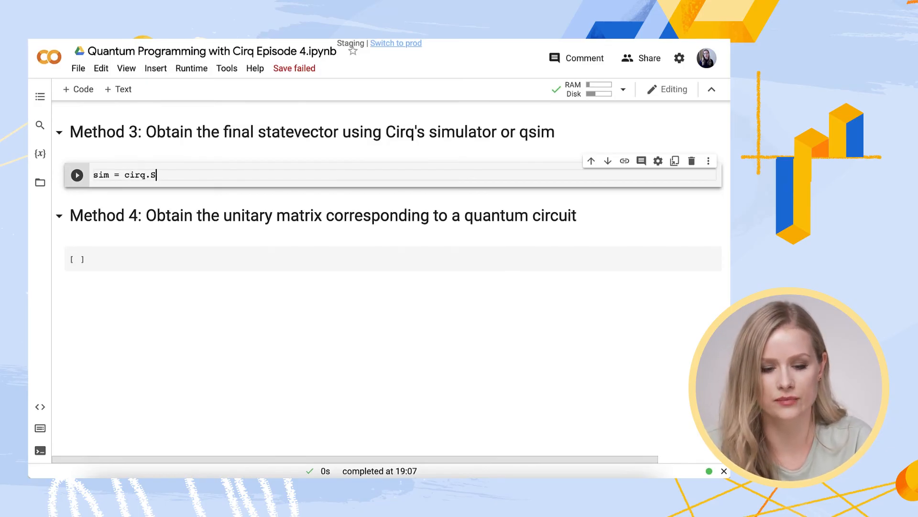
type("imulator()")
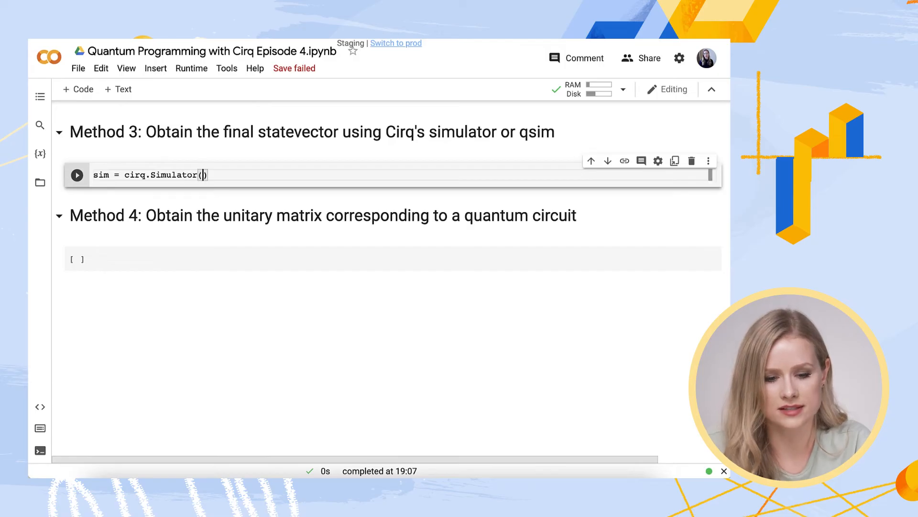
key("enter")
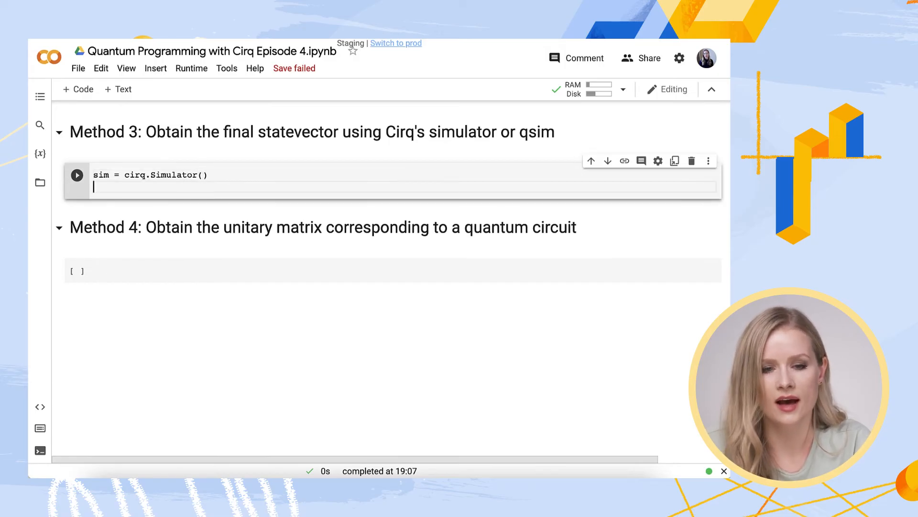
type("result = sim")
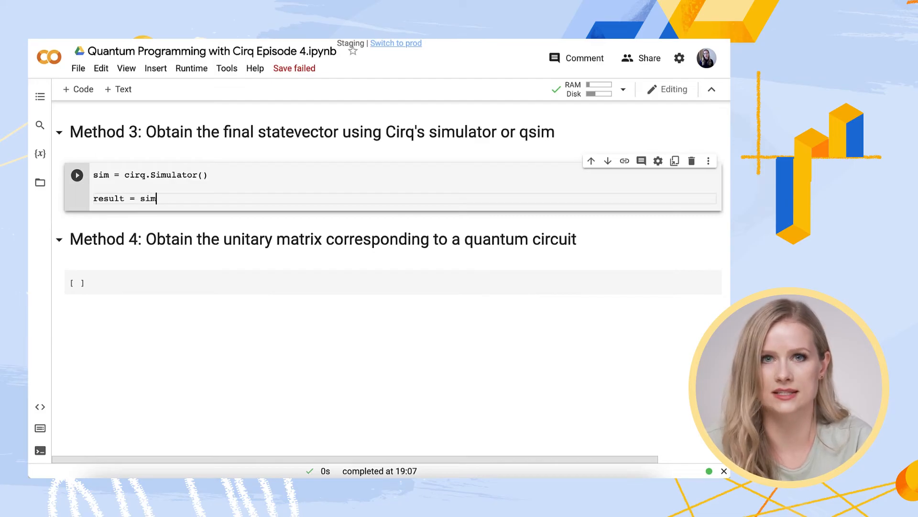
type(".")
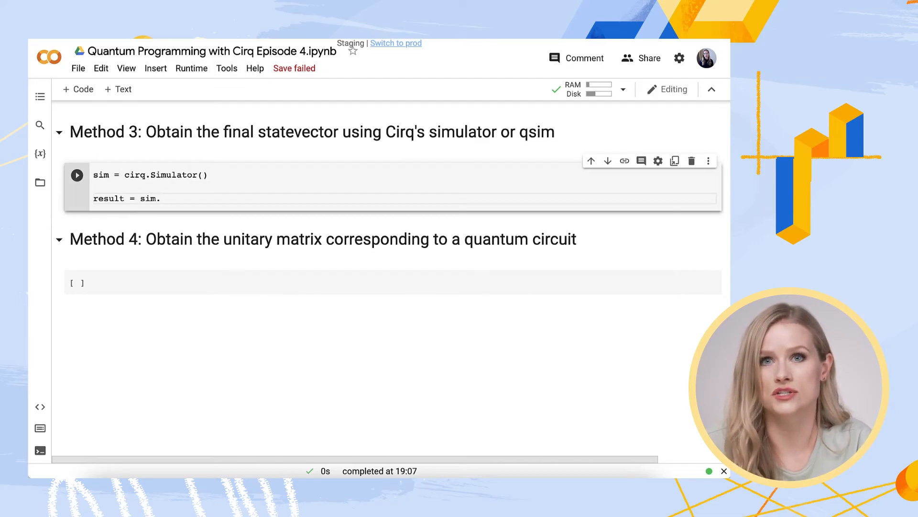
type("simulate()")
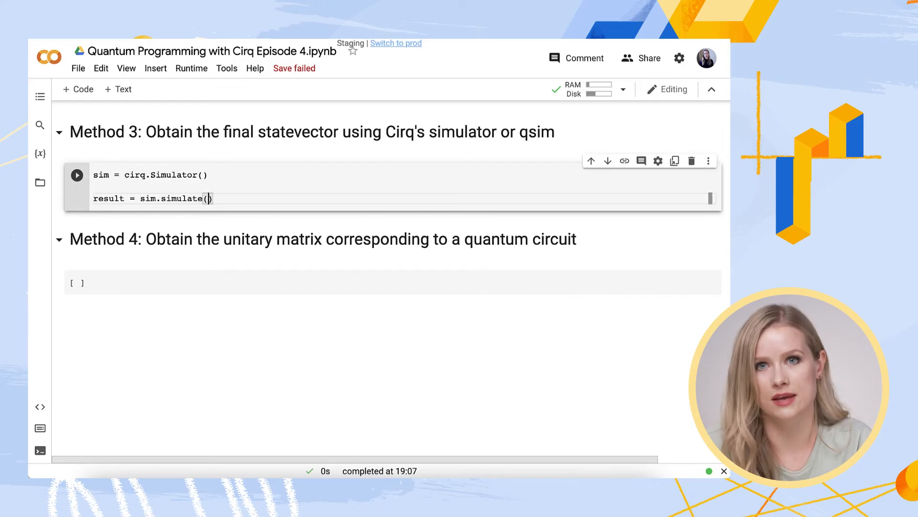
type("circuit")
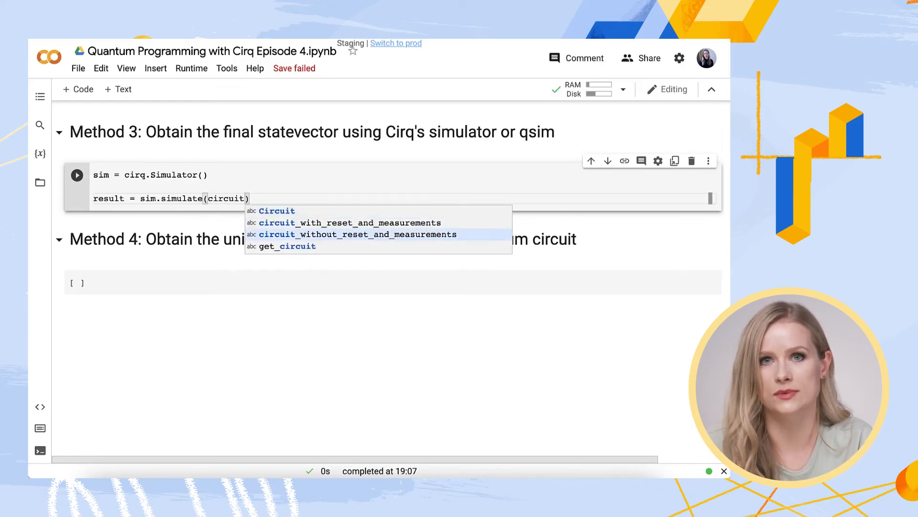
left_click(357, 234)
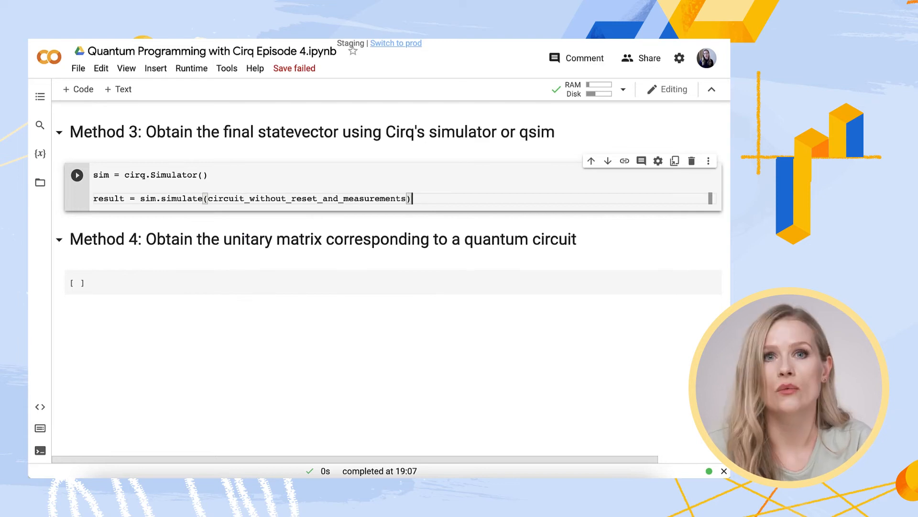
- Add print(result) and run the cell to show the final statevector output
type("print")
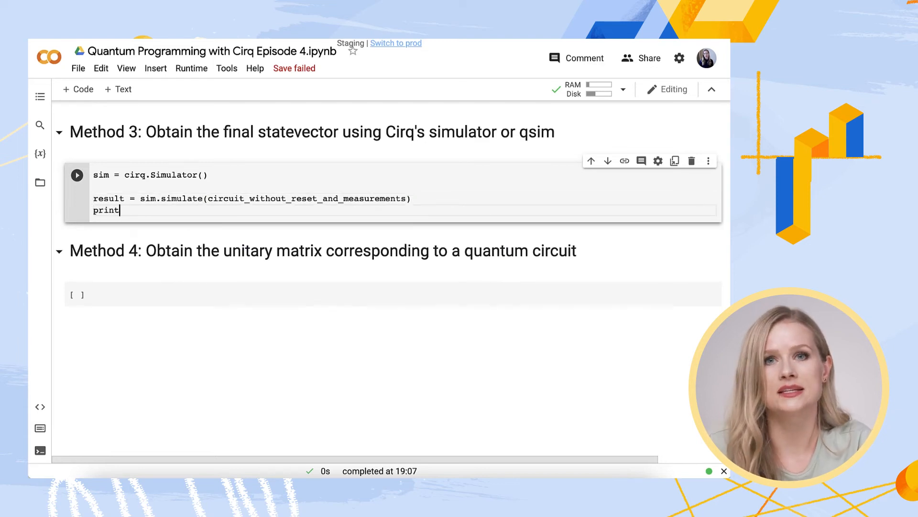
type("(result")
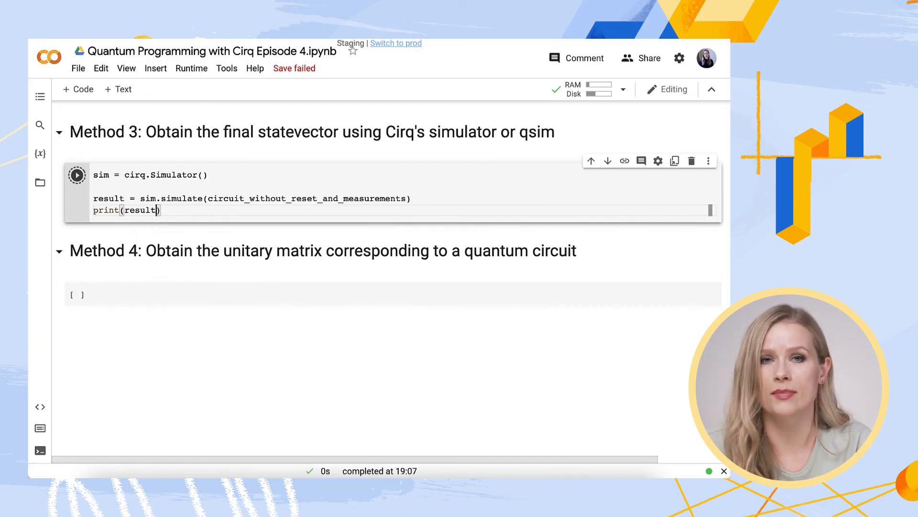
left_click(77, 176)
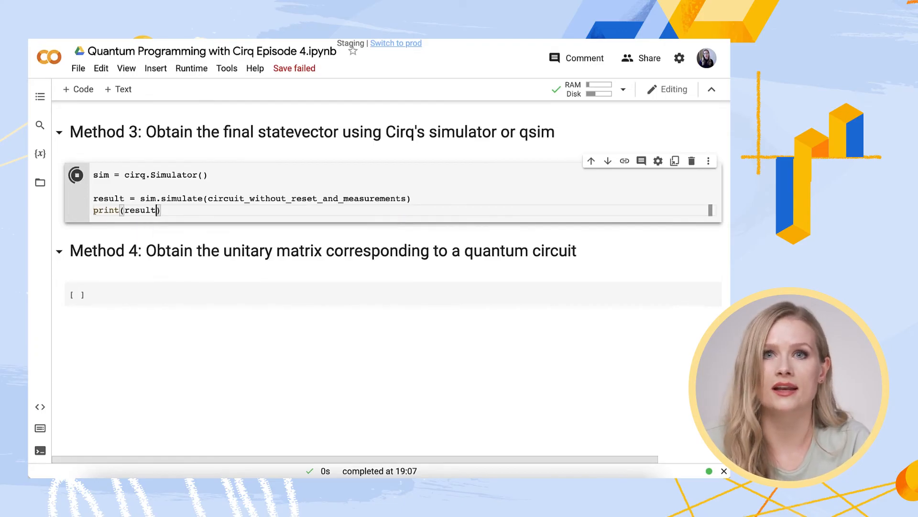
left_click(76, 175)
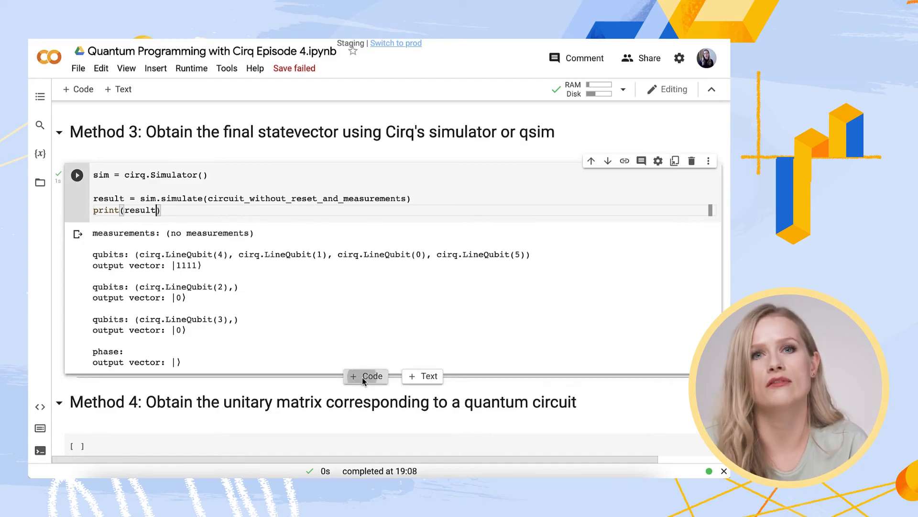
- In a new cell, write result = sim.simulate_moment_steps(circuit_without_reset_and_measurements)
left_click(365, 375)
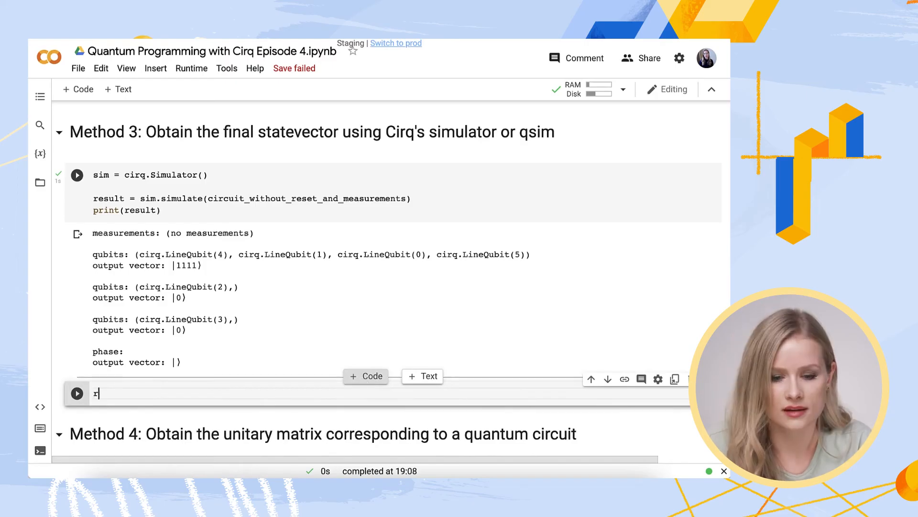
type("esult =")
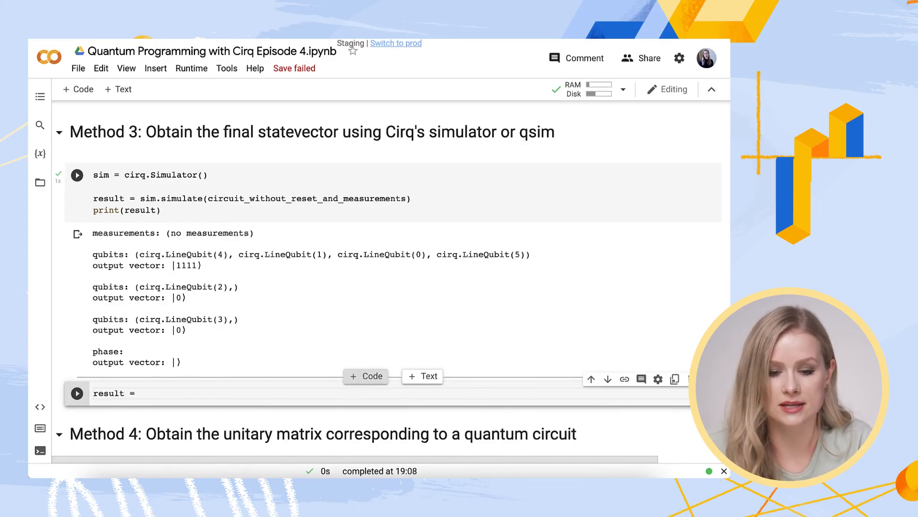
type("sim.")
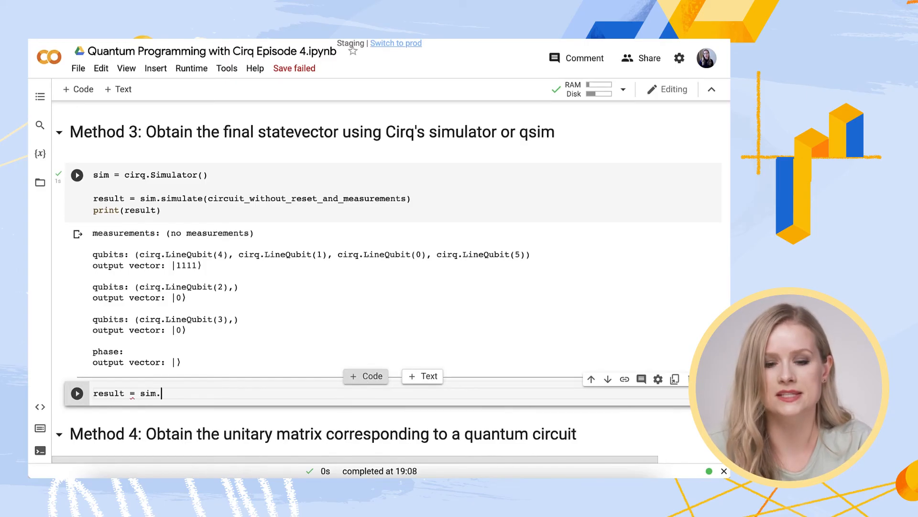
type("simulate")
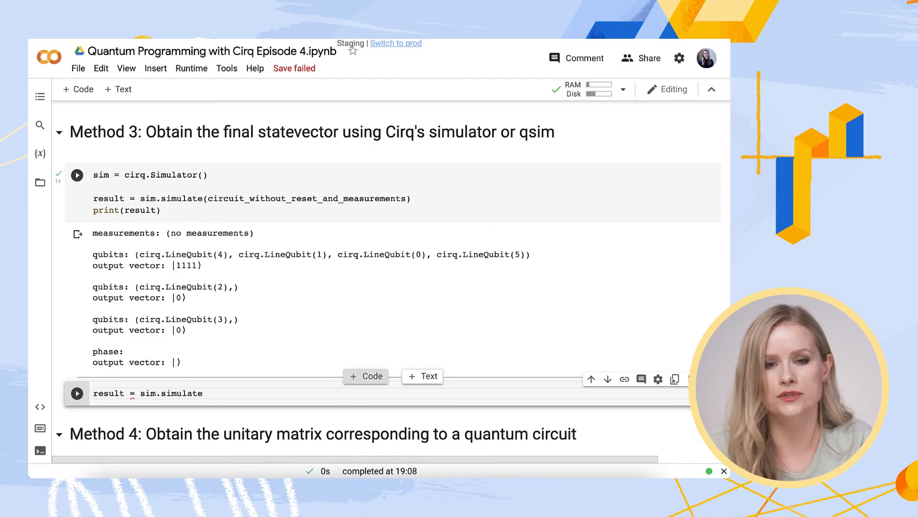
type("_moment")
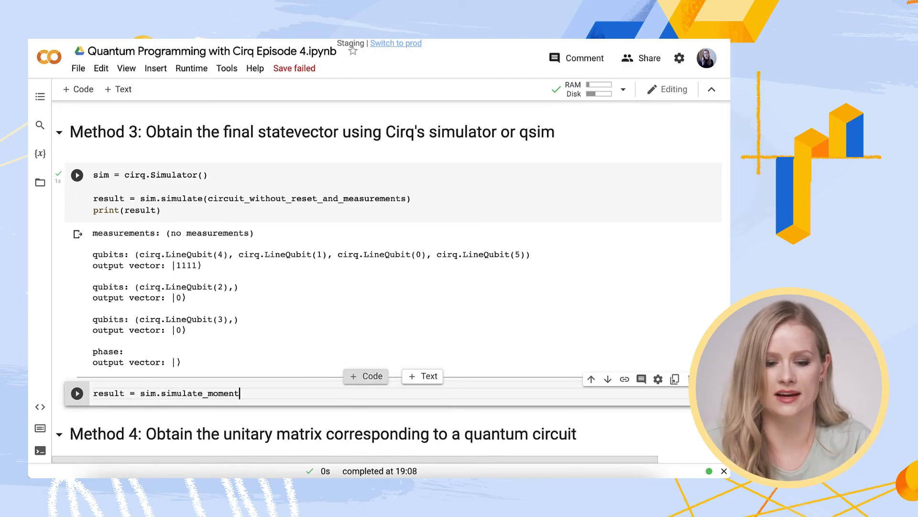
type("_steps")
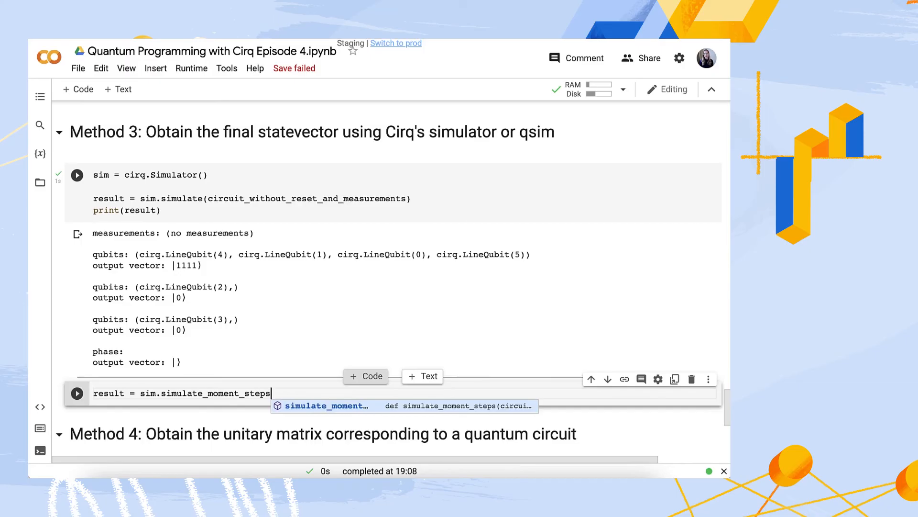
type("(circuit)")
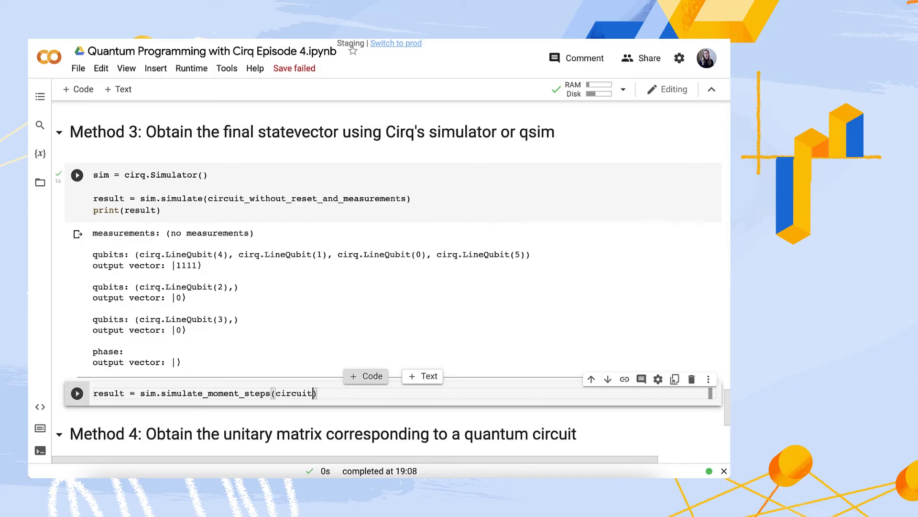
type("_w")
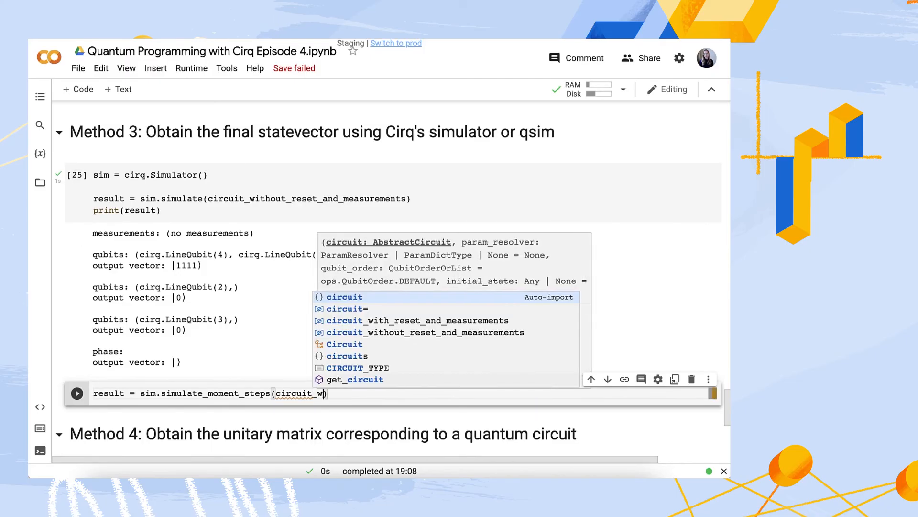
type("ithout_reset_and_measurements")
type("for")
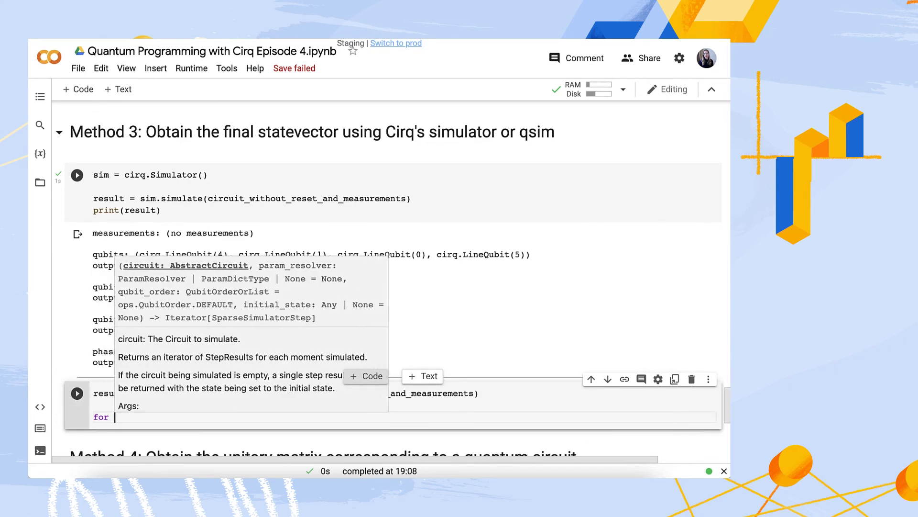
- Loop over each moment in result and print cirq.dirac_notation of its state vector
type("moment in result")
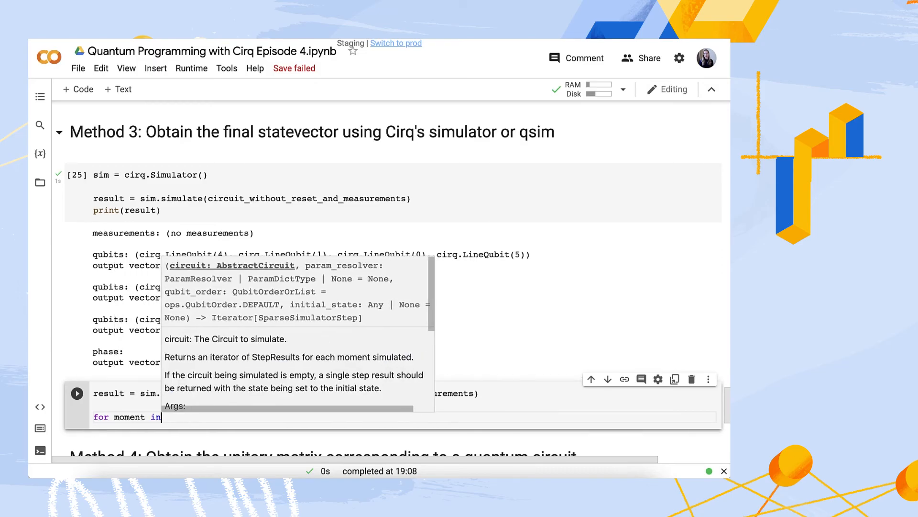
type("result")
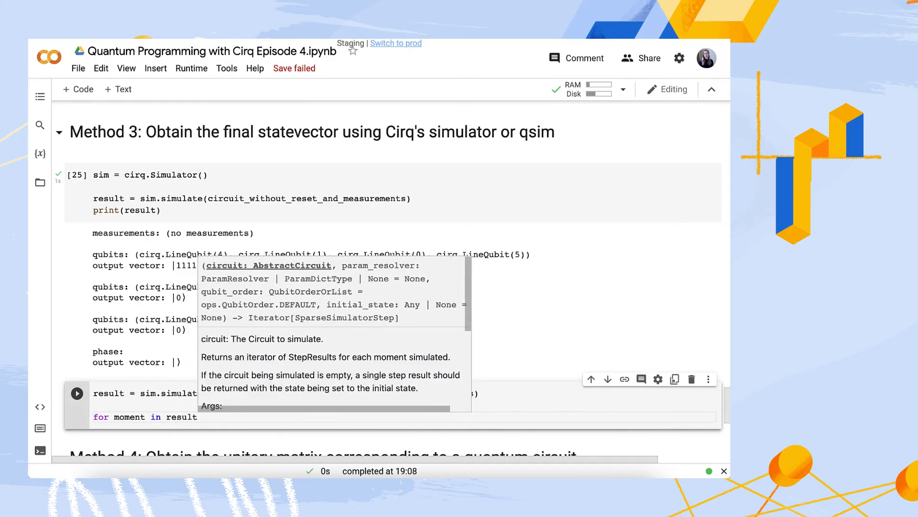
type(":")
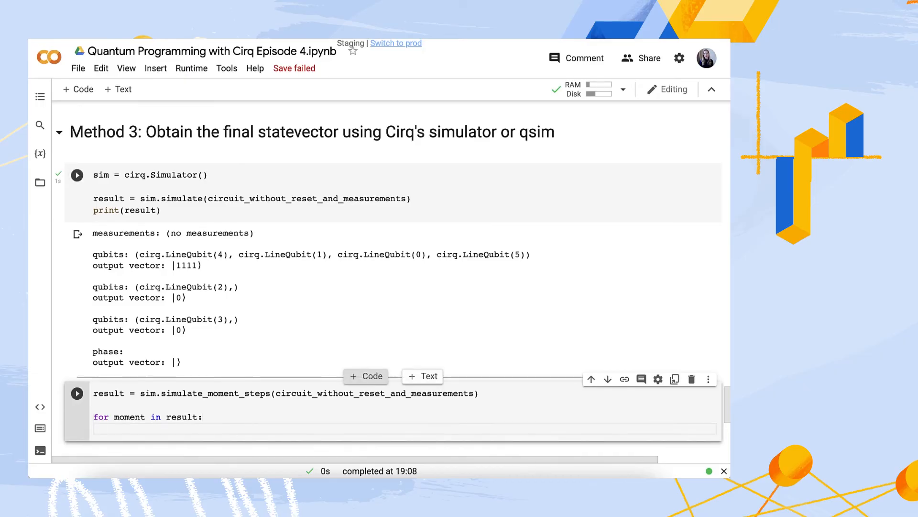
type("print(")
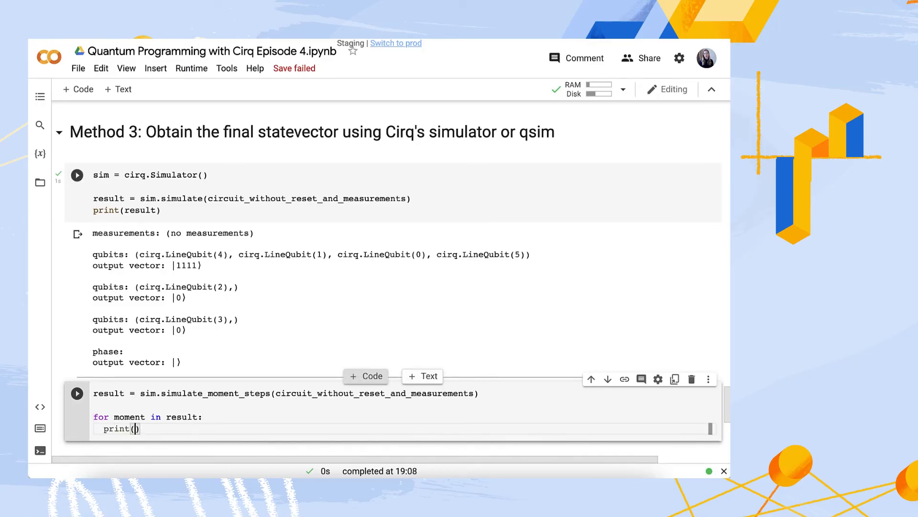
type("cirq")
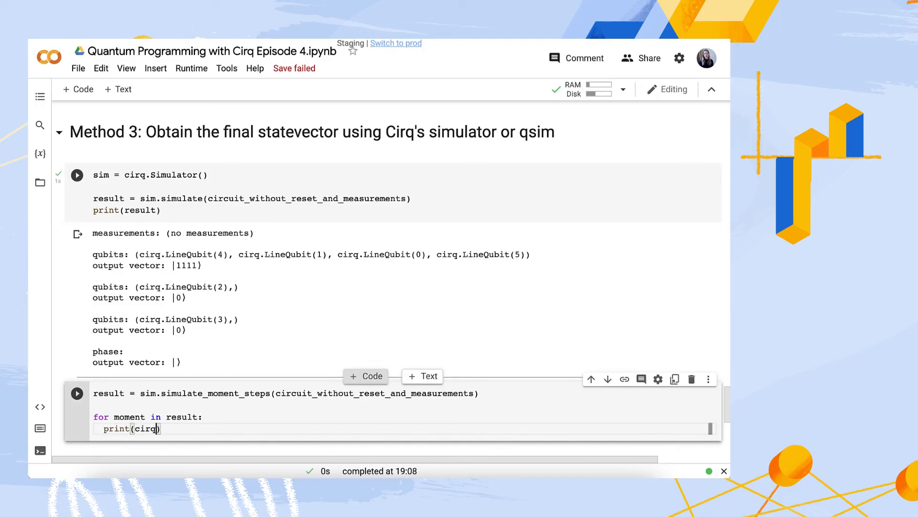
type(".dir")
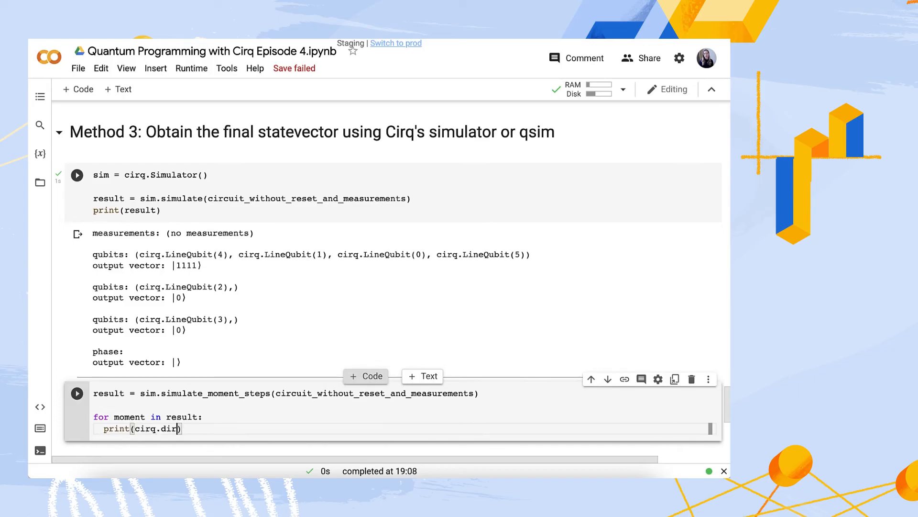
type("ac_")
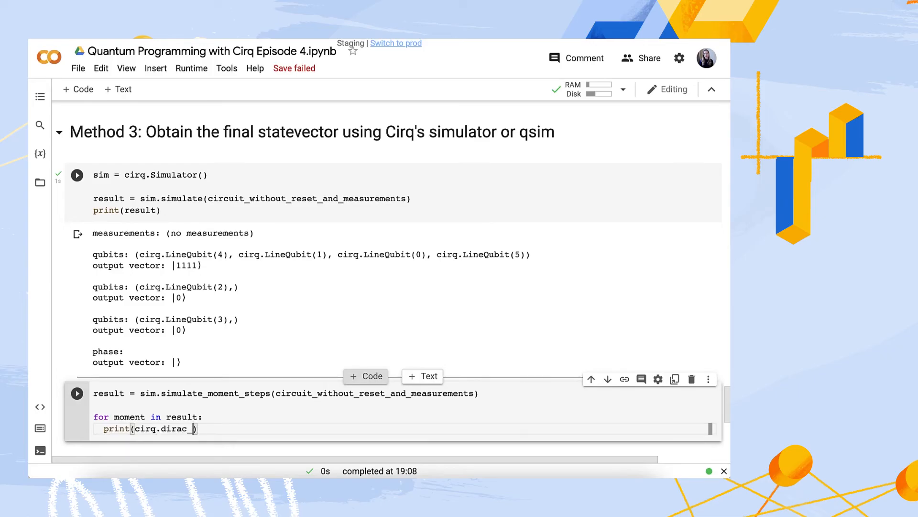
type("notation(moment,.")
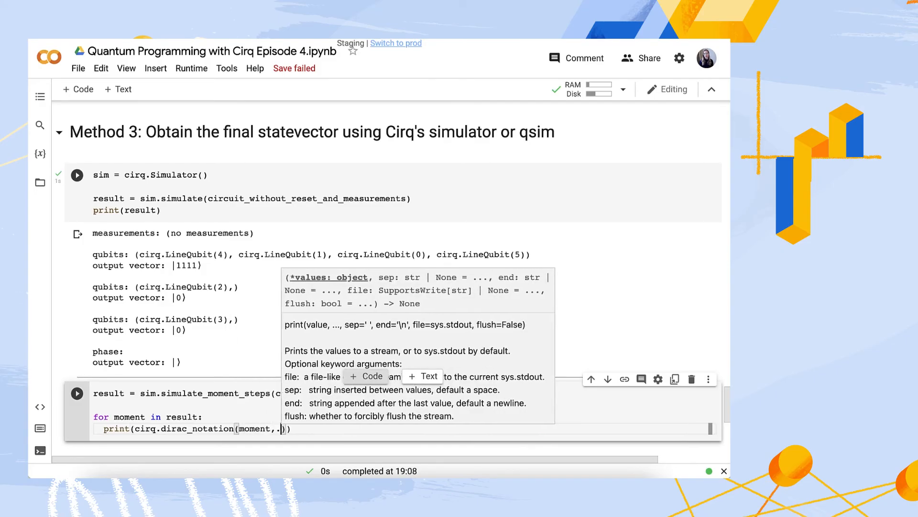
type("state_ve")
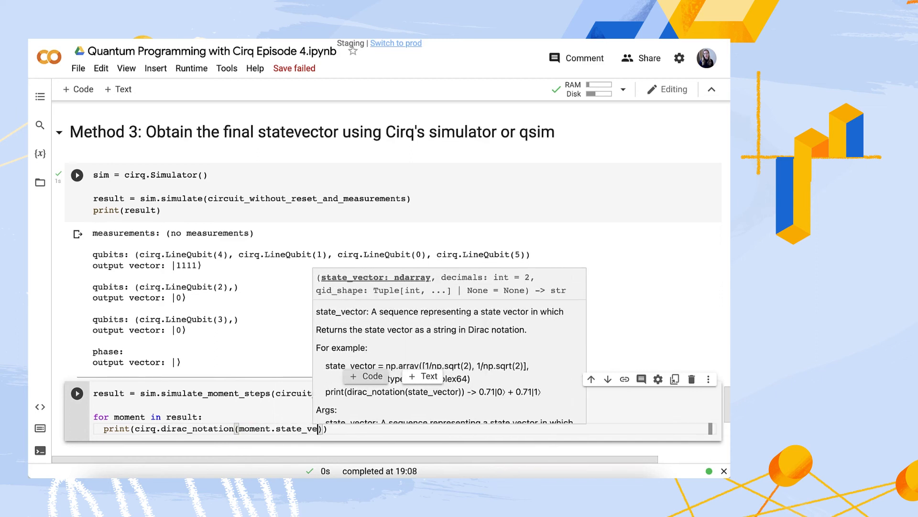
type("ctor(")
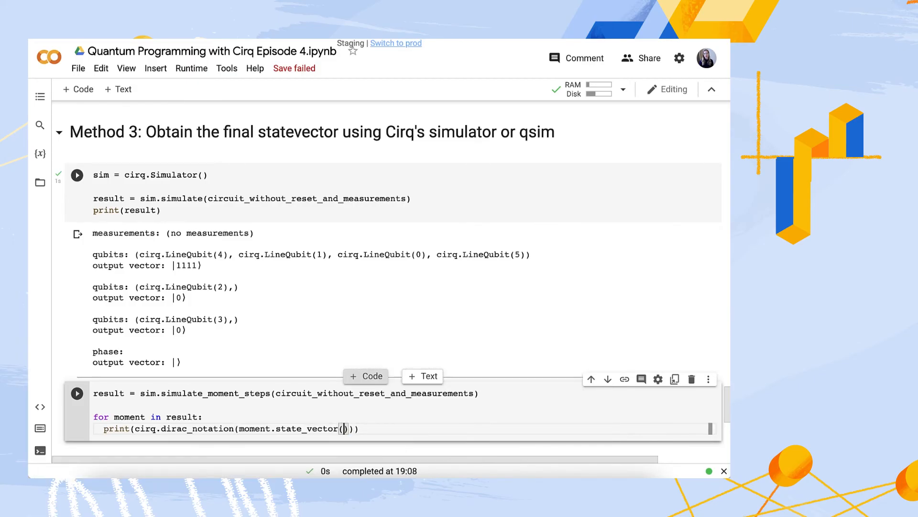
type(")")
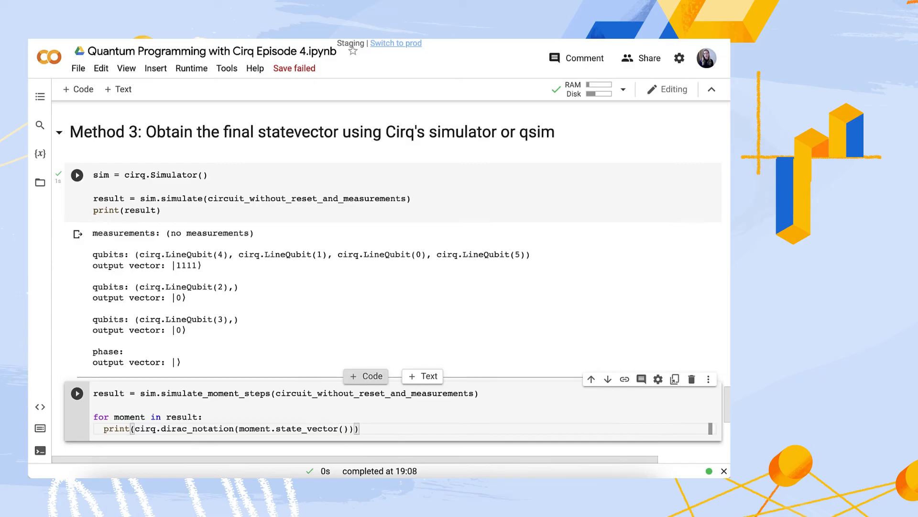
- Run the moment-step cell and view the printed state vectors ending at |110011⟩
left_click(77, 393)
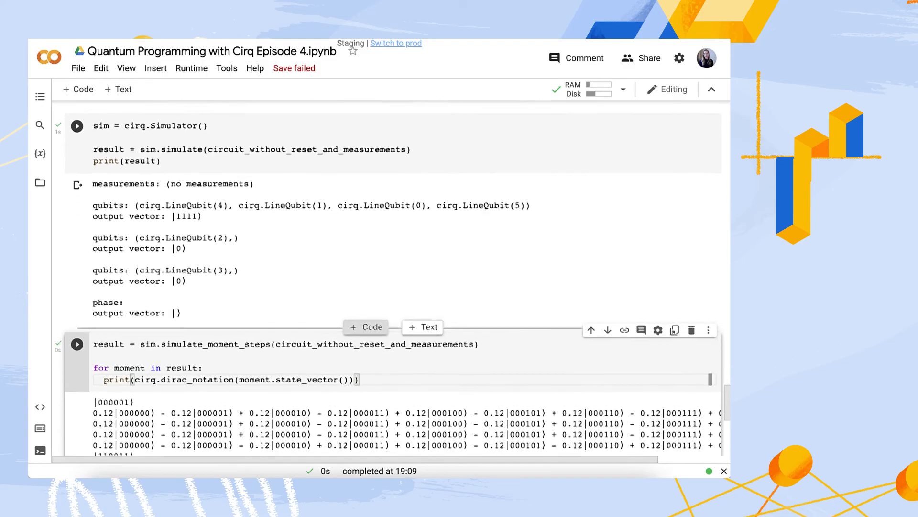
scroll("down", 3)
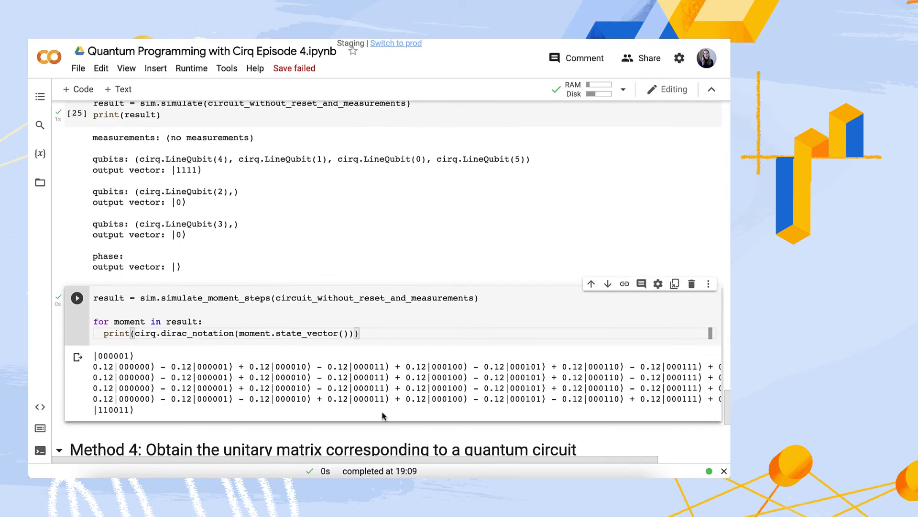
scroll("right", 3)
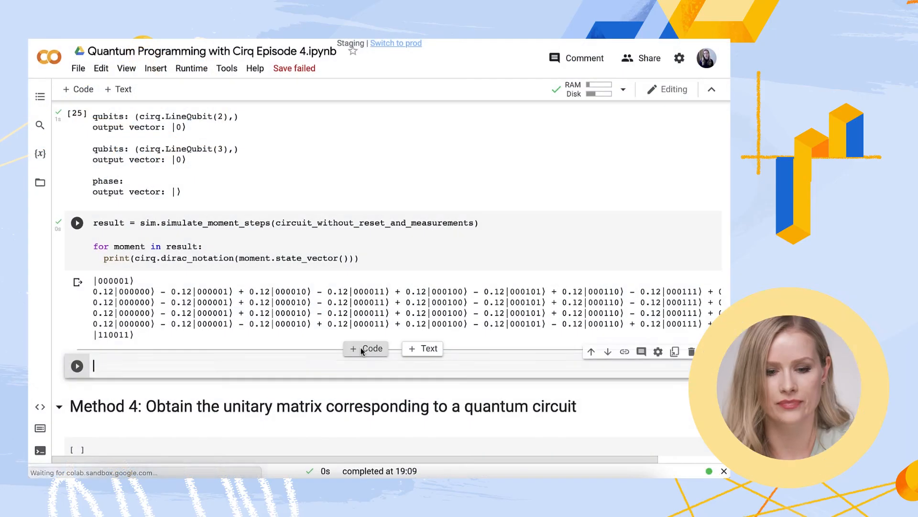
- Write sim = qsimcirq.QSimSimulator() in the cell
type("sim =")
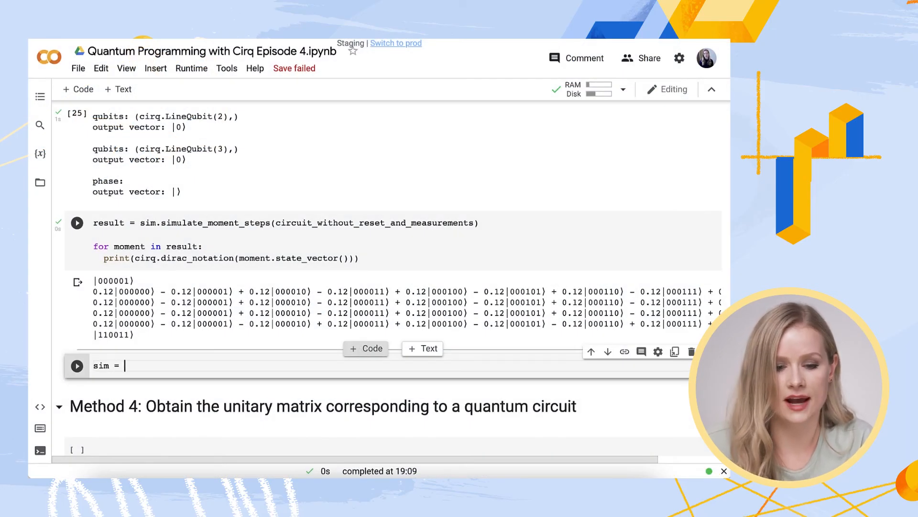
type("qsimcirq")
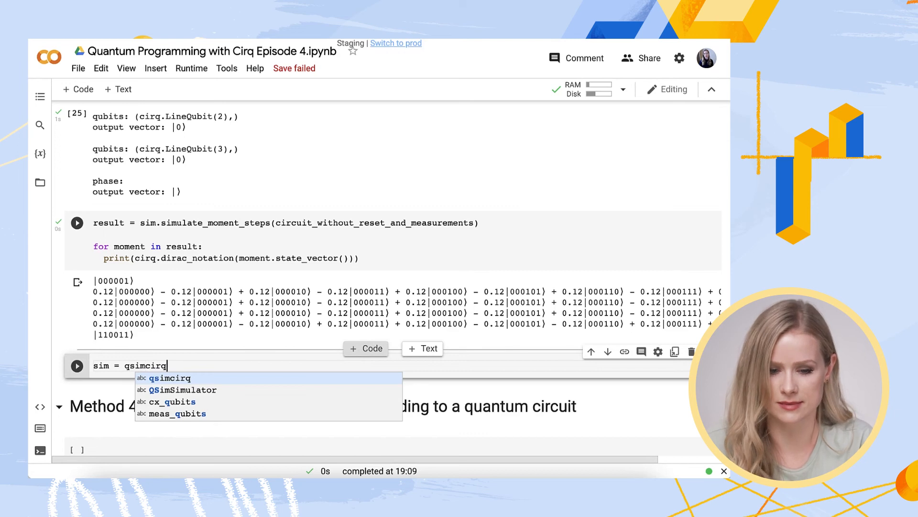
type(".")
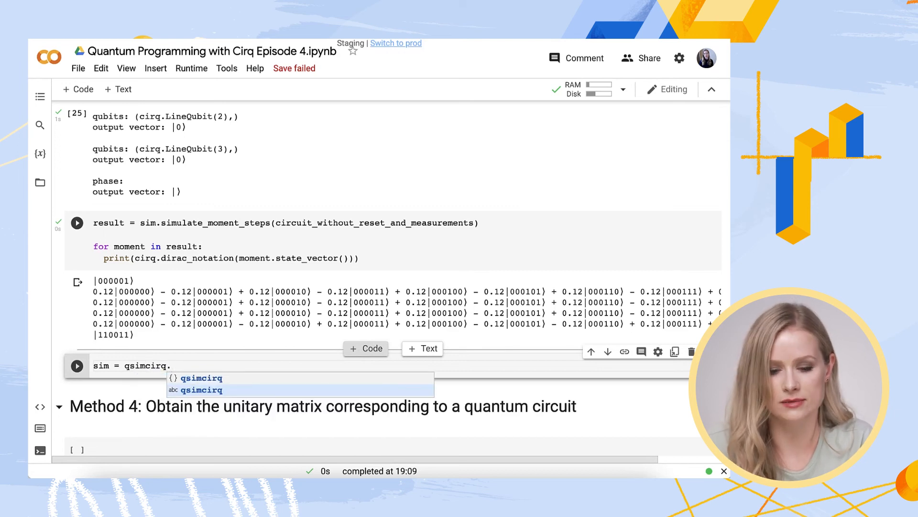
type("QSimS")
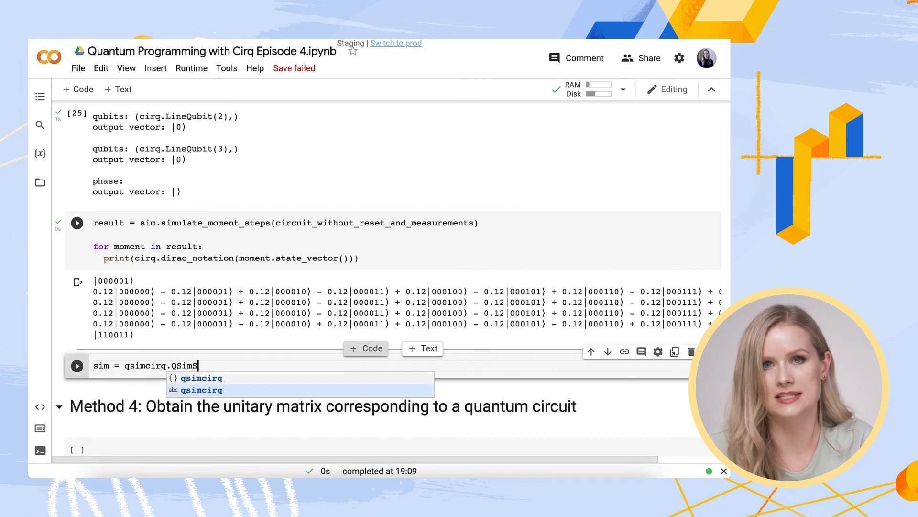
type("imulator(")
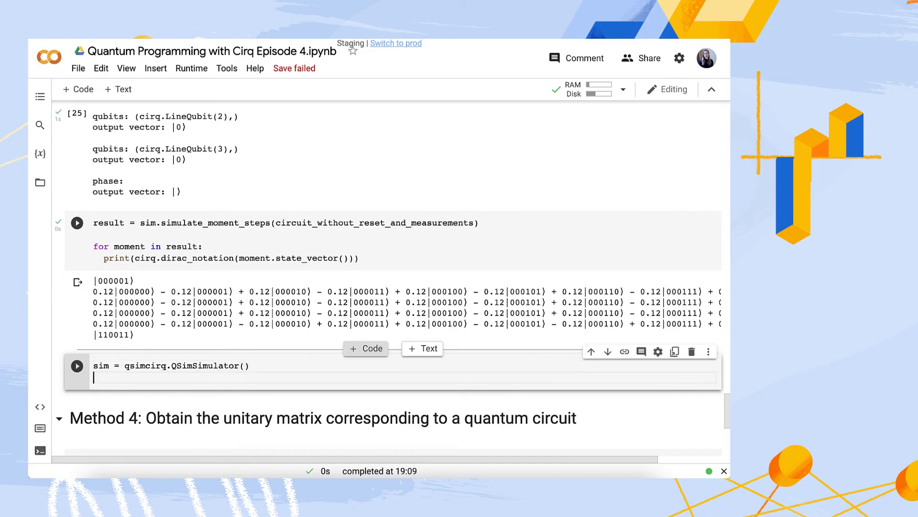
- Simulate circuit_with_reset_and_measurements, print the result showing |110011⟩, and run the cell
type("result = sim.simulate")
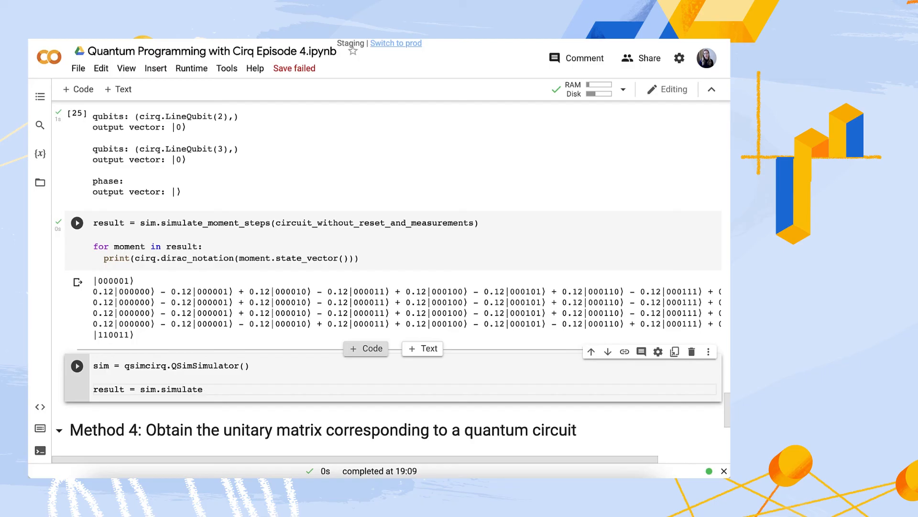
type("(circuit_")
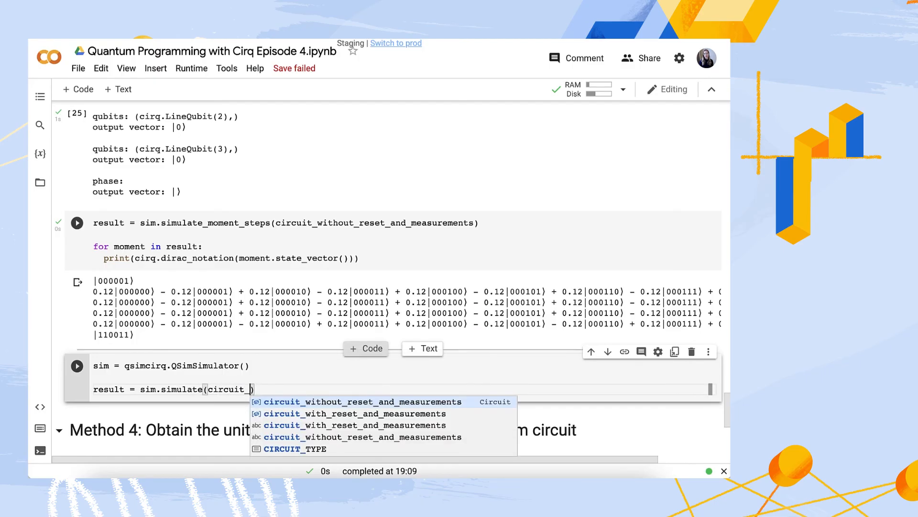
type("with")
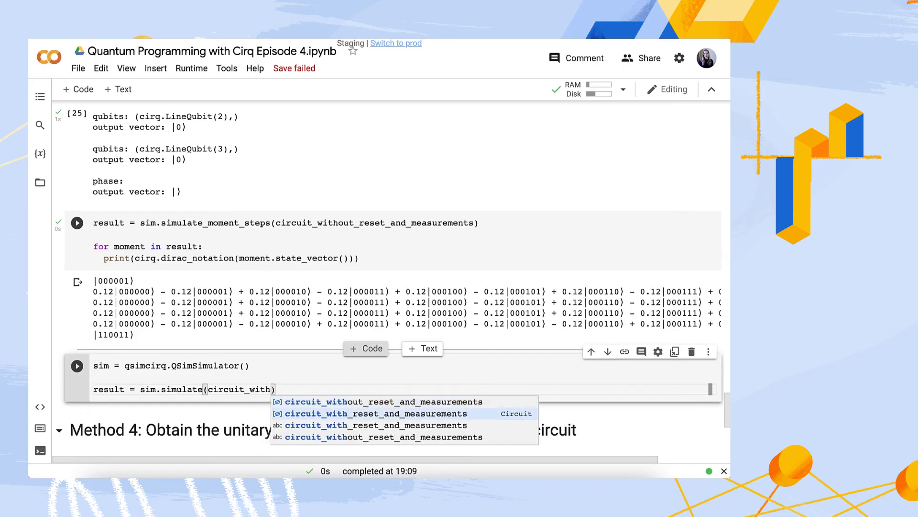
left_click(376, 412)
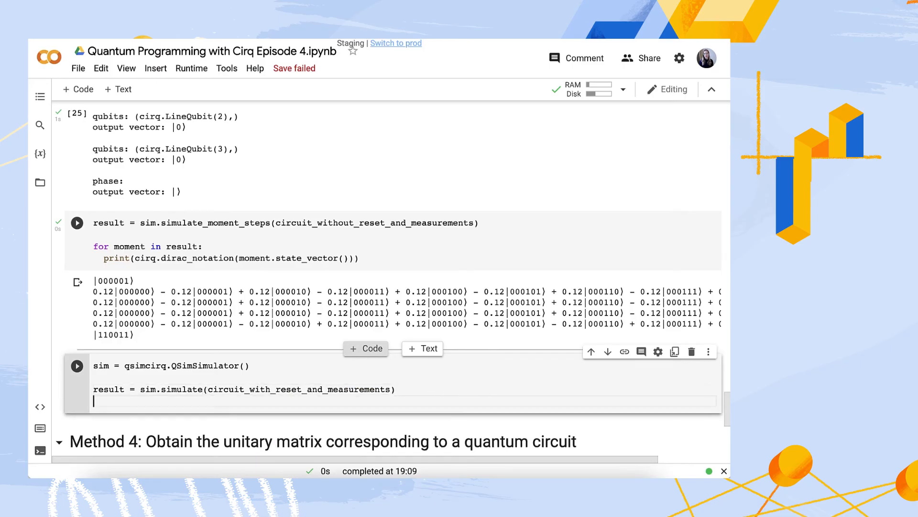
type("print(re")
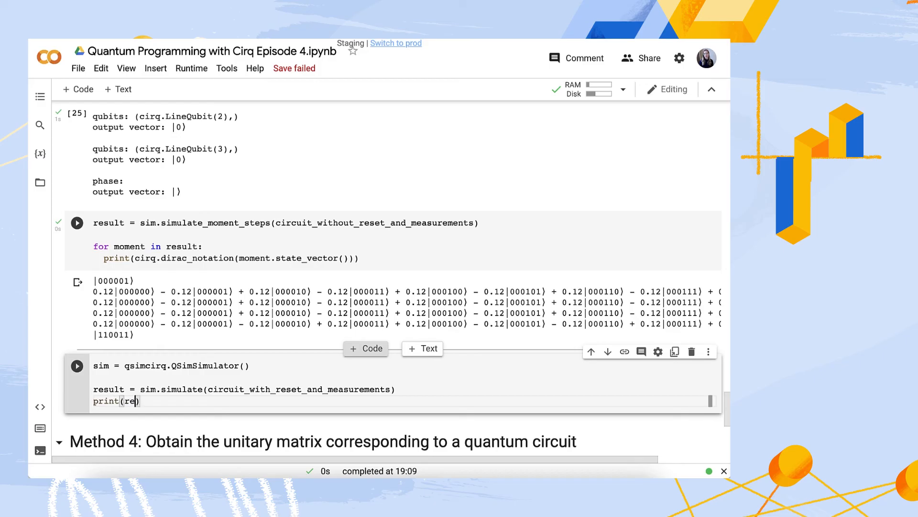
type("sult")
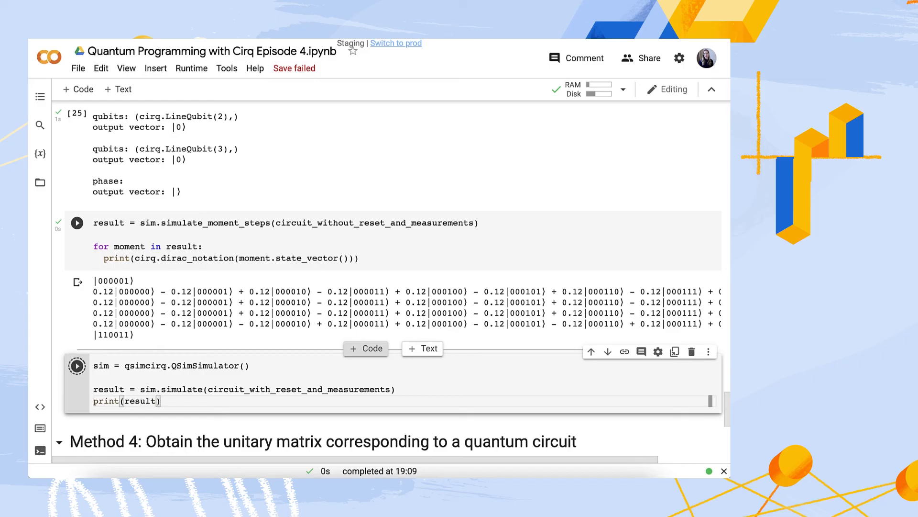
left_click(77, 365)
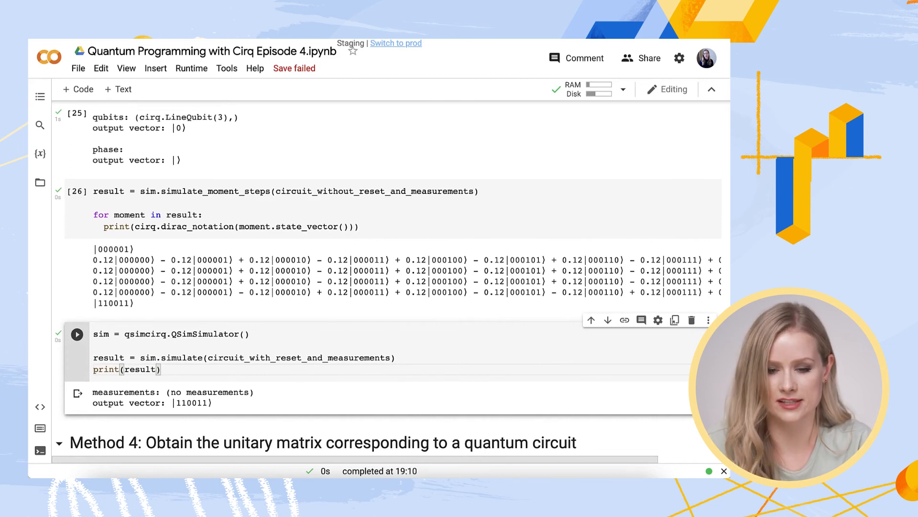
scroll("down", 3)
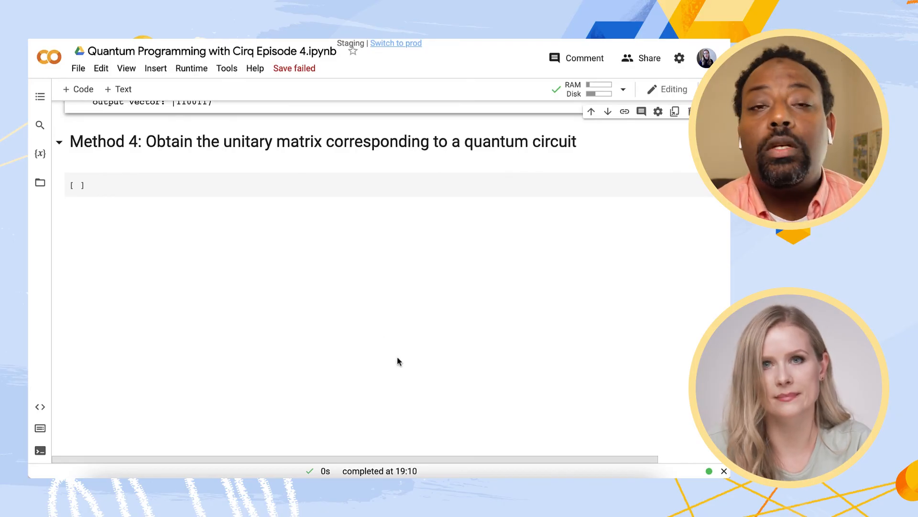
- Under Method 4, run circuit_without_reset_and_measurements.unitary() to output the circuit's unitary matrix
left_click(159, 185)
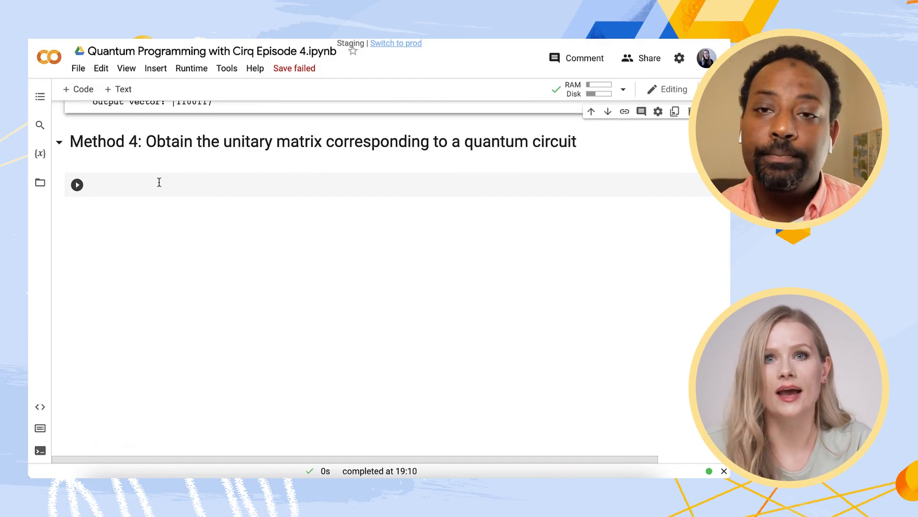
type("circuit")
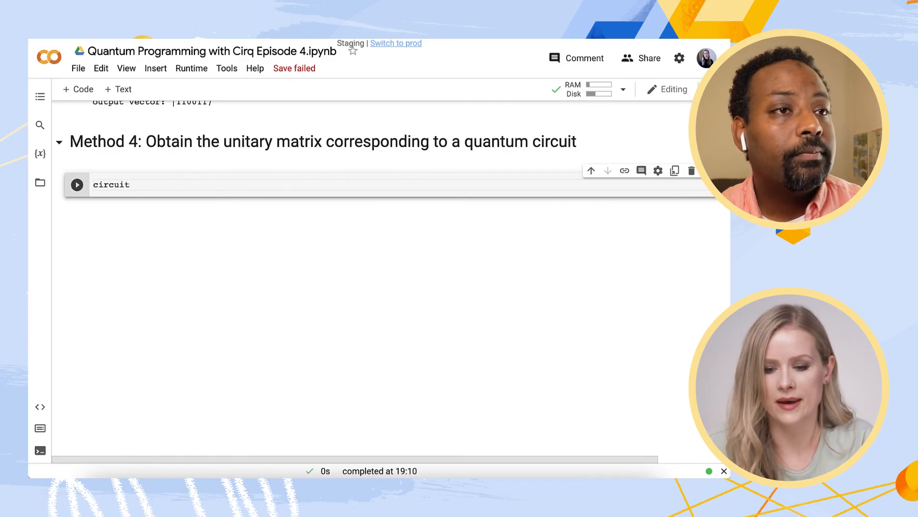
type("_without_reset")
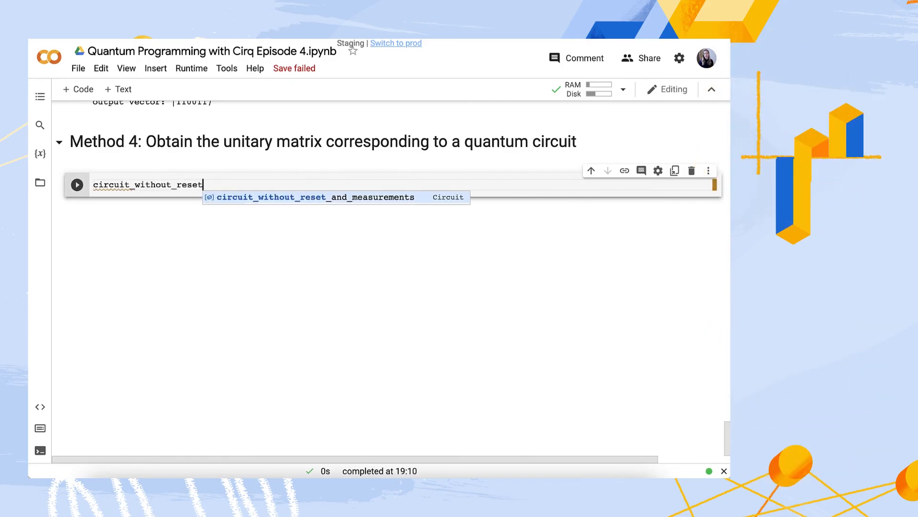
key("Tab")
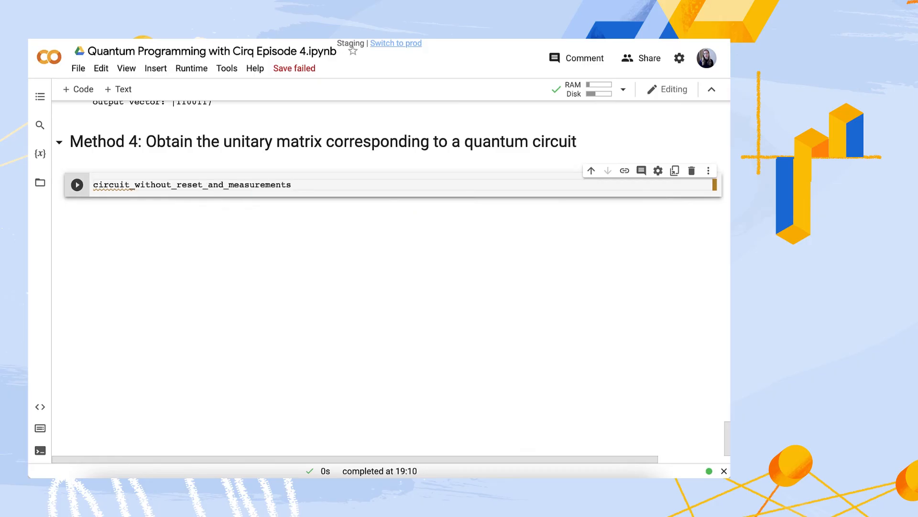
type(".un")
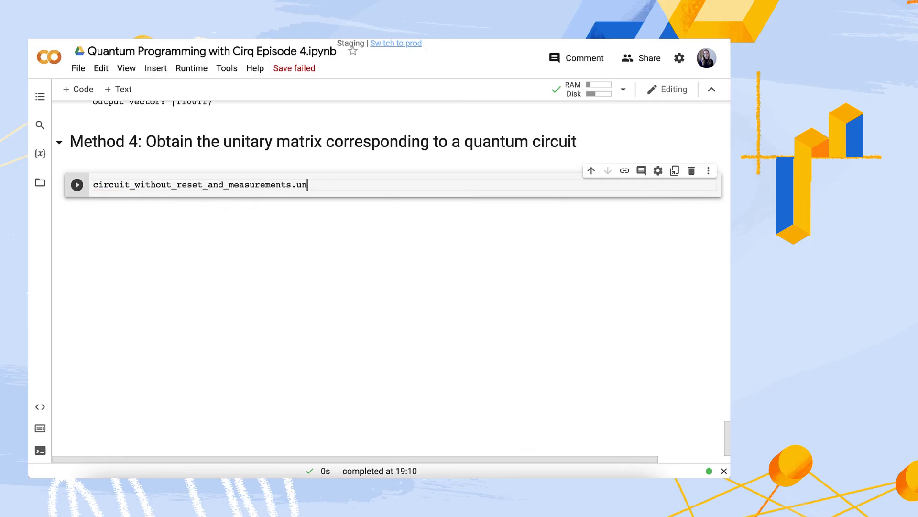
type("itary()")
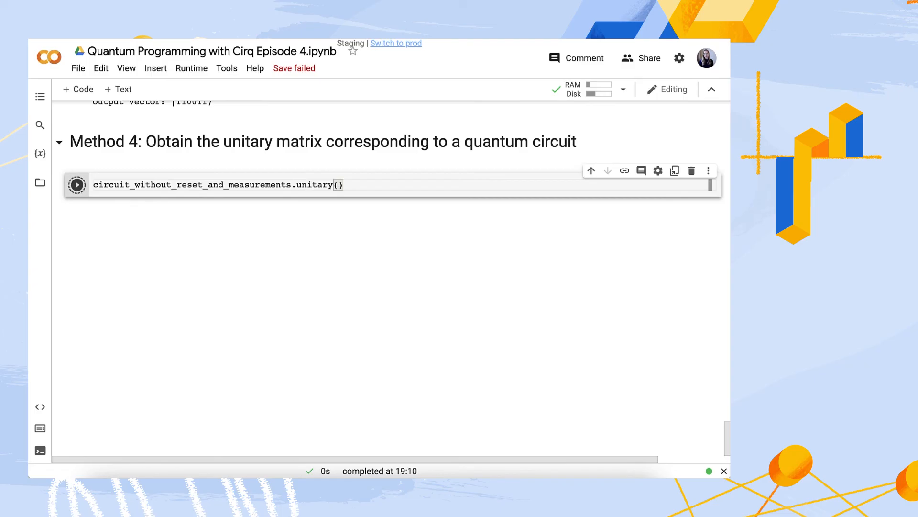
left_click(77, 185)
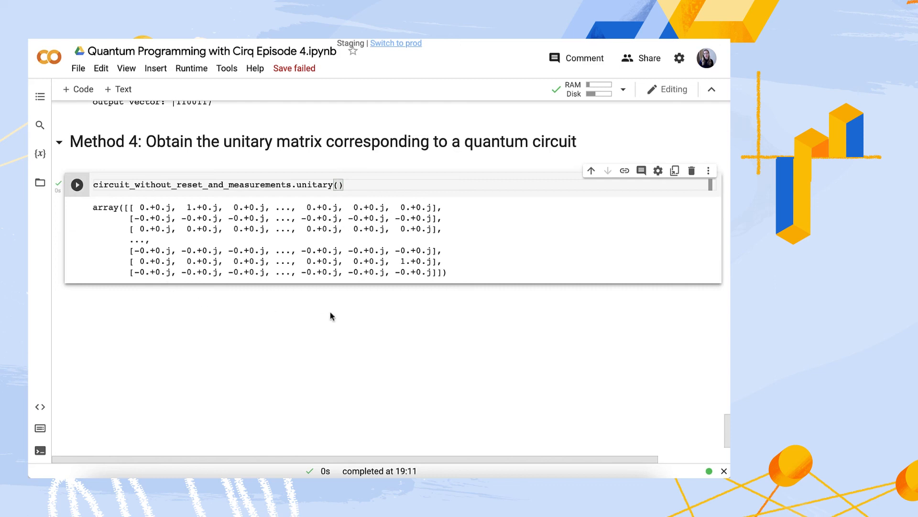
left_click(364, 286)
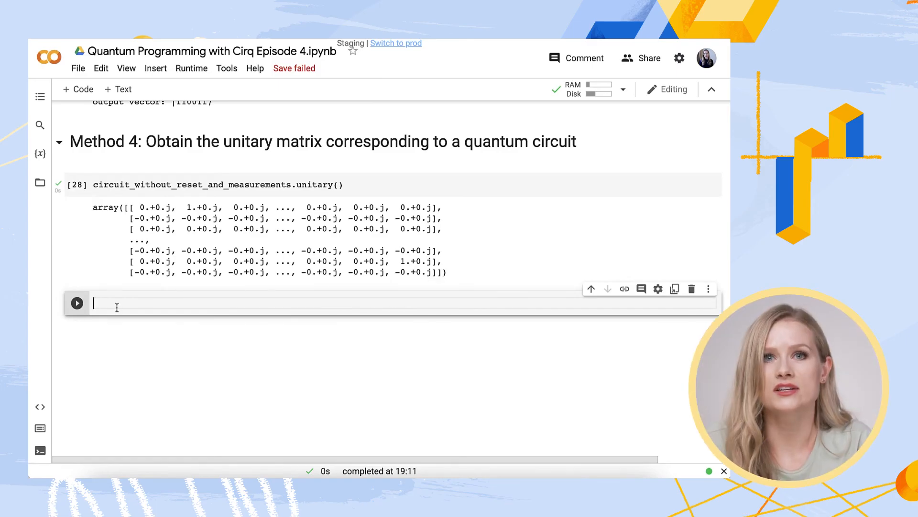
- Run circuit_without_reset_and_measurements.unitary().shape to show the matrix is (64, 64)
type("circuit")
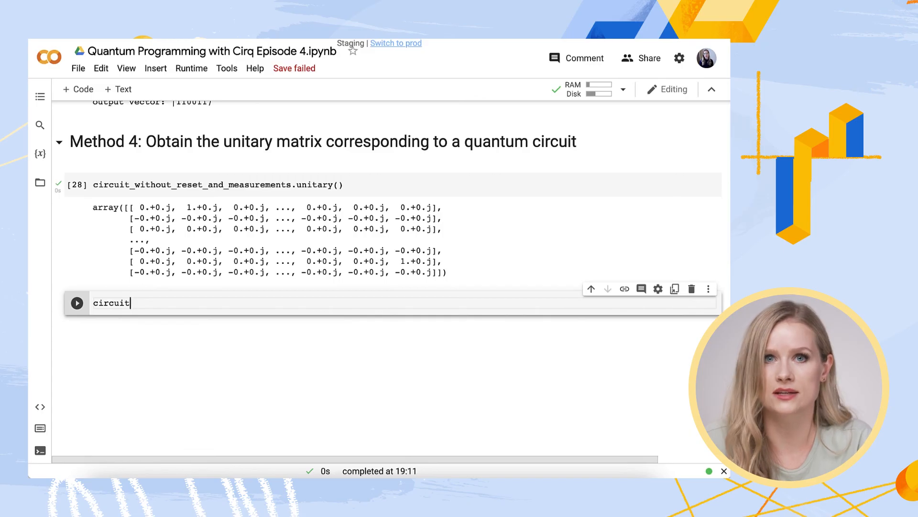
type("_without_")
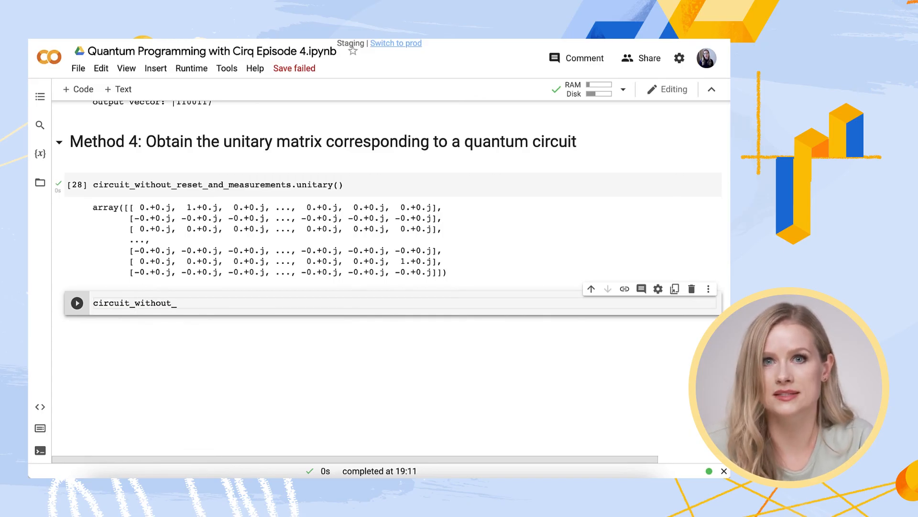
type("reset_and_measurements")
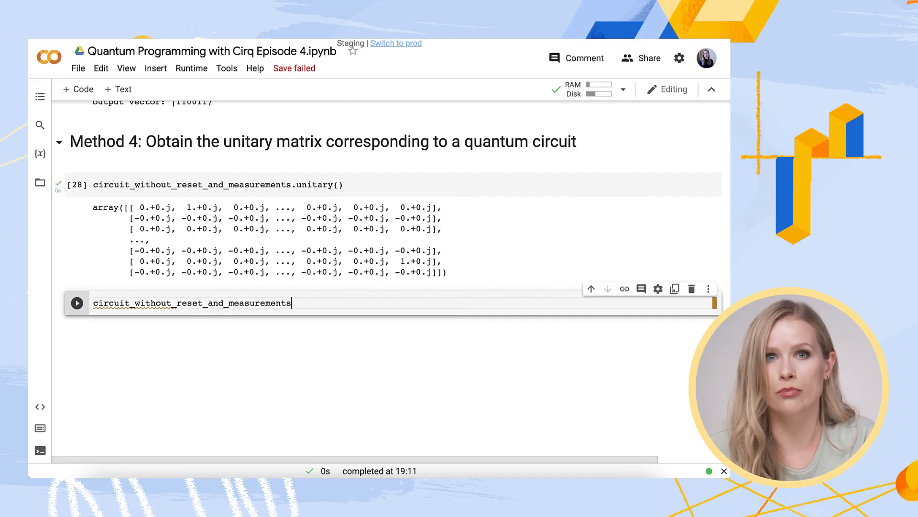
type(".unitary")
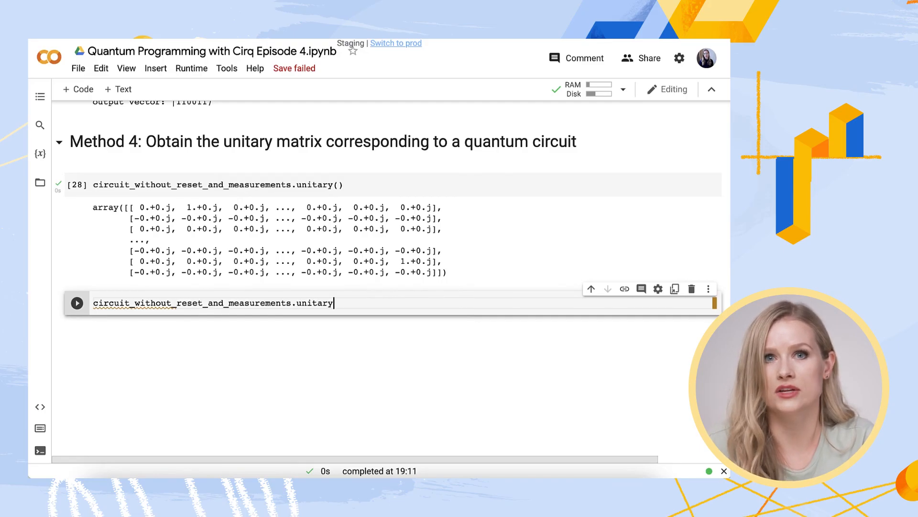
type("(.)")
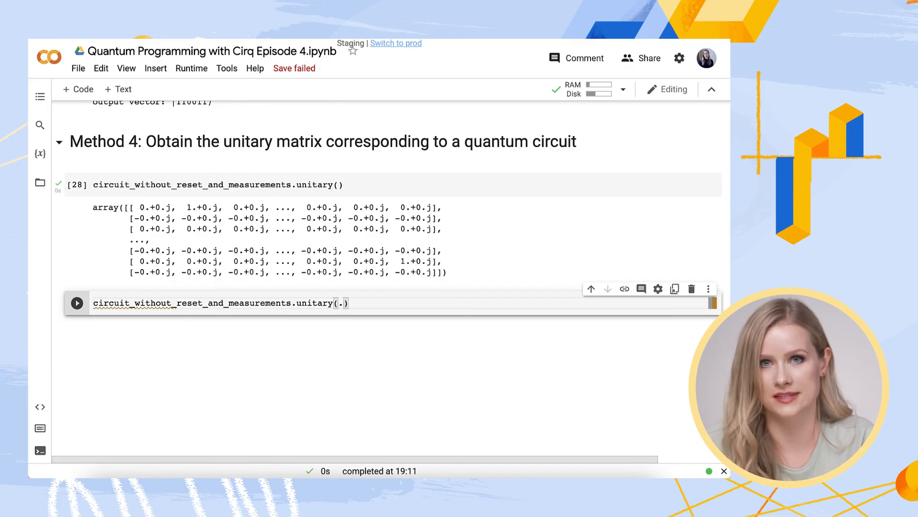
type("shape")
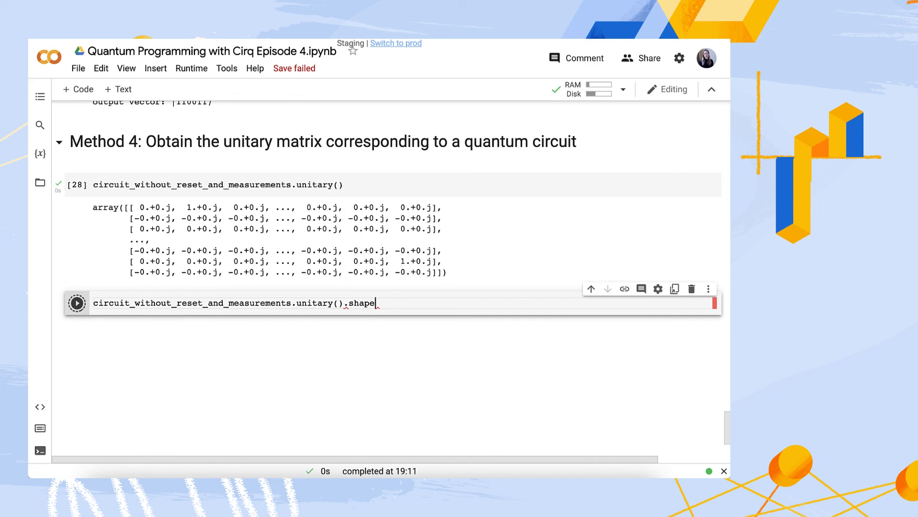
left_click(76, 303)
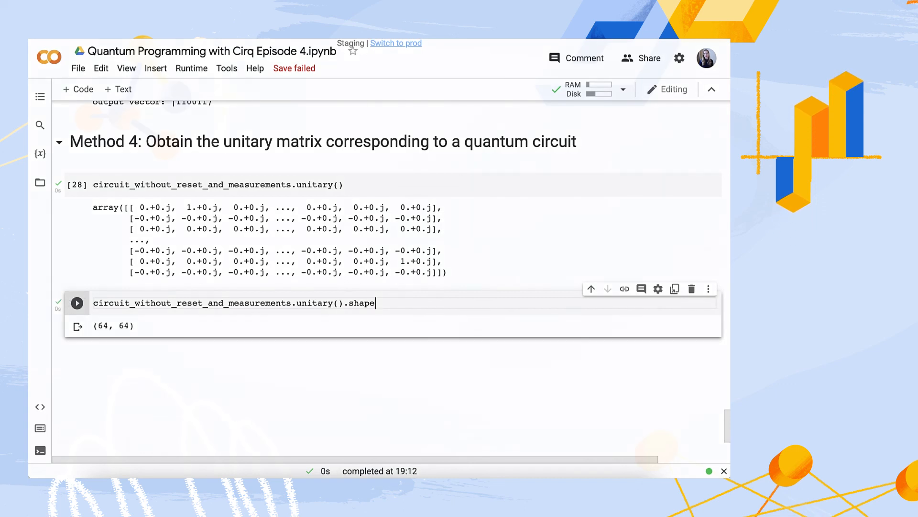